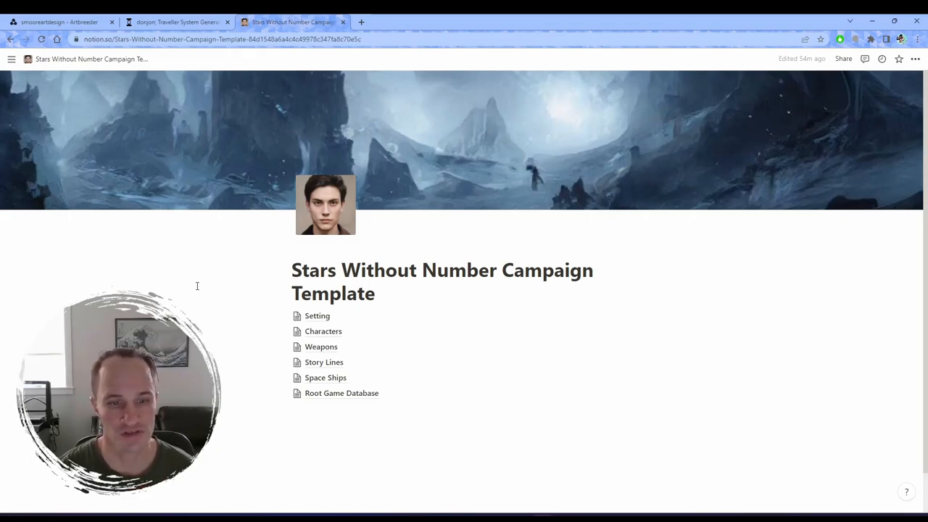
Go to the Setting page and open its Planets subpage.
scroll(down, 3)
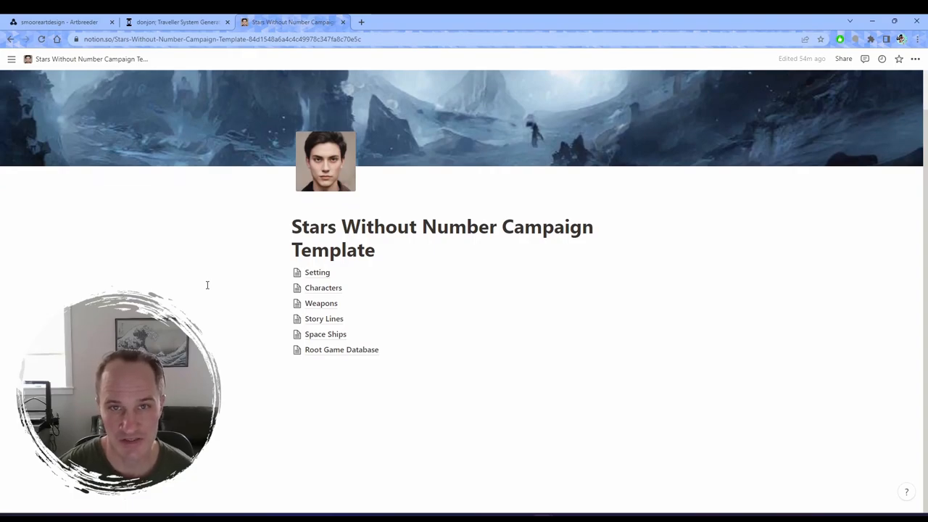
mouse_move(200, 277)
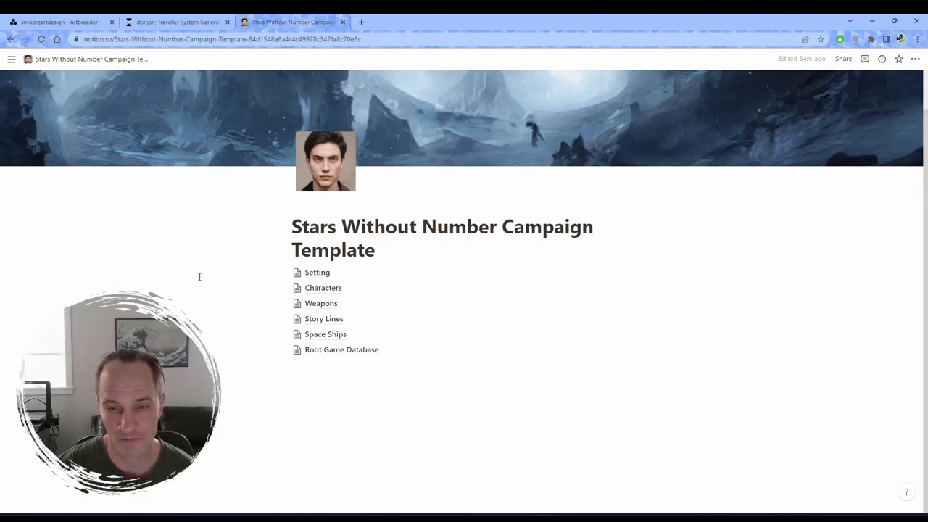
scroll(up, 3)
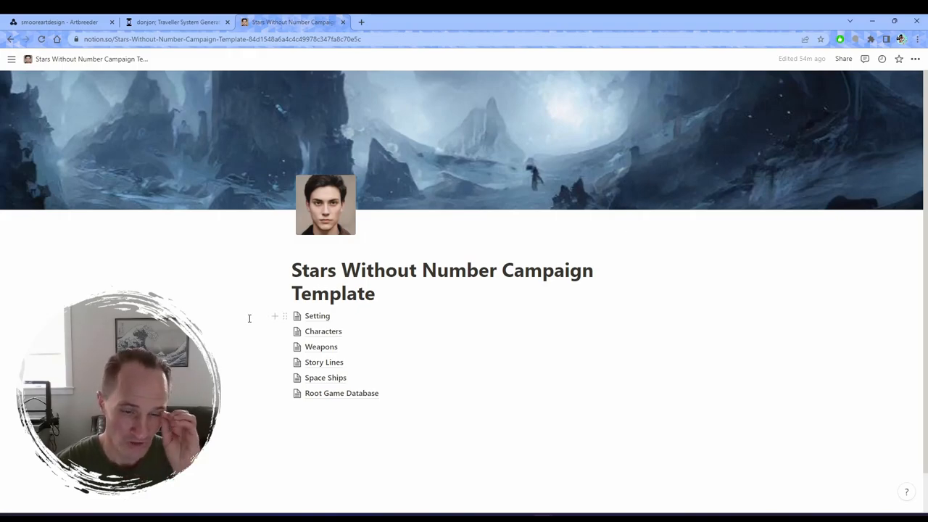
mouse_move(316, 316)
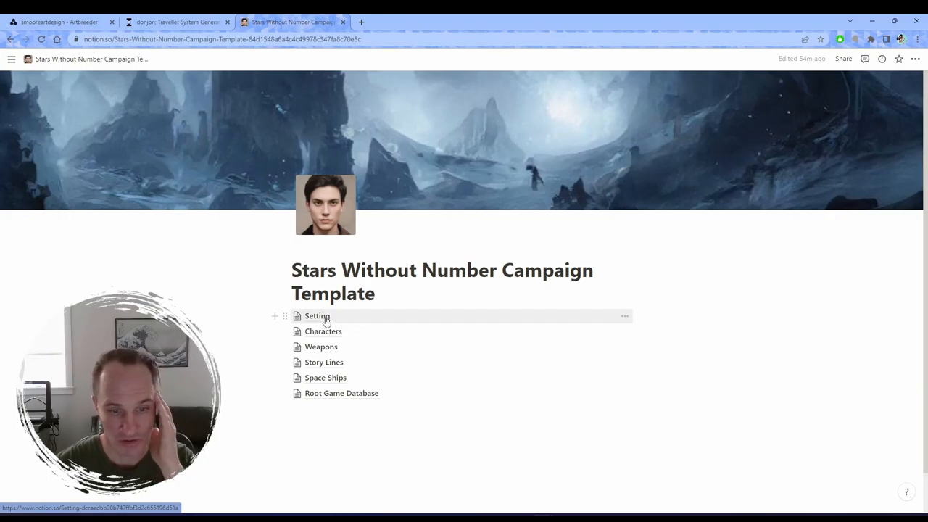
click(318, 316)
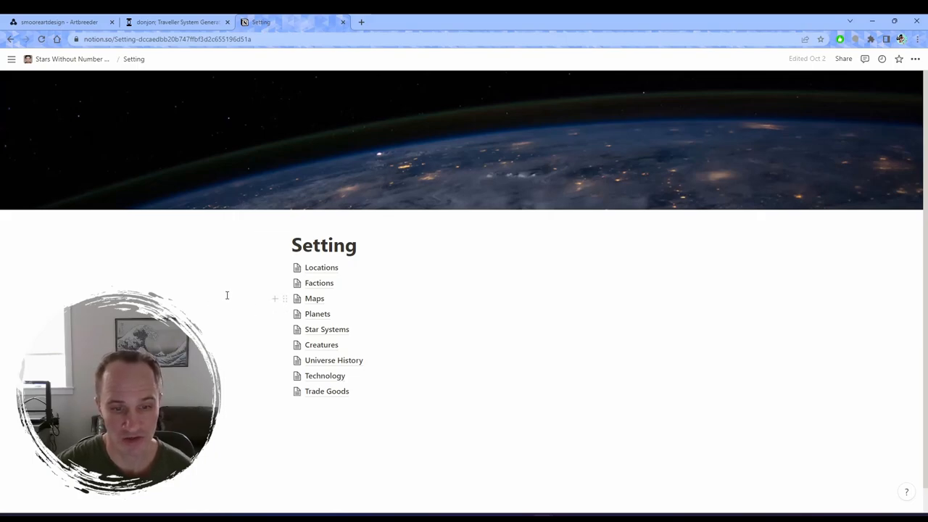
mouse_move(318, 314)
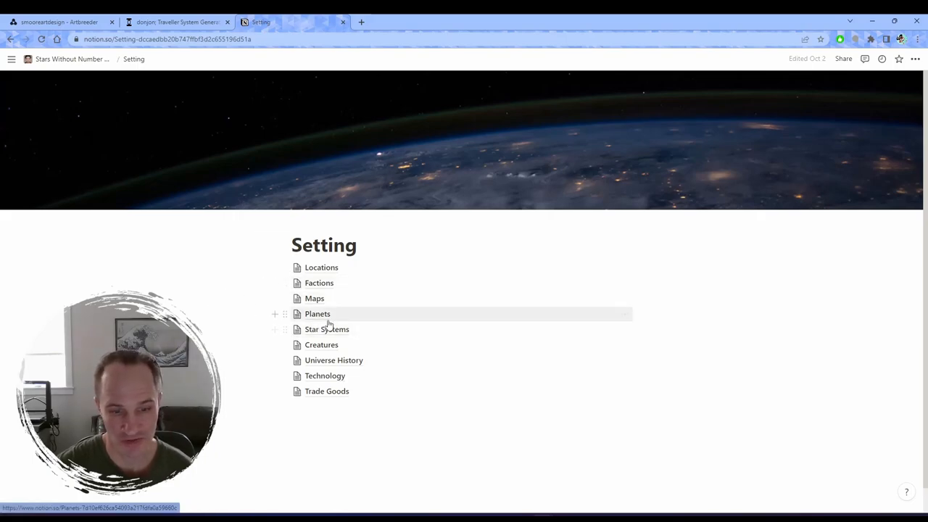
mouse_move(399, 360)
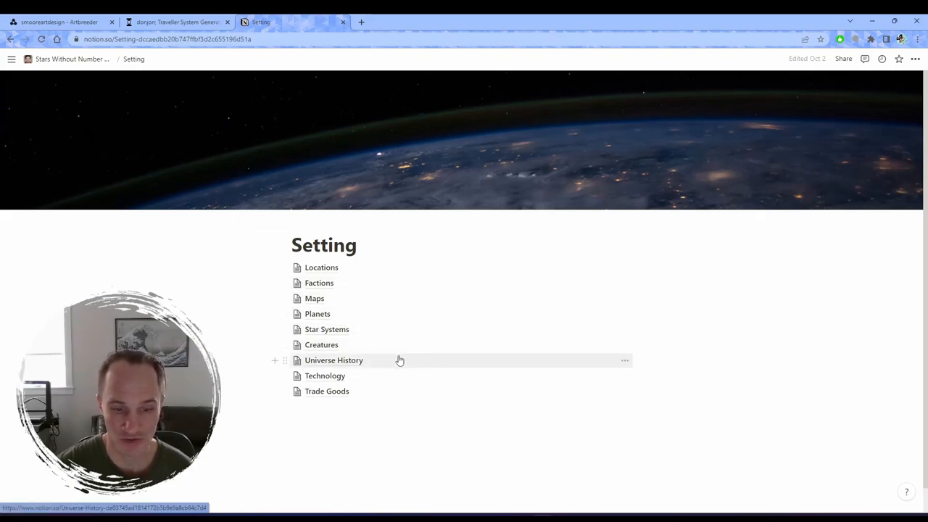
mouse_move(374, 378)
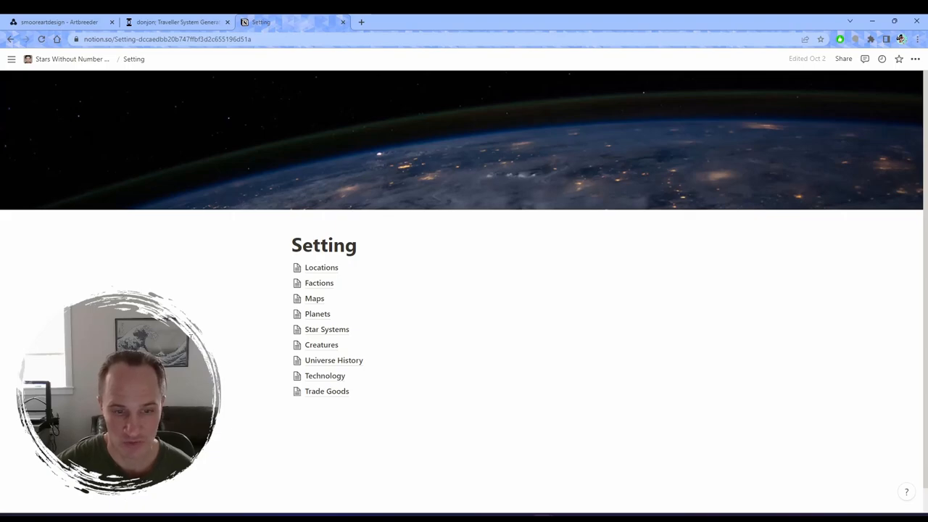
click(318, 313)
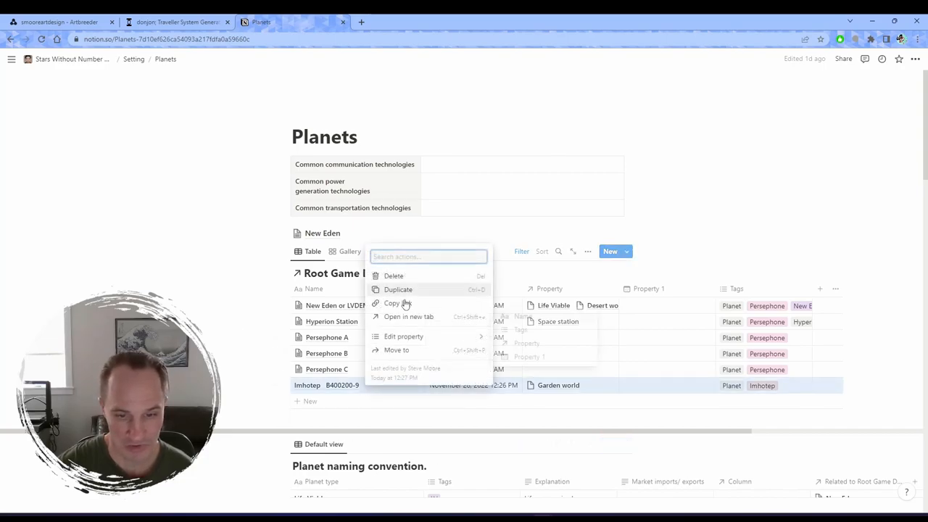
Delete the Imhotep B400200-9 row and scroll through the remaining Planets tables.
click(393, 275)
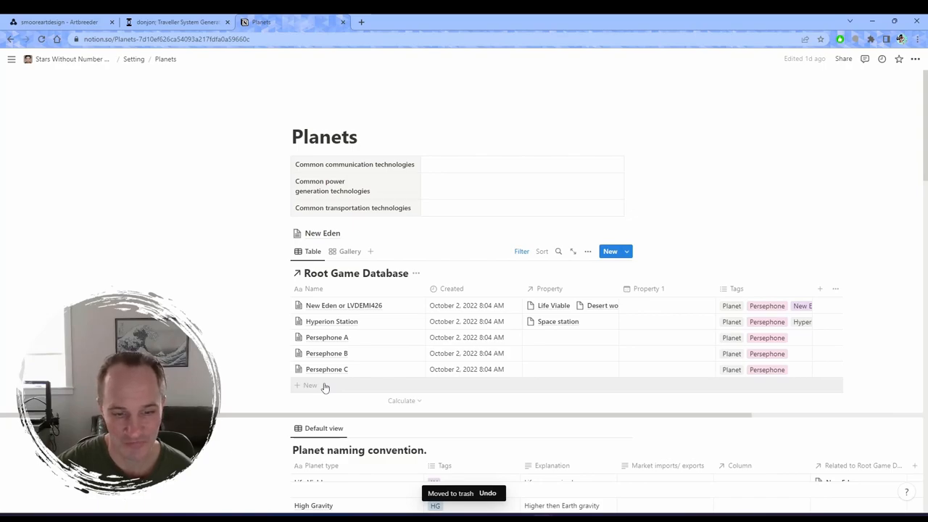
mouse_move(331, 386)
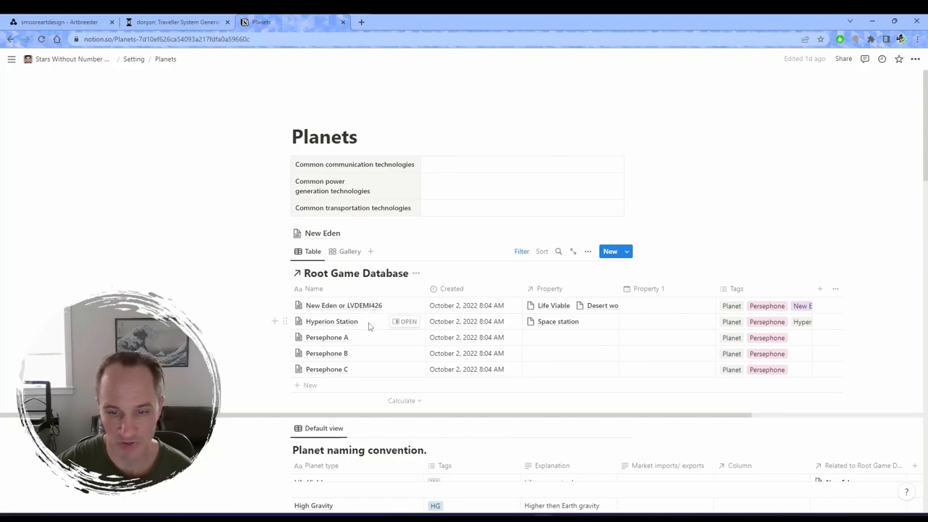
mouse_move(373, 306)
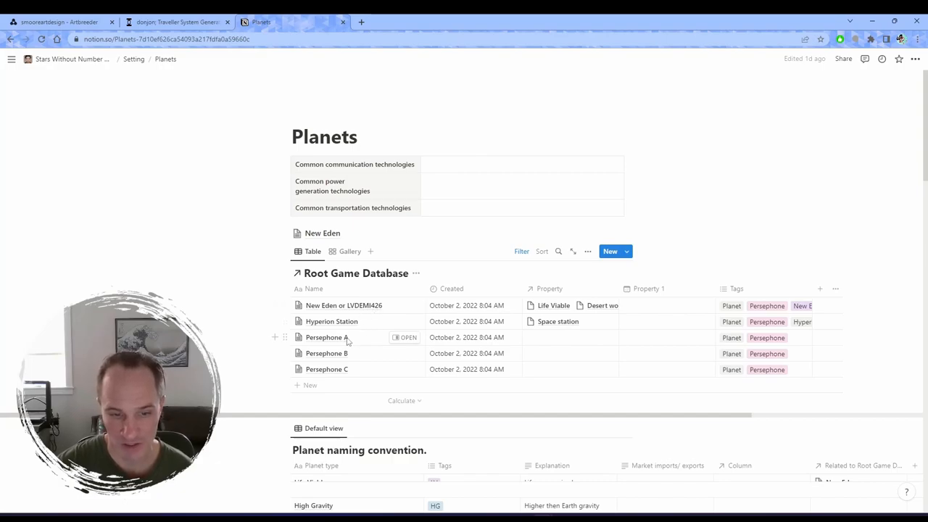
mouse_move(351, 354)
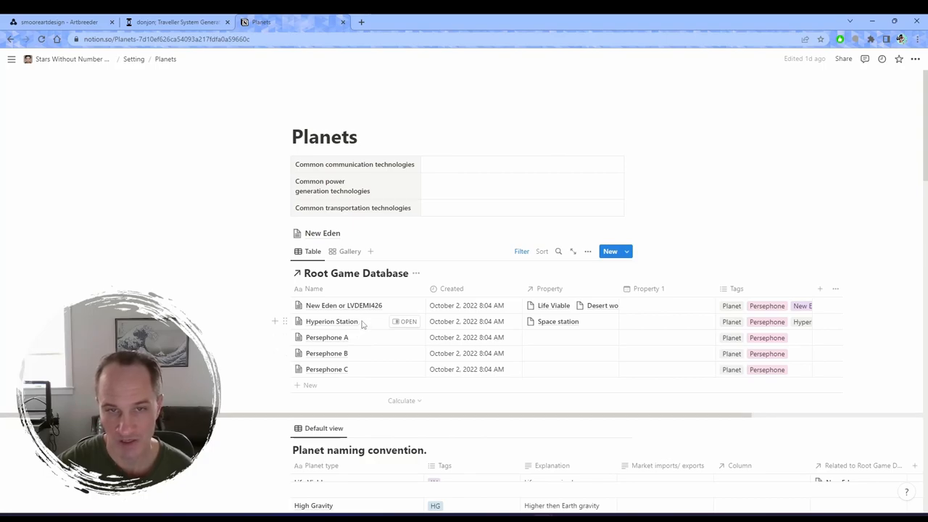
scroll(down, 3)
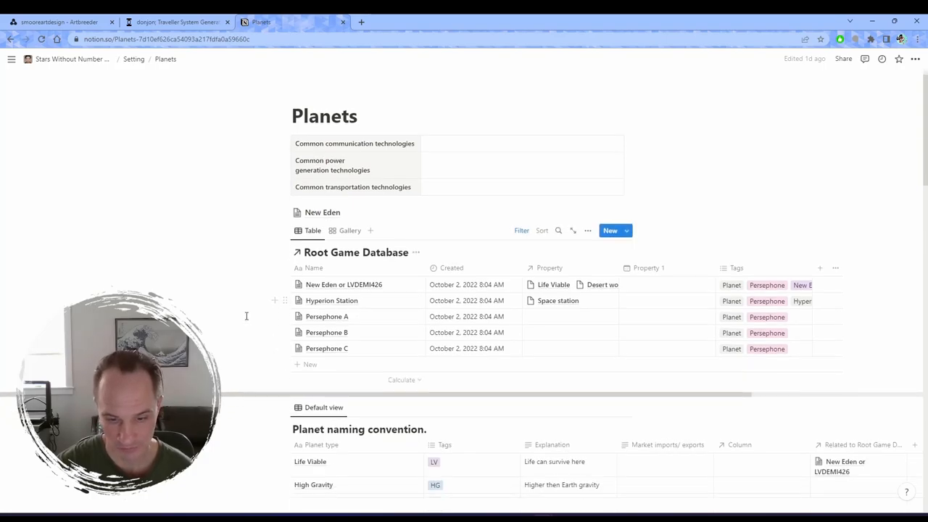
scroll(down, 3)
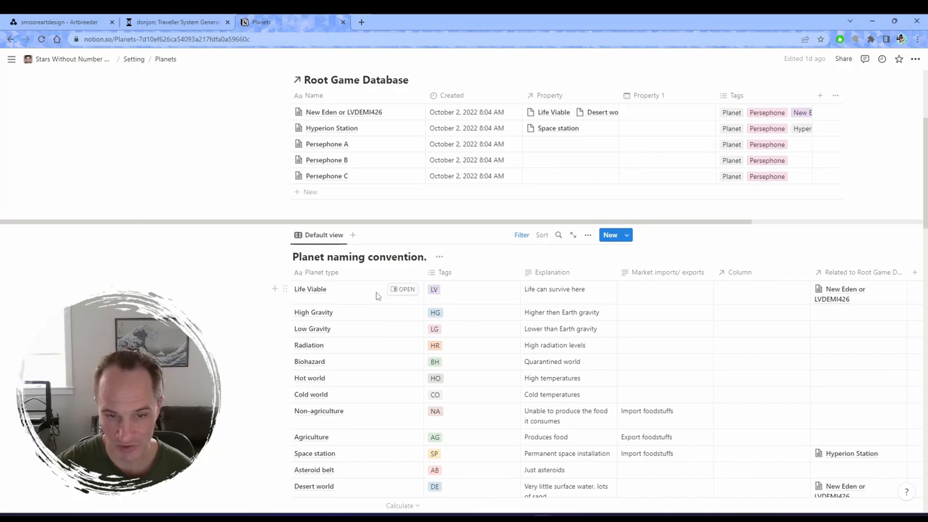
mouse_move(365, 370)
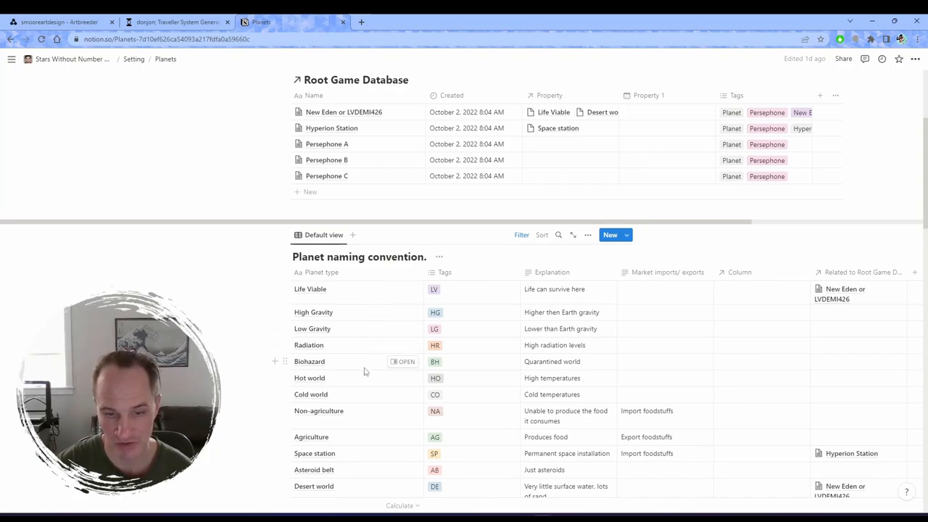
mouse_move(355, 345)
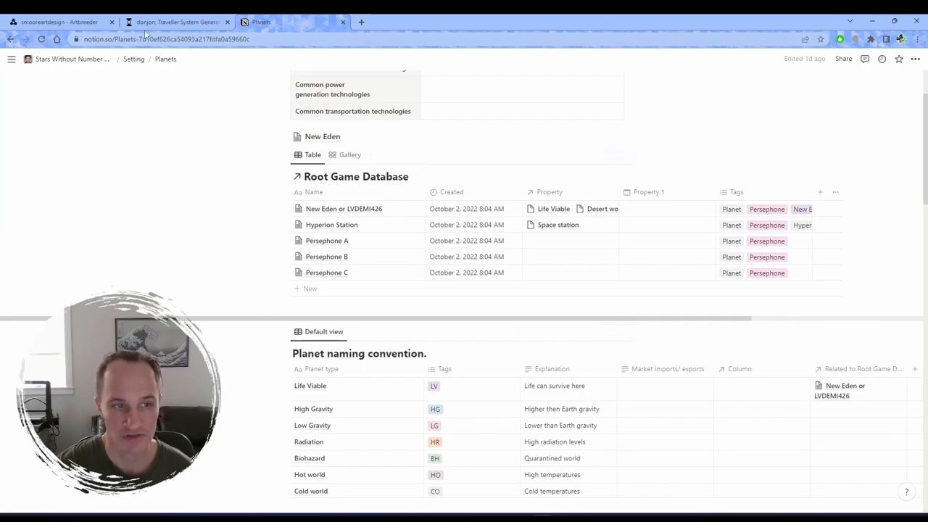
In donjon, generate the B'Hani system and review its A520472-C world details.
click(174, 22)
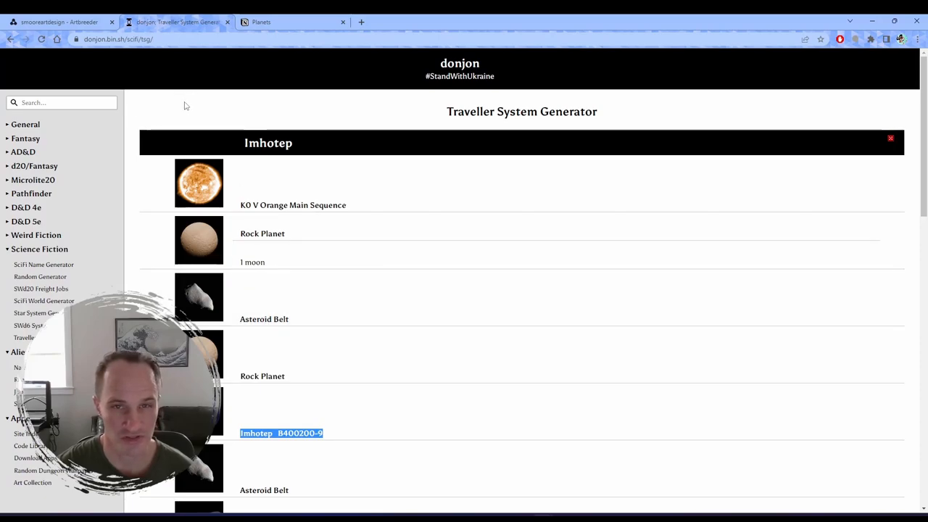
mouse_move(53, 233)
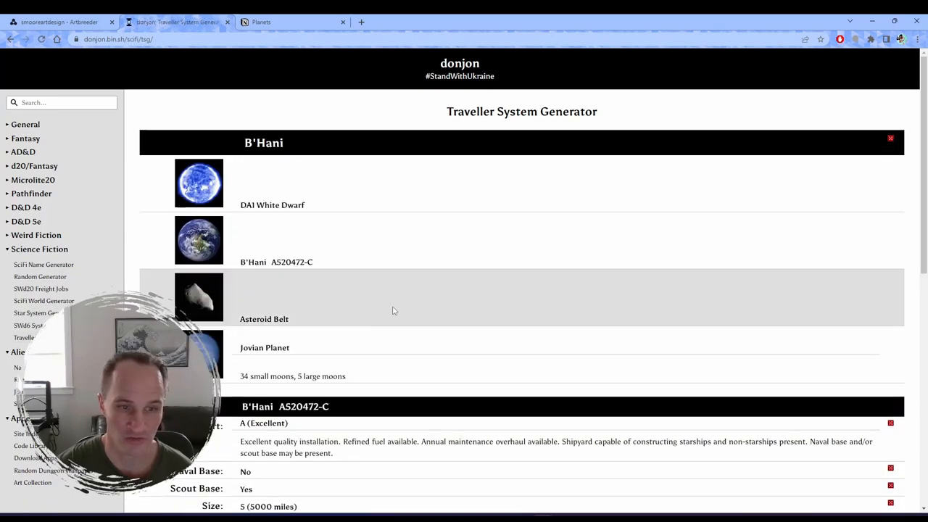
mouse_move(397, 253)
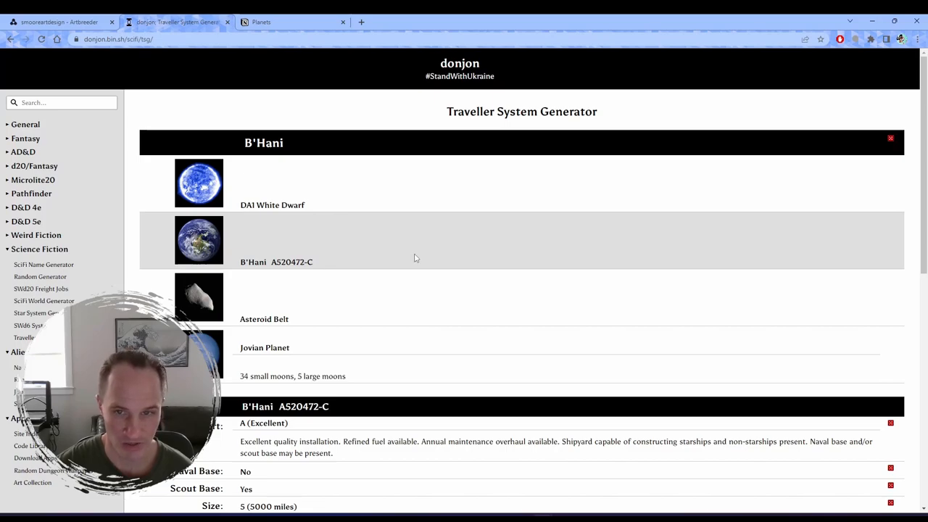
scroll(down, 3)
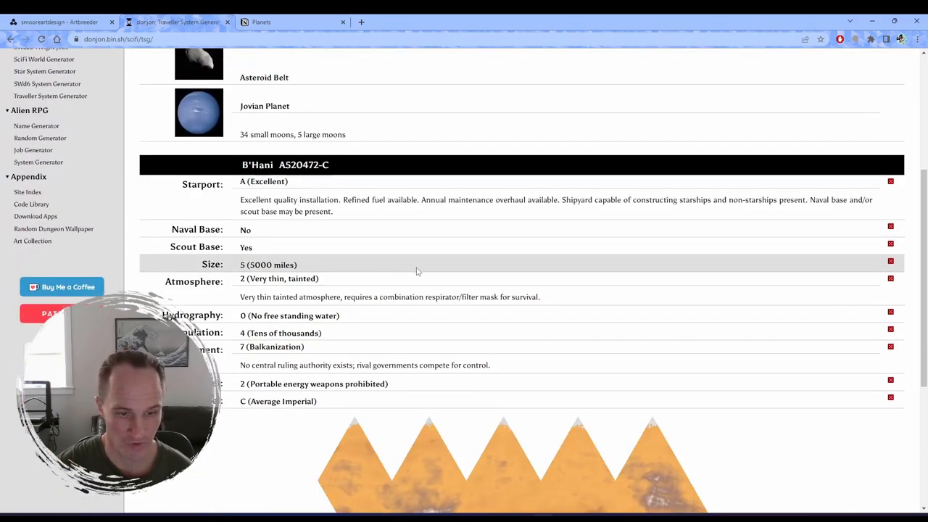
scroll(down, 3)
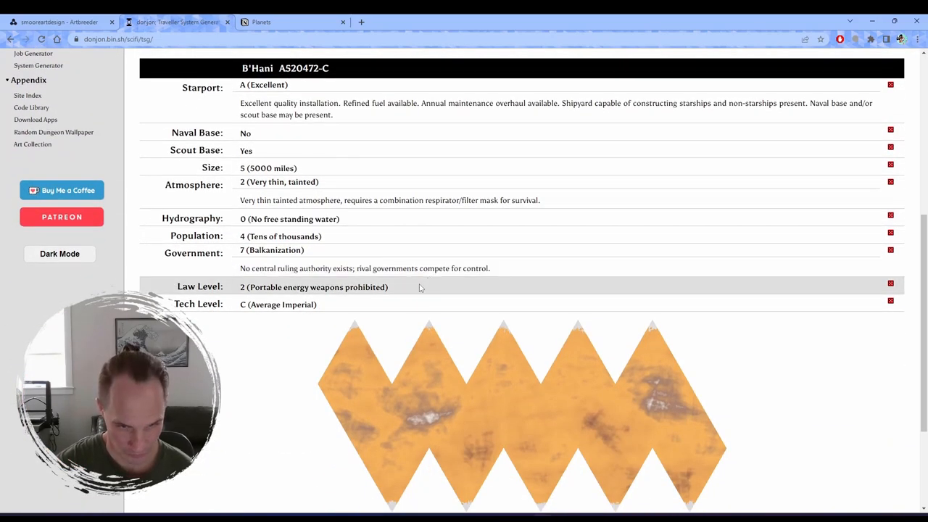
mouse_move(365, 307)
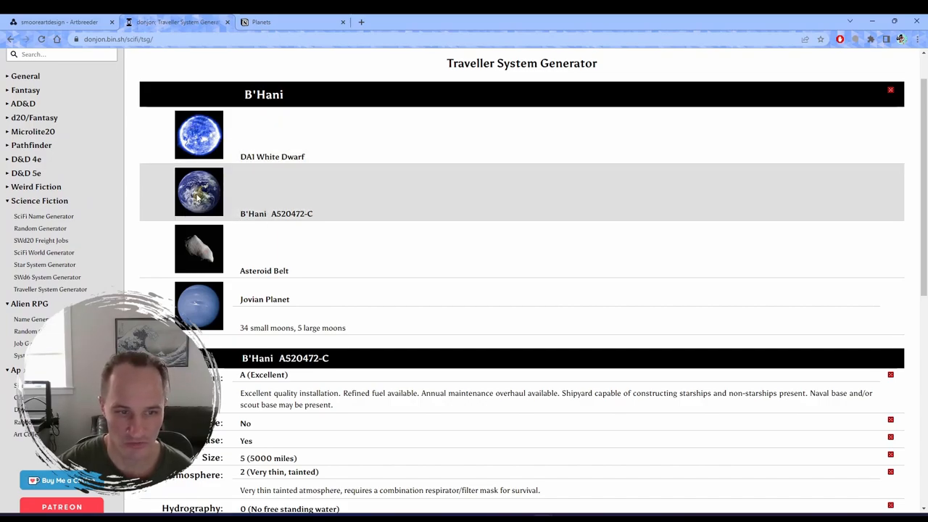
mouse_move(218, 251)
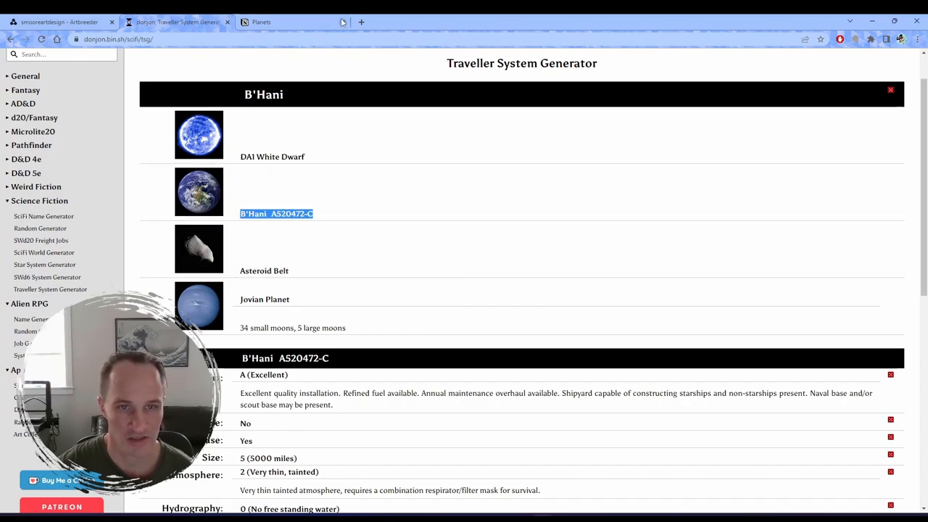
Back in Notion's Planets page, add a blank row to the Root Game Database.
click(261, 22)
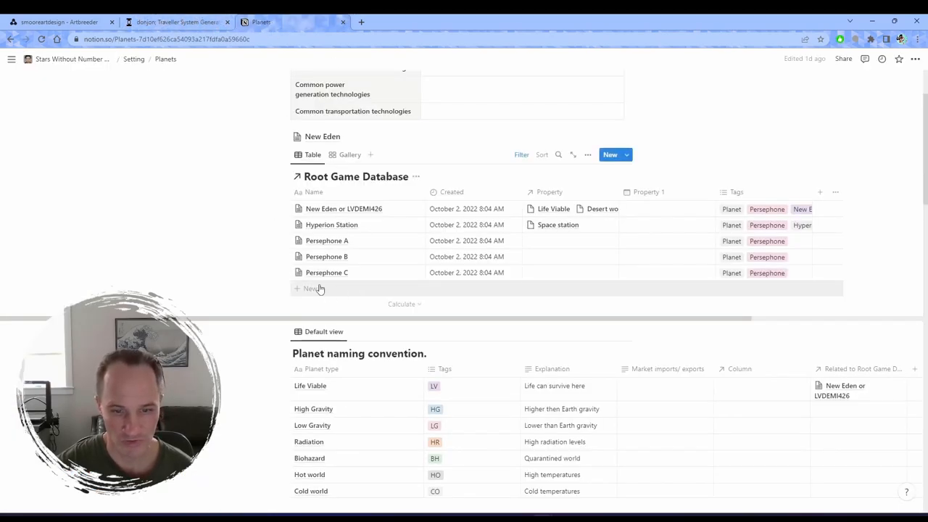
click(308, 288)
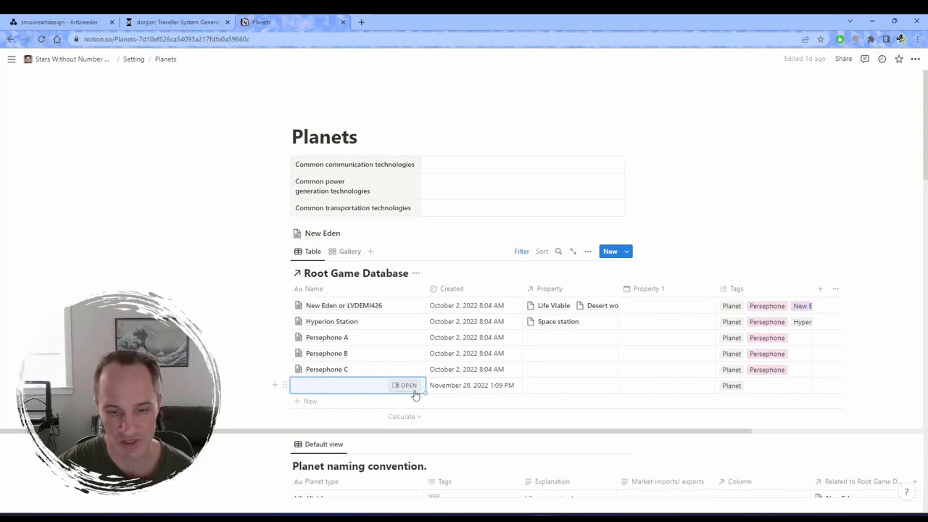
mouse_move(408, 386)
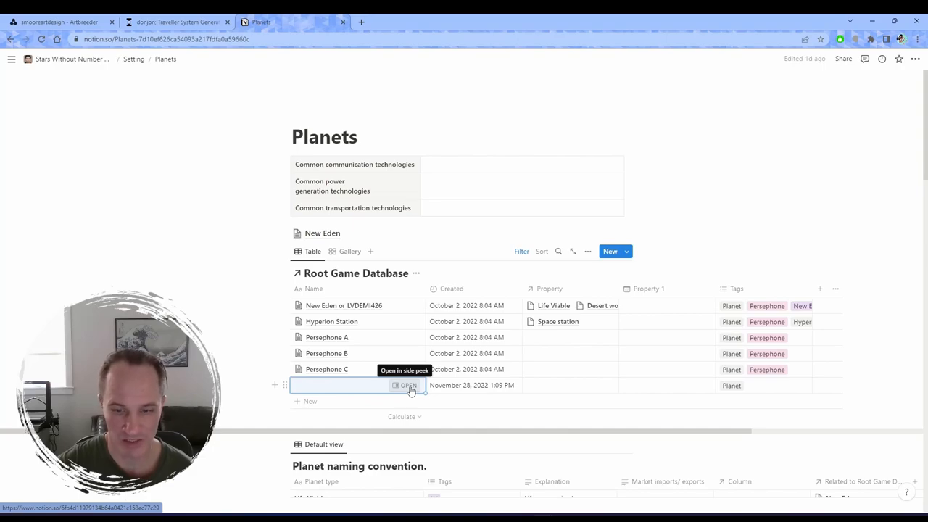
Open the new untitled planet entry and link its relation property to Garden world.
click(405, 385)
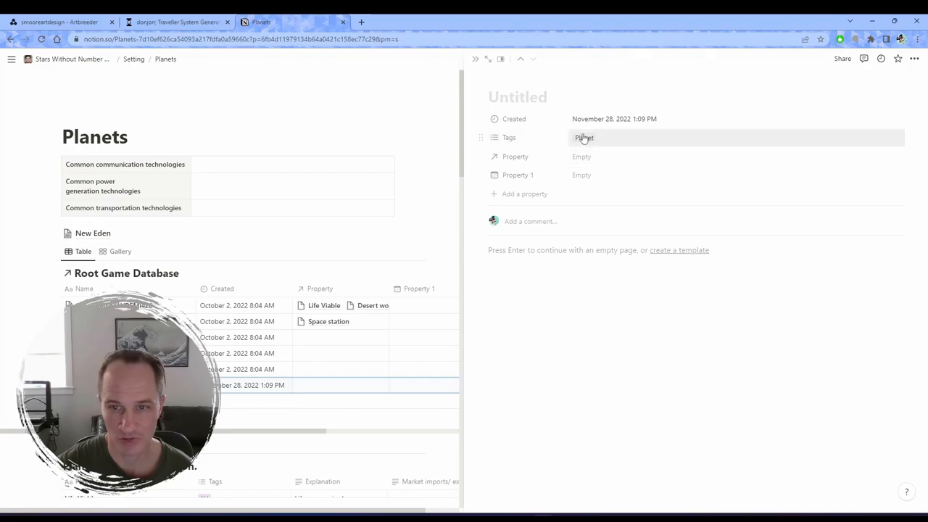
mouse_move(623, 138)
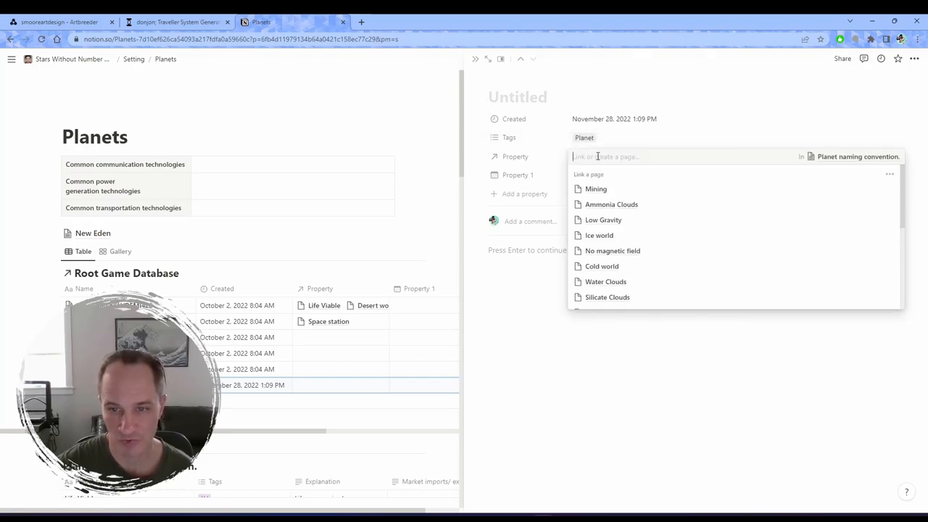
scroll(down, 3)
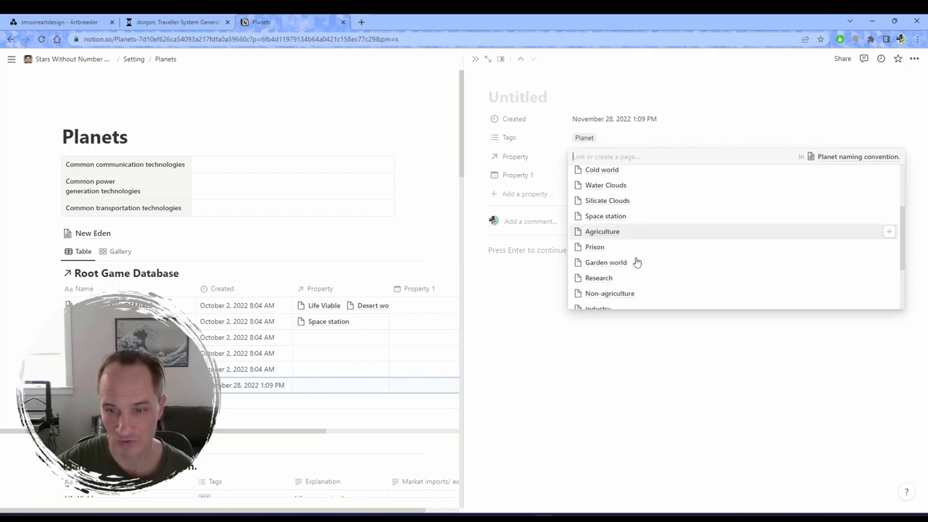
click(605, 263)
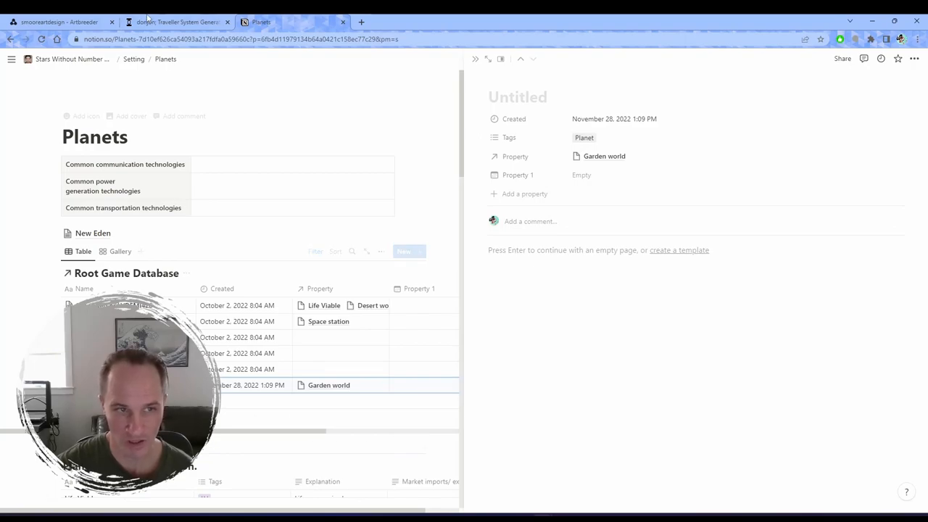
click(178, 21)
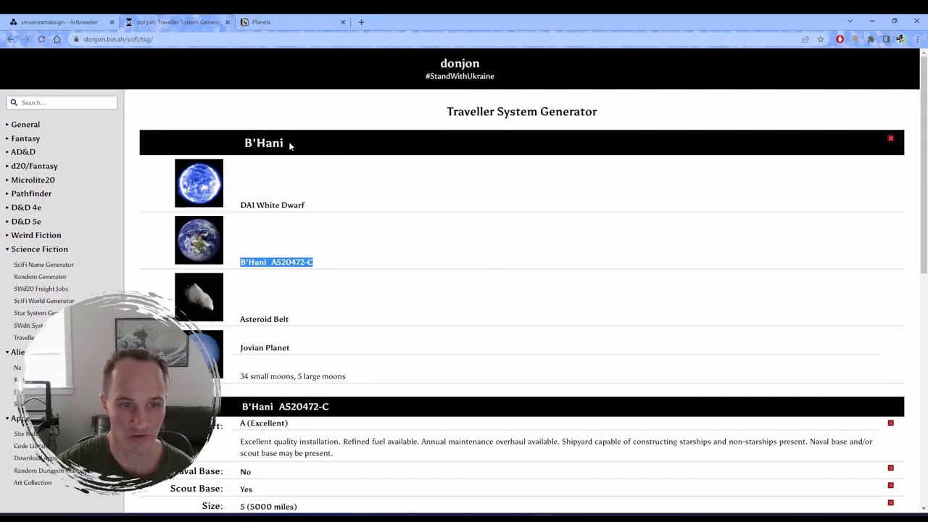
Write 'This is a garden in the system B'Hani' in the planet page body.
click(261, 22)
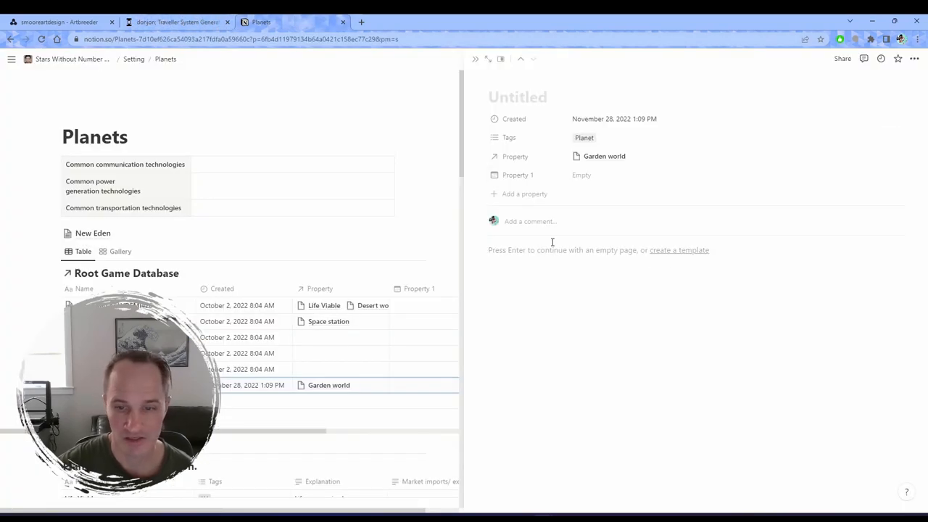
text(This)
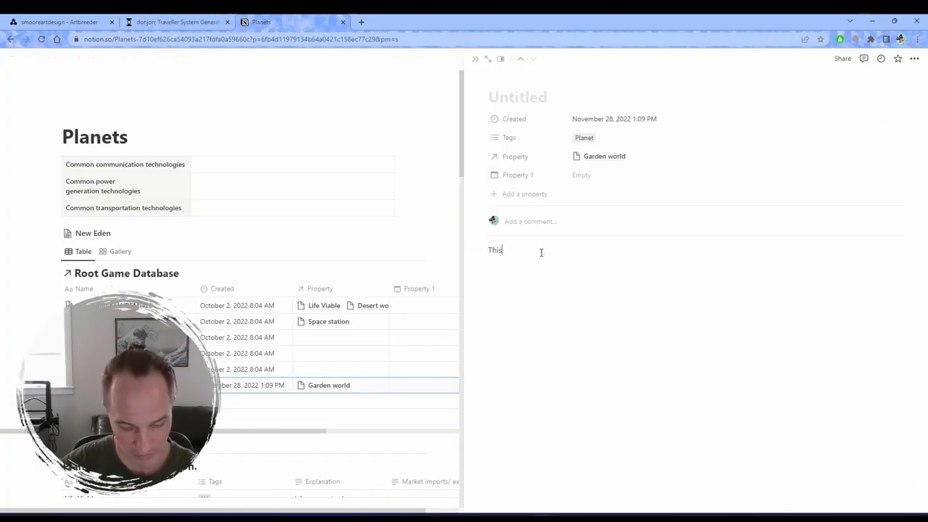
text(is a gar)
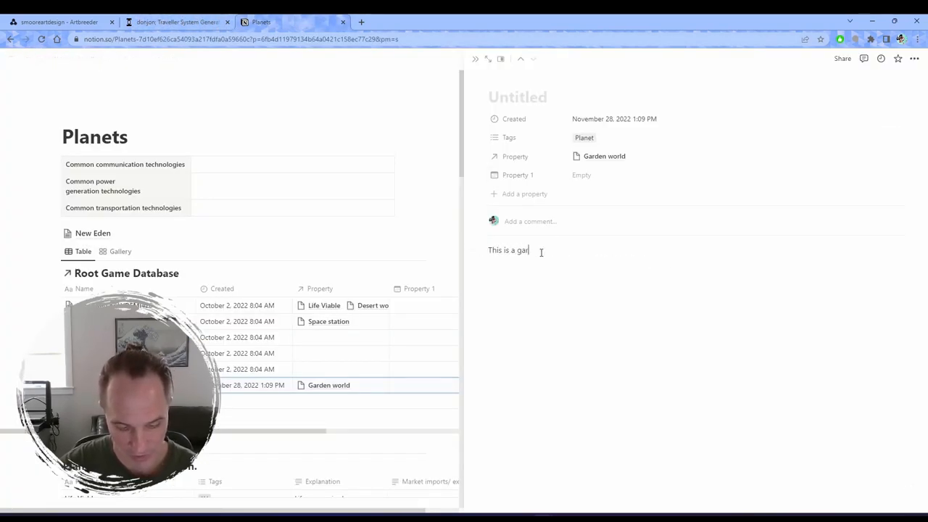
text(den in the)
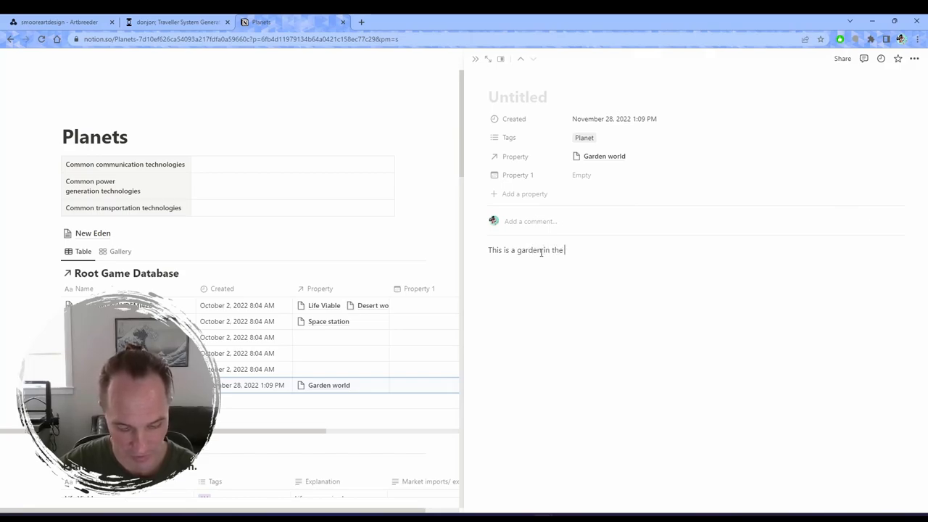
text(system)
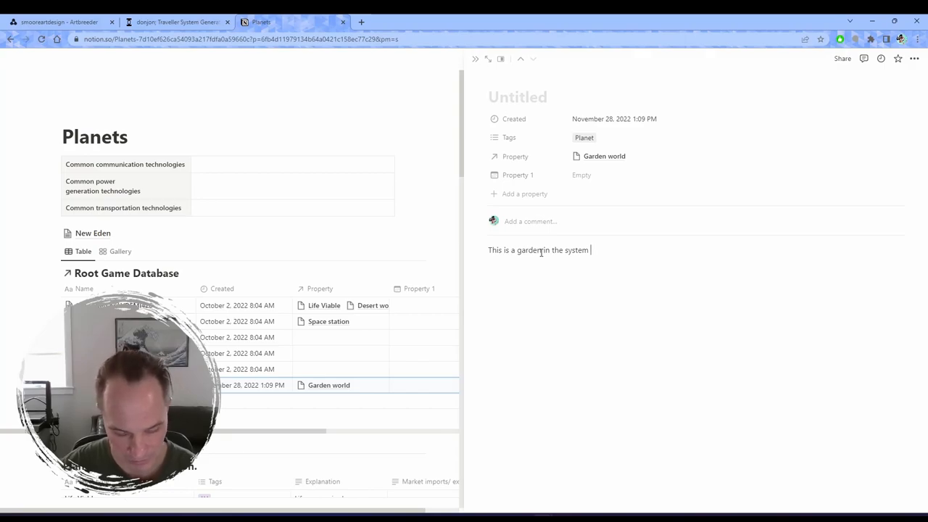
text(B'ha)
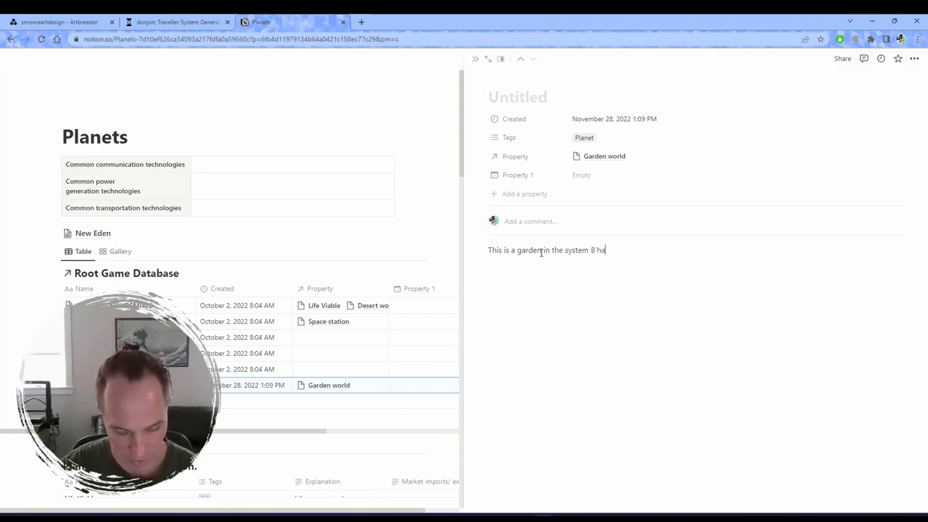
text(ni)
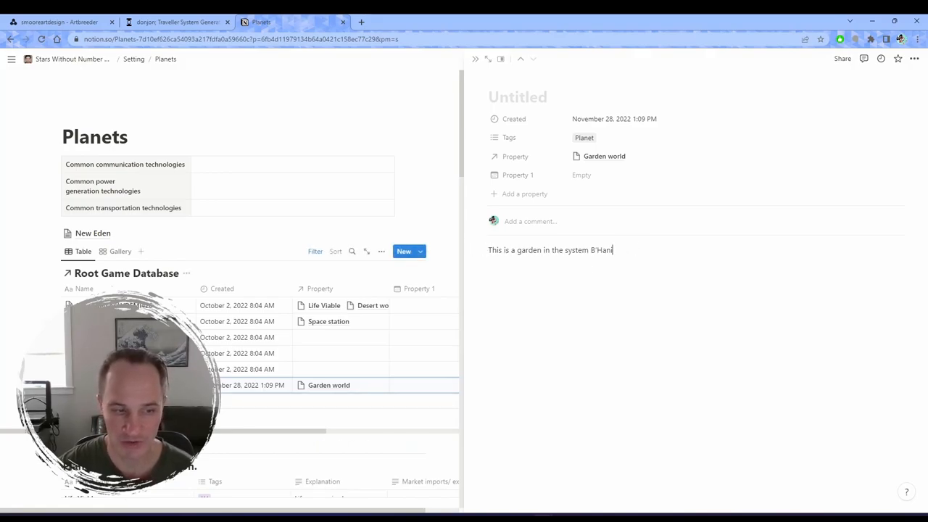
click(139, 62)
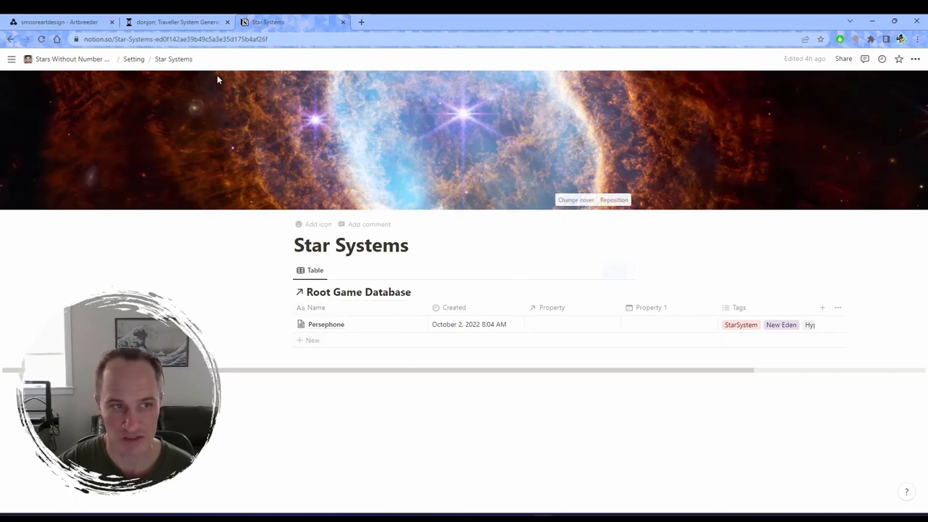
mouse_move(415, 329)
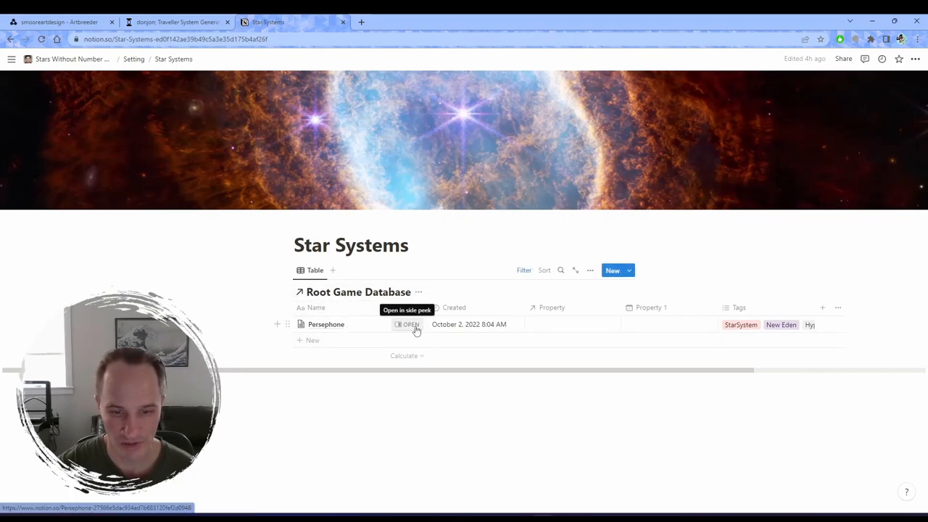
Open Persephone in side peek and insert a linked Root Game Database view.
click(408, 325)
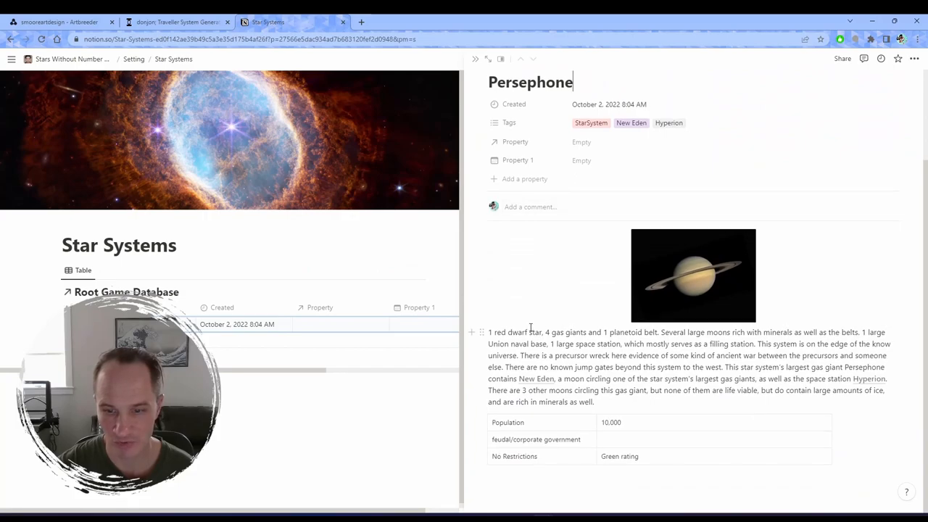
scroll(down, 3)
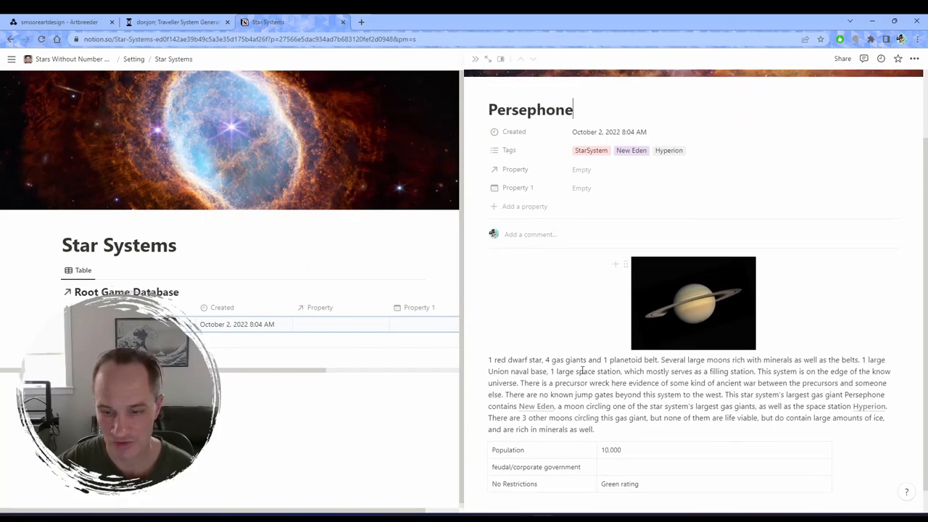
scroll(down, 3)
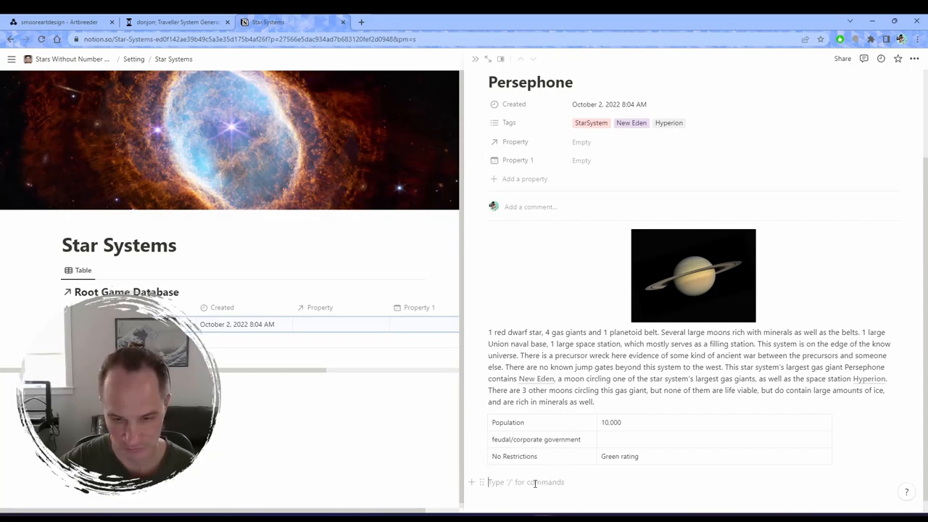
text(/)
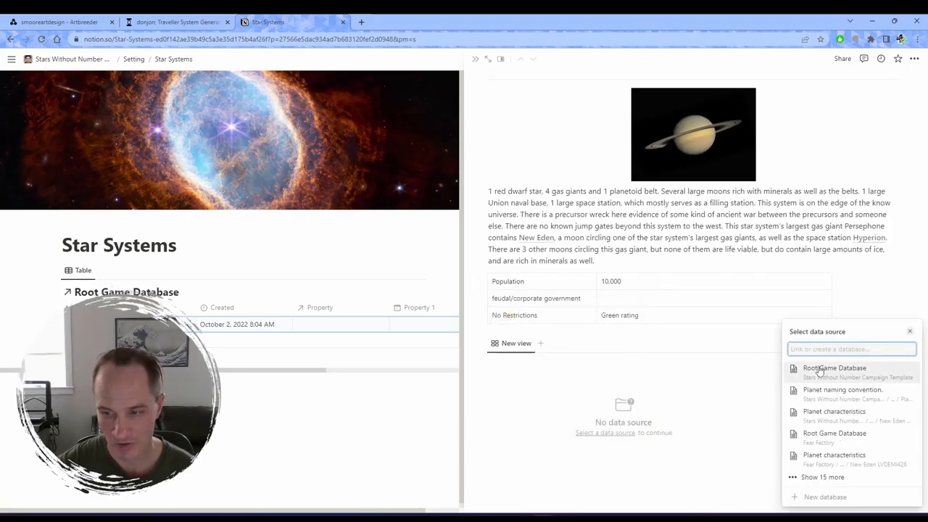
mouse_move(854, 375)
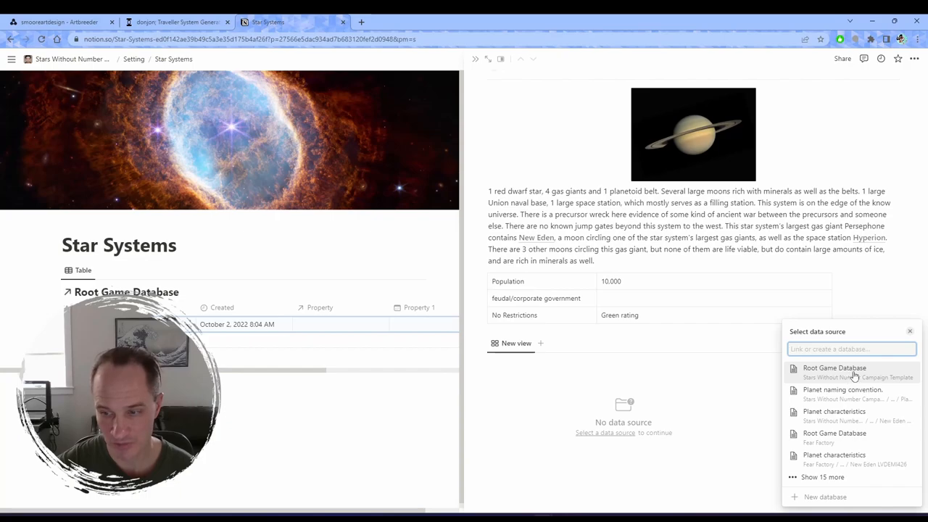
mouse_move(855, 378)
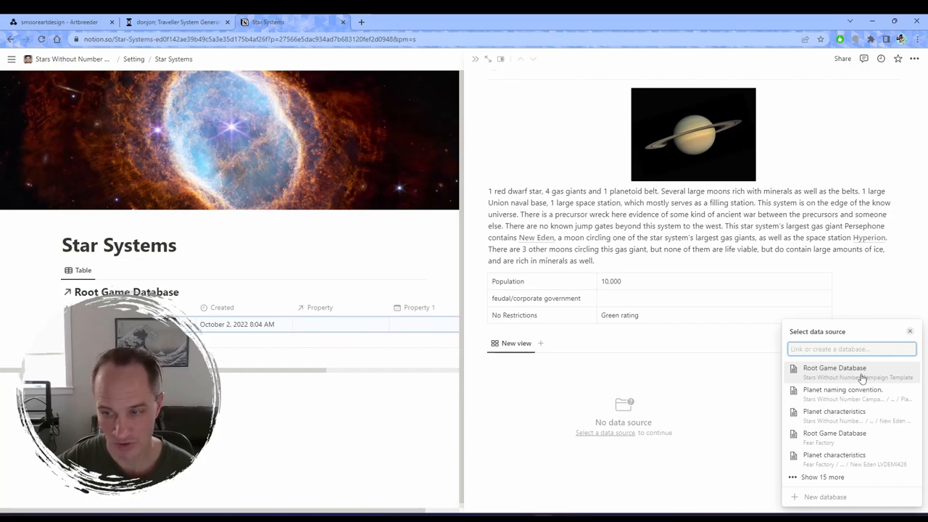
click(830, 369)
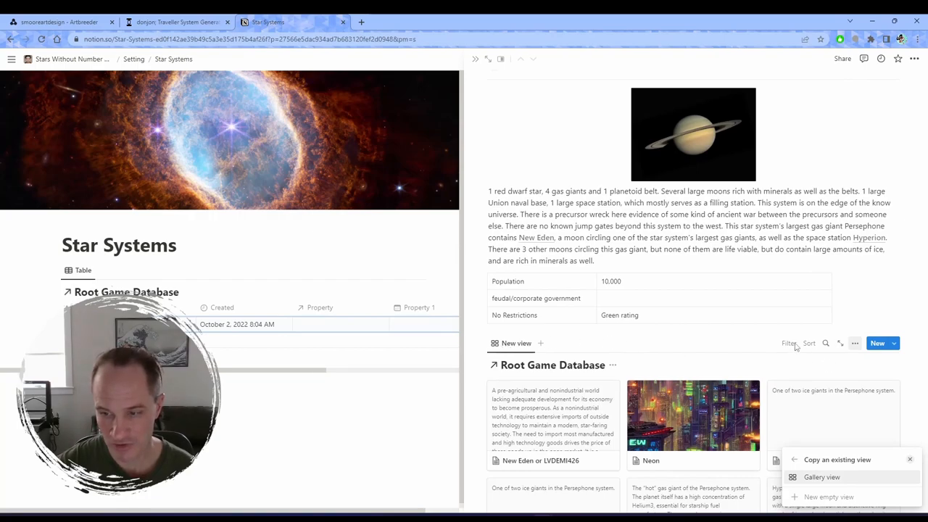
Make the linked view a gallery filtered to Tags containing Persephone, saved for everyone.
click(829, 477)
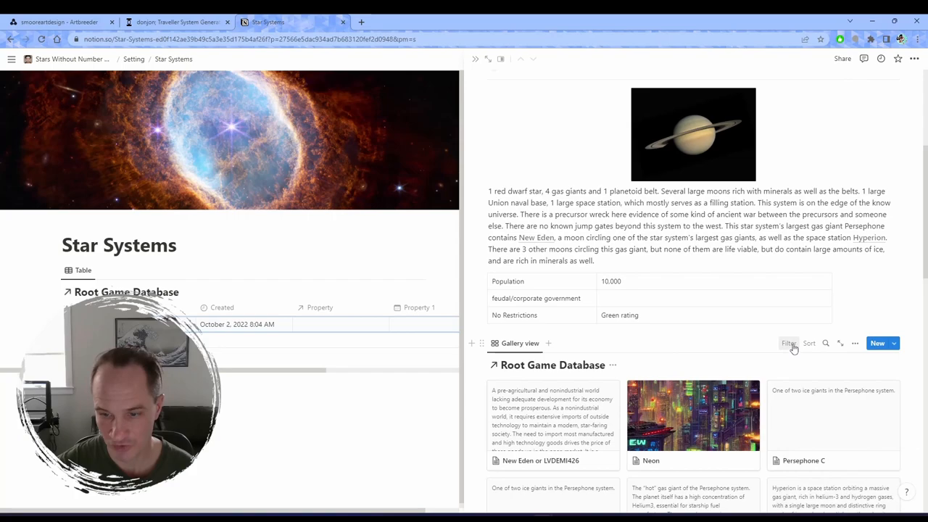
scroll(down, 3)
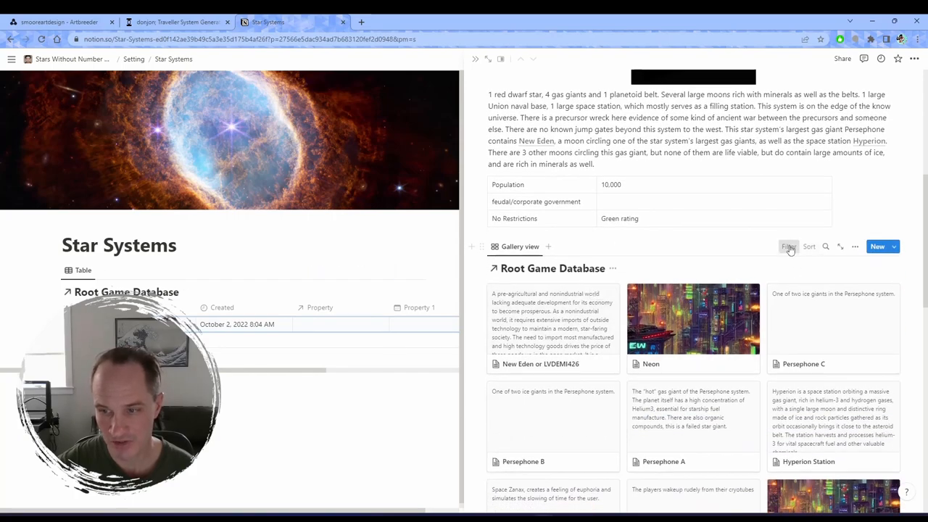
click(789, 247)
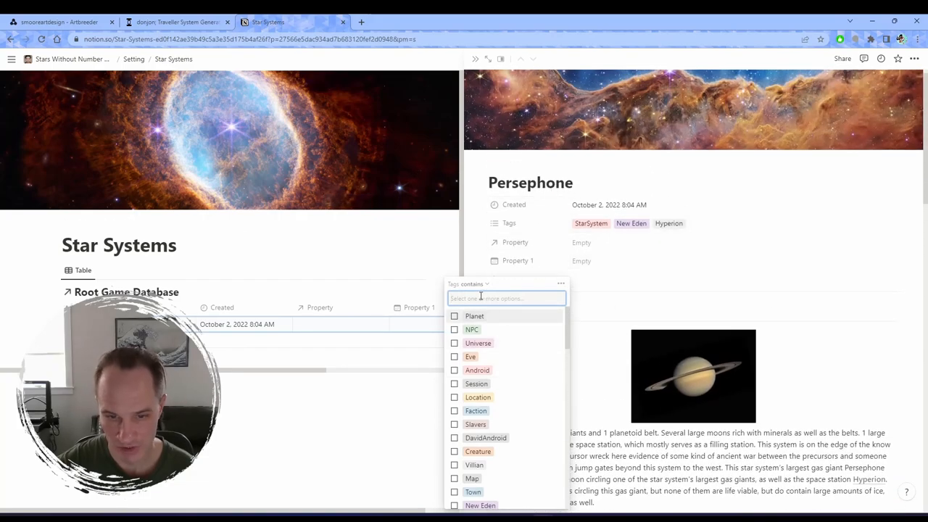
text(perseph)
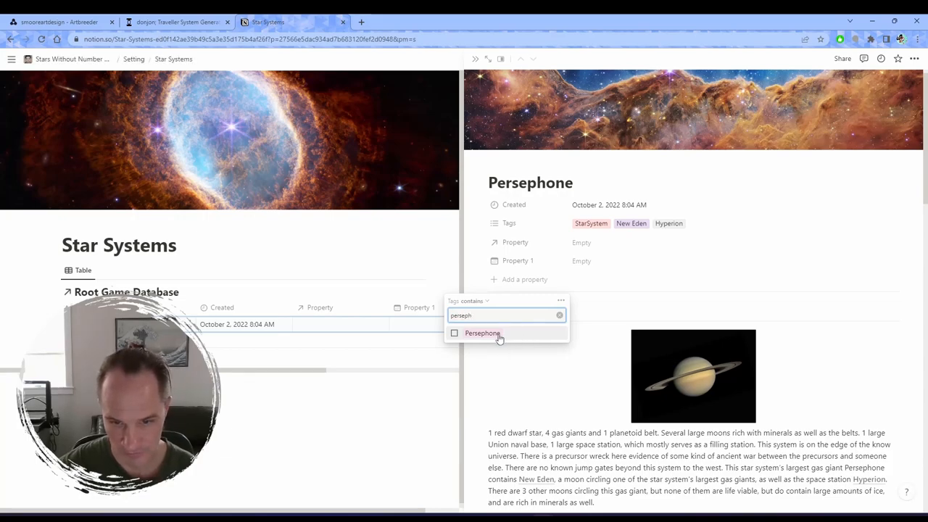
click(480, 333)
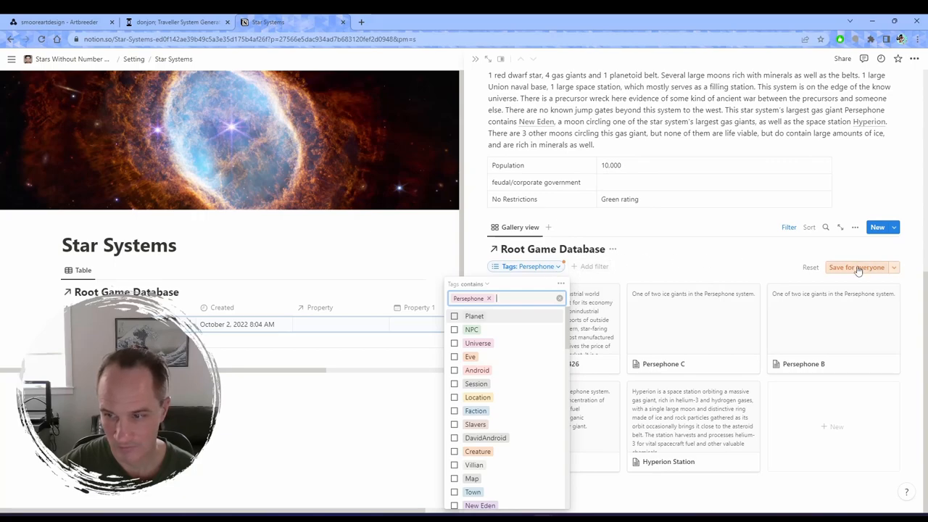
click(858, 268)
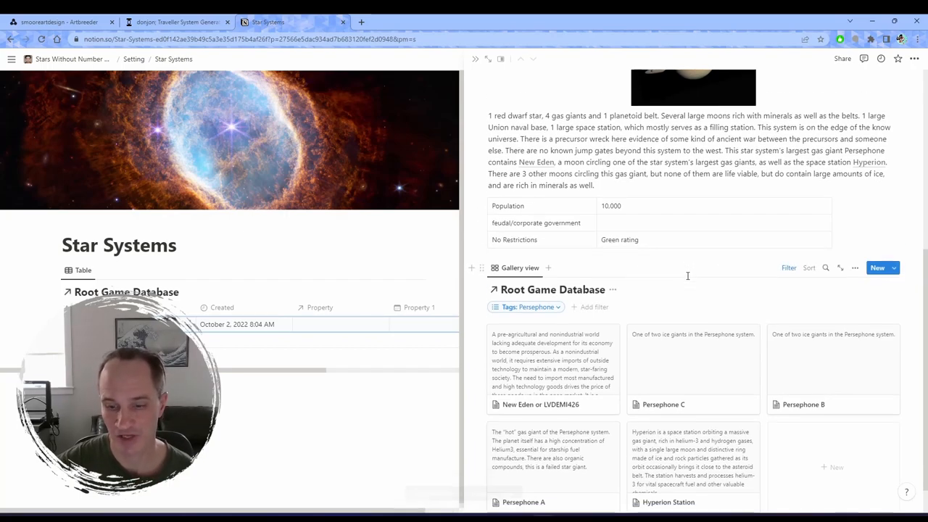
scroll(down, 3)
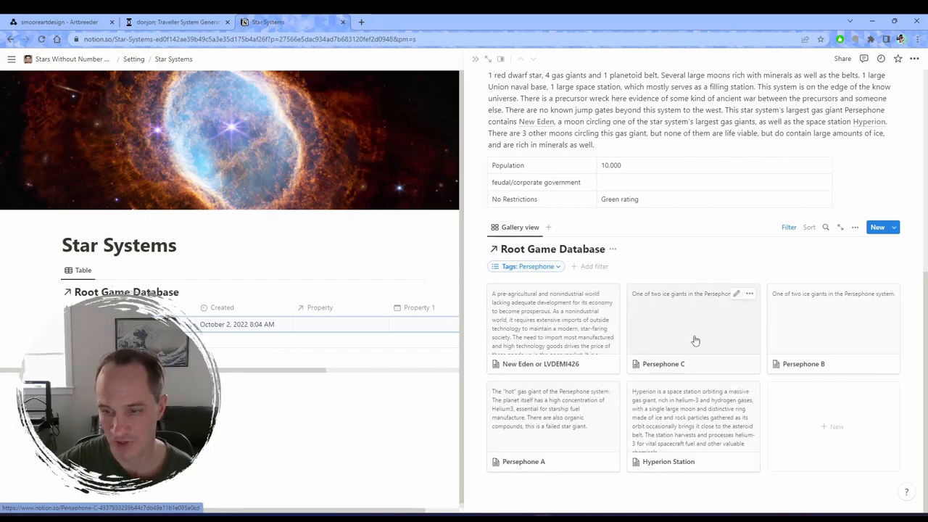
mouse_move(697, 405)
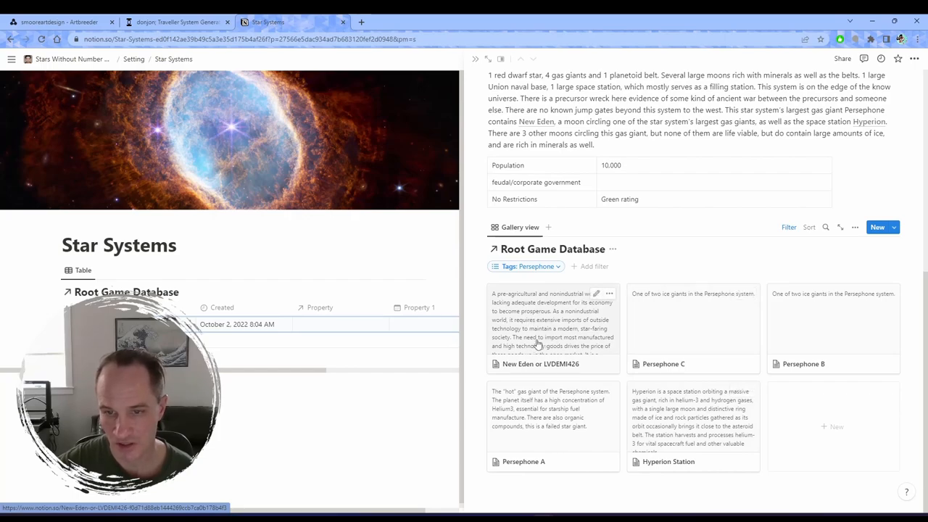
mouse_move(552, 343)
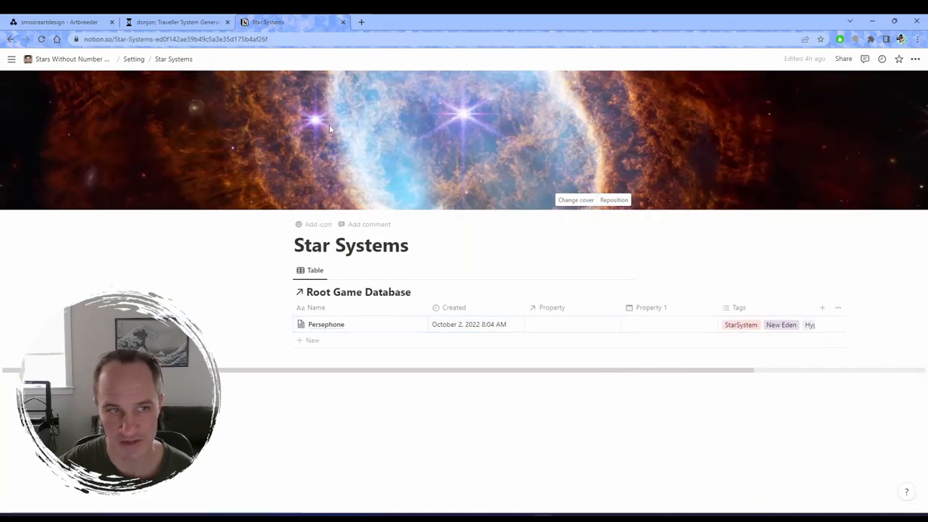
Glance through the Artbreeder and donjon tabs, then return to Notion's Star Systems page.
click(58, 21)
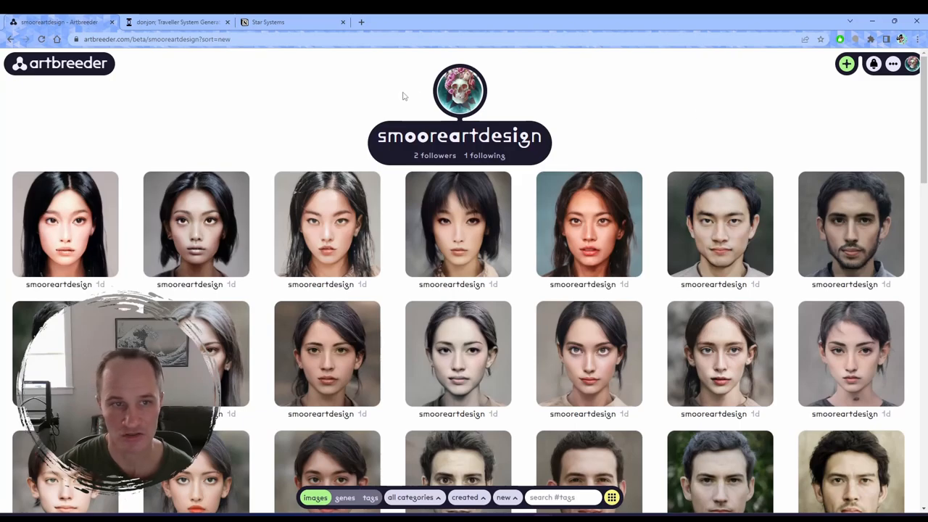
click(178, 22)
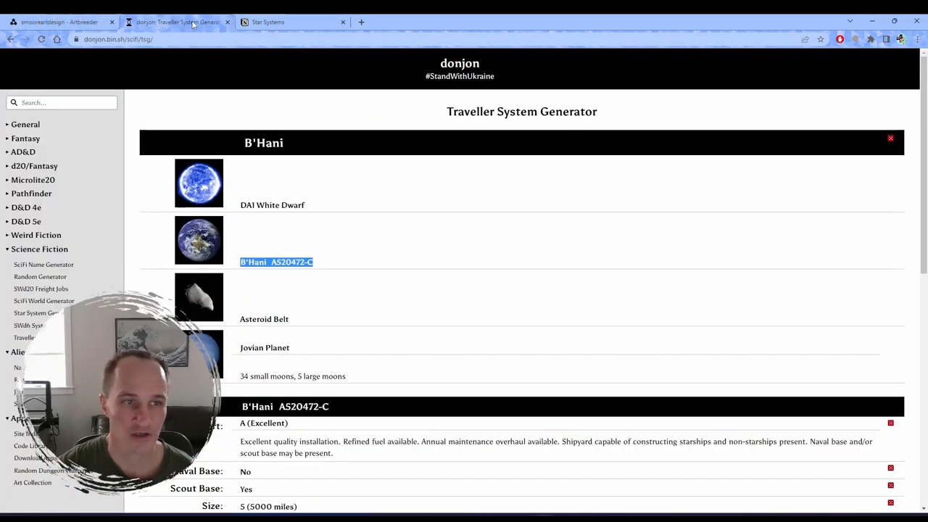
click(283, 22)
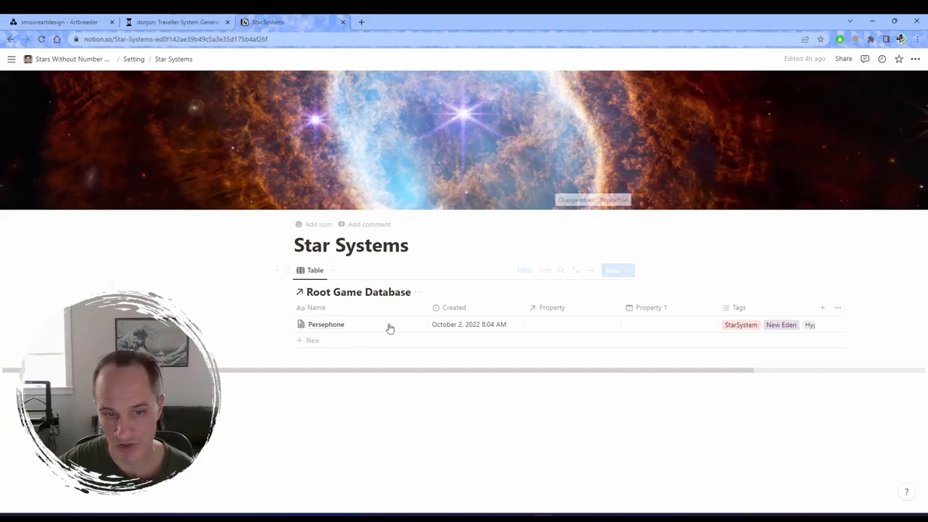
Go to the Setting overview and open the Corporations subpage under Factions.
click(130, 59)
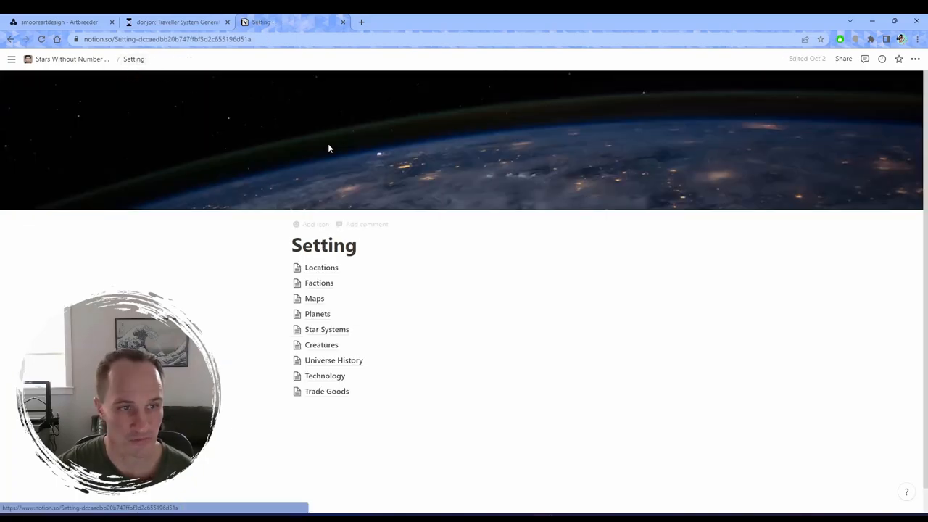
mouse_move(348, 330)
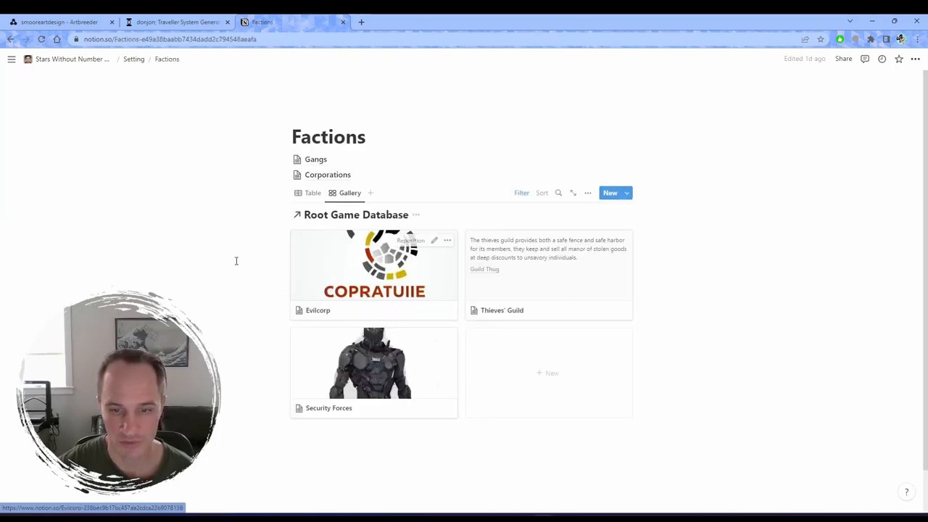
mouse_move(234, 257)
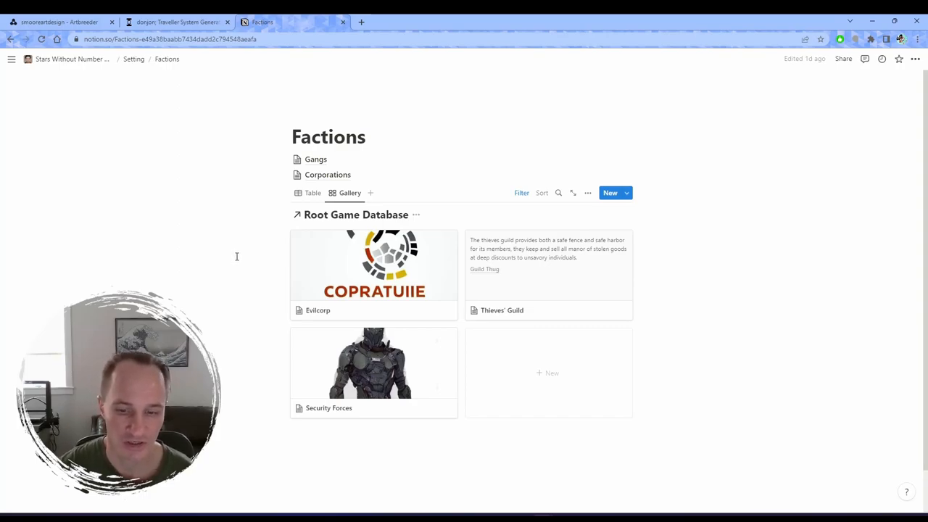
mouse_move(329, 130)
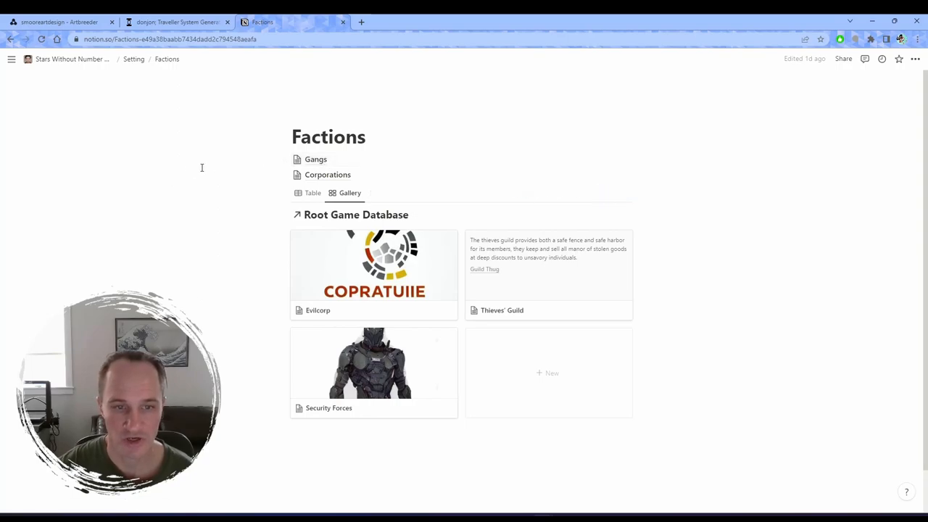
mouse_move(327, 276)
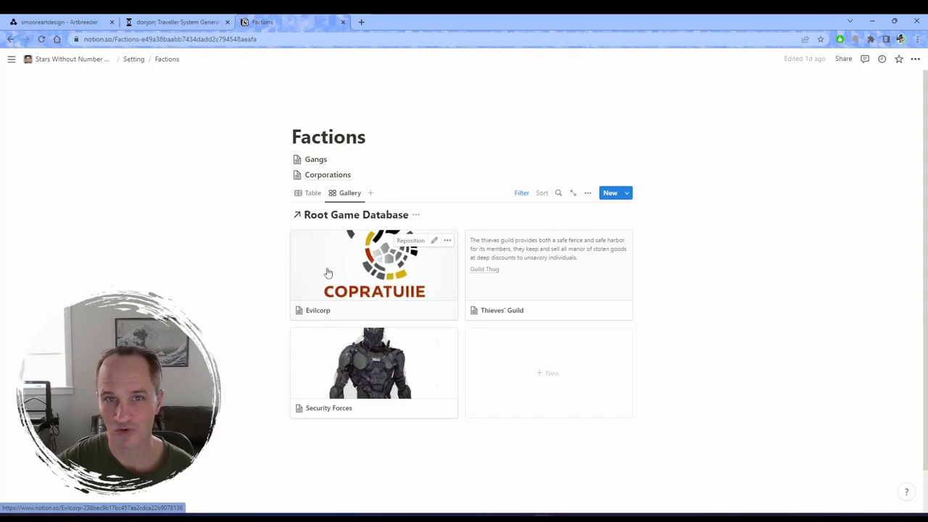
mouse_move(535, 278)
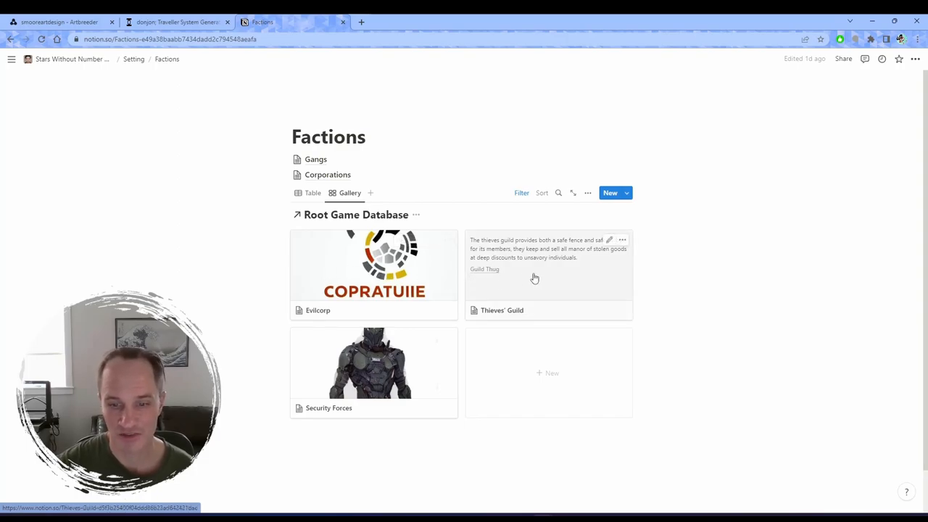
mouse_move(359, 372)
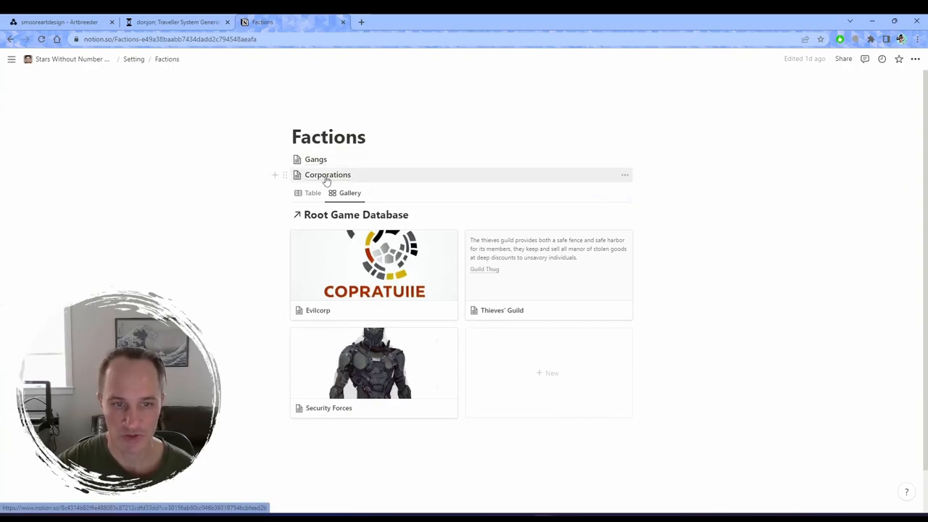
click(327, 175)
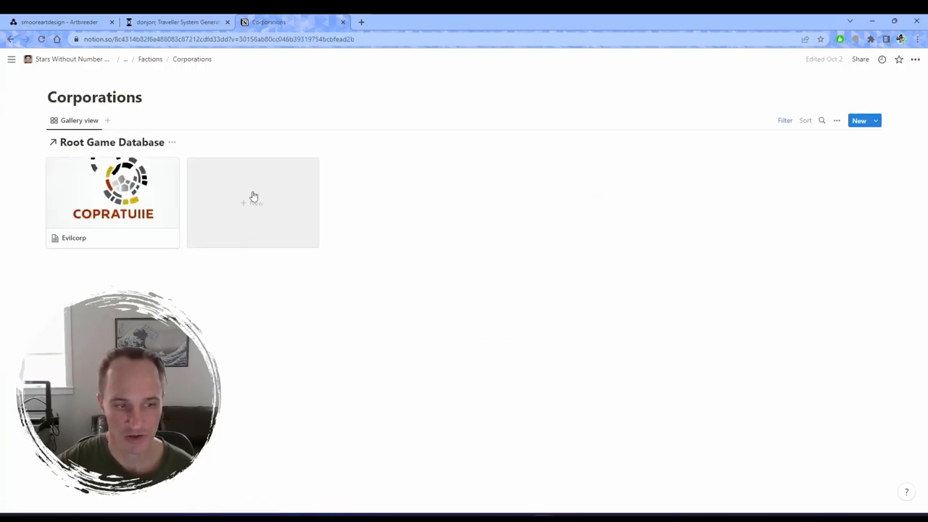
Add a new Corporations entry titled 'Template Corporation'.
click(252, 202)
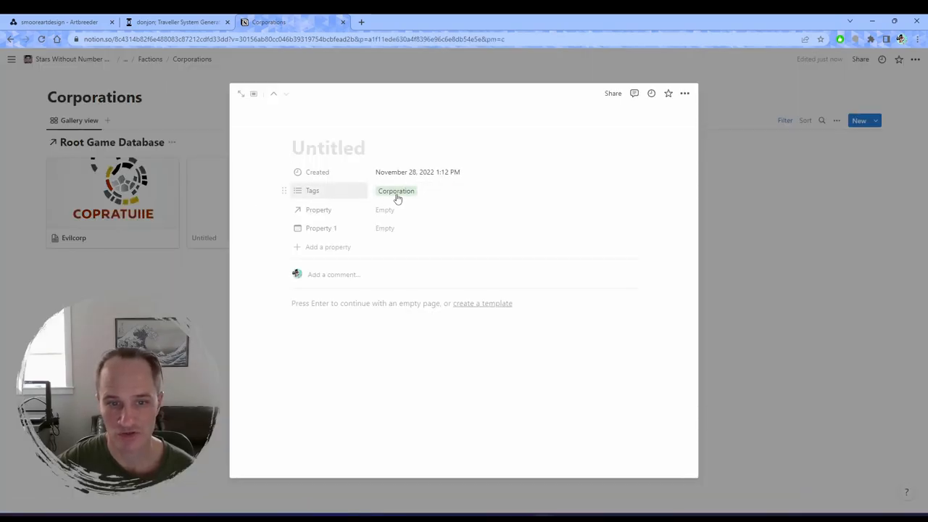
click(396, 191)
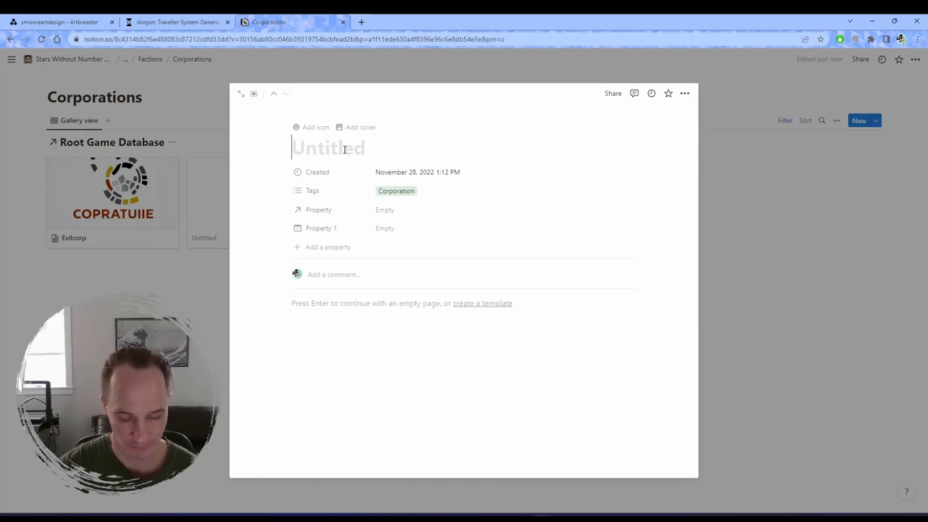
text(Template Corp)
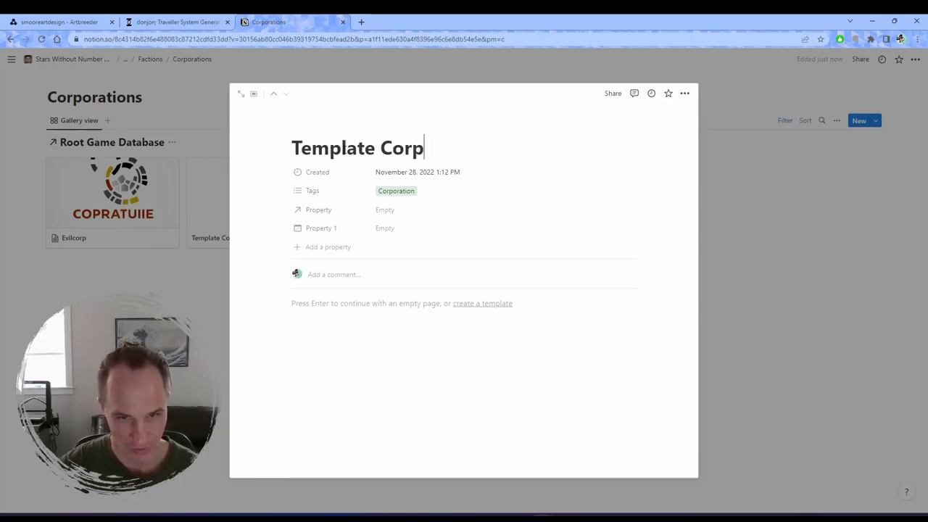
text(oration)
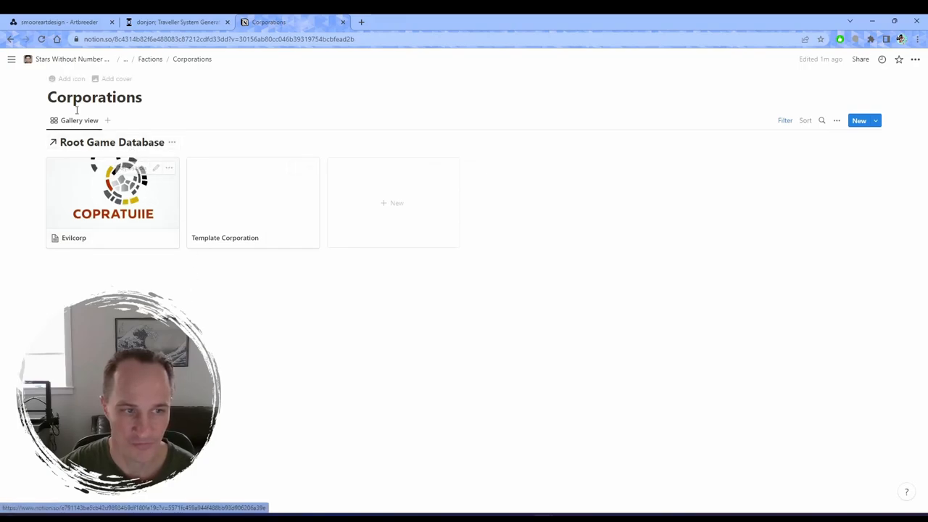
Navigate back through the Factions and Gangs pages to the campaign template home page.
click(148, 59)
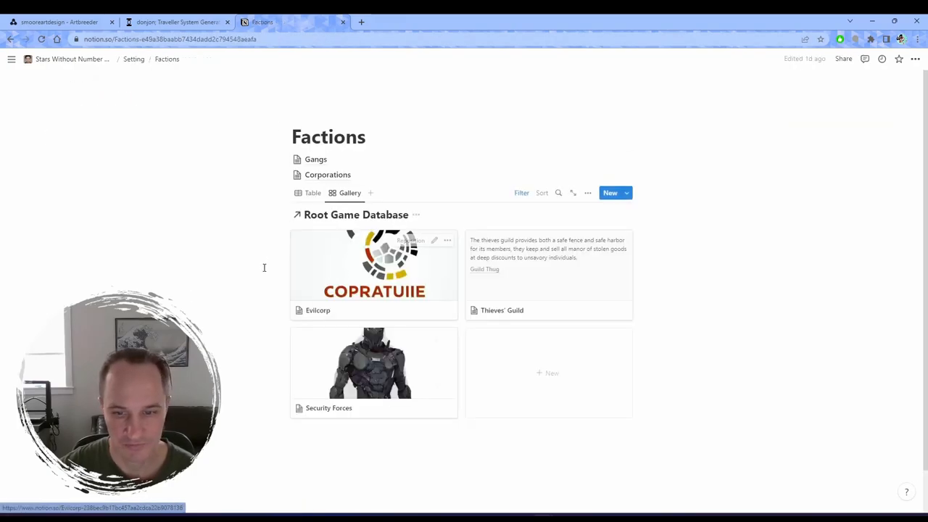
click(306, 159)
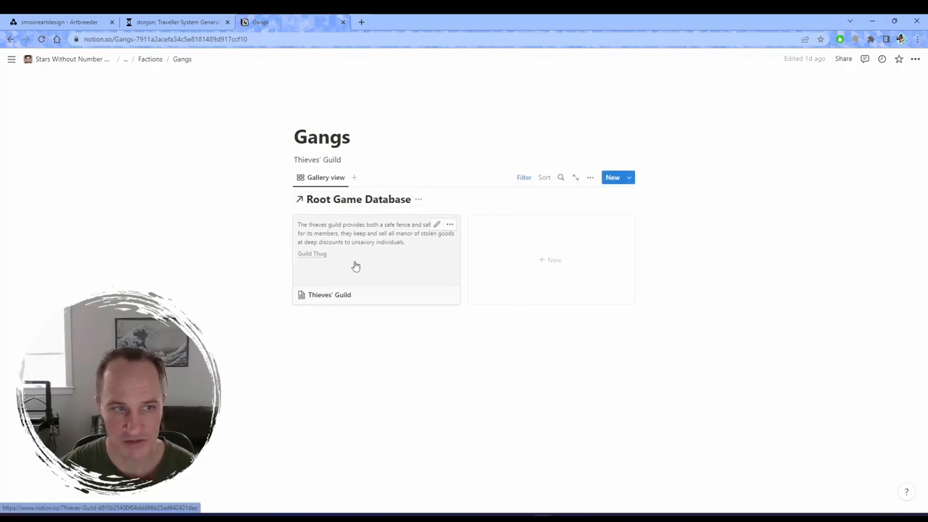
click(153, 59)
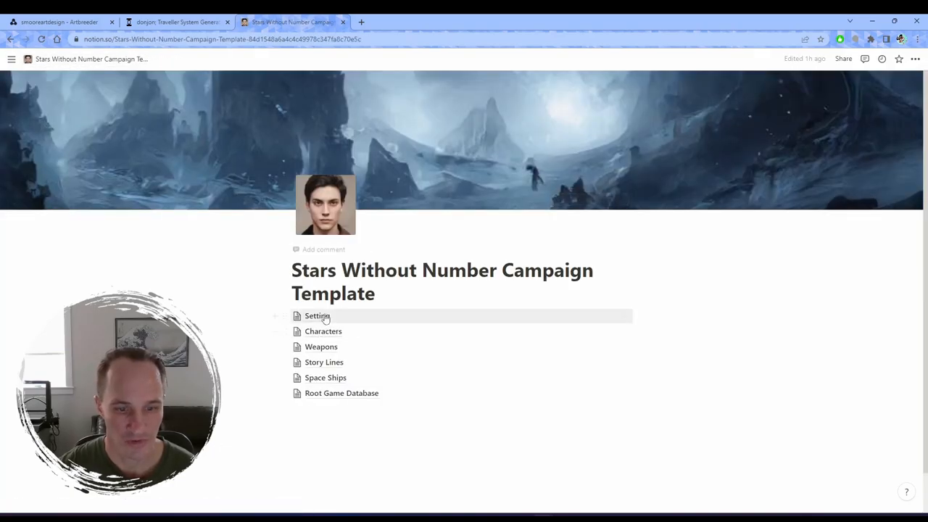
Go to Characters, then NPC's, and open the Template NPC entry from its table.
click(322, 331)
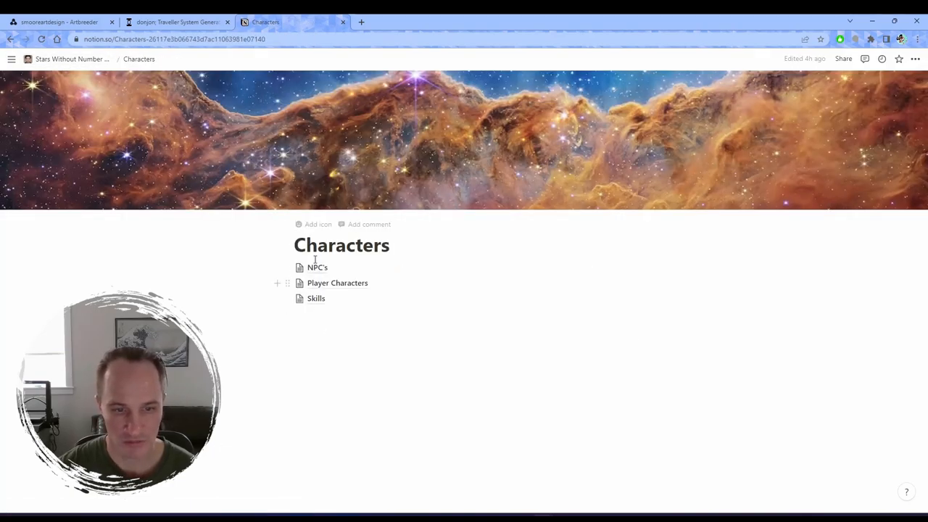
click(317, 267)
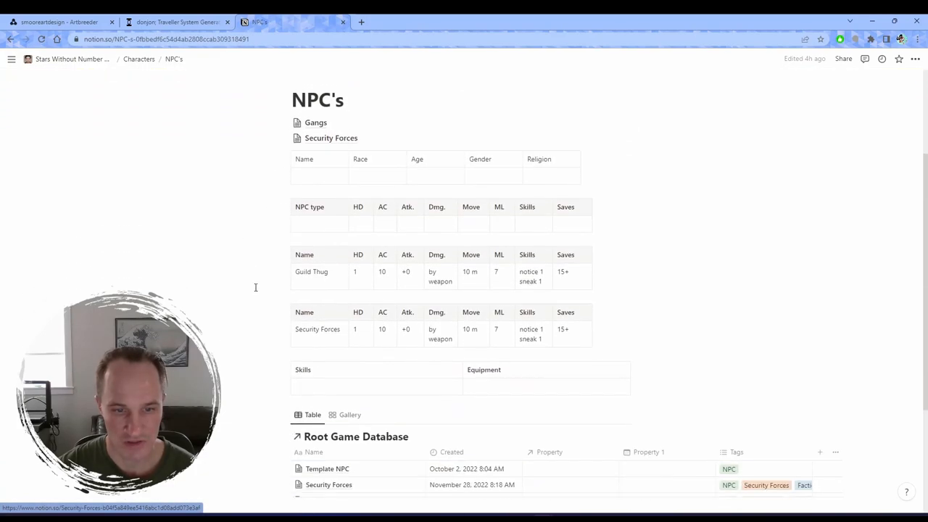
scroll(down, 3)
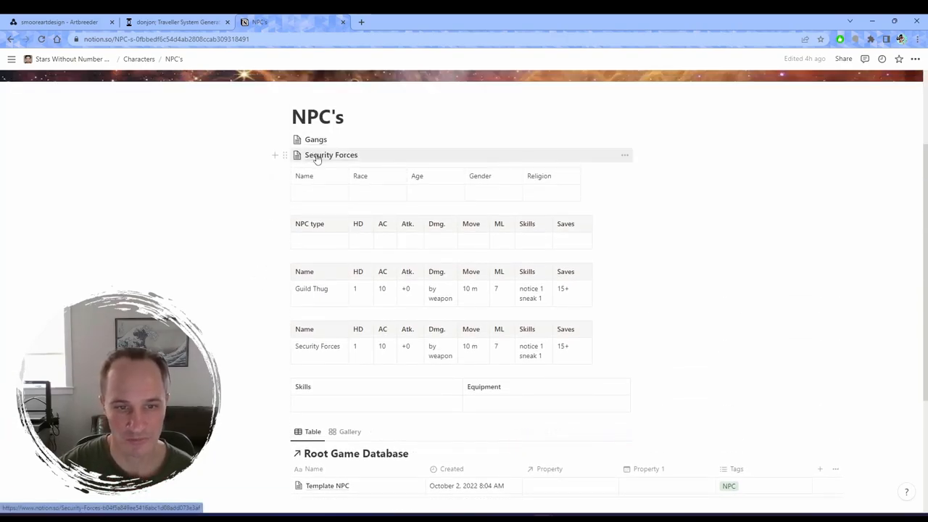
scroll(down, 3)
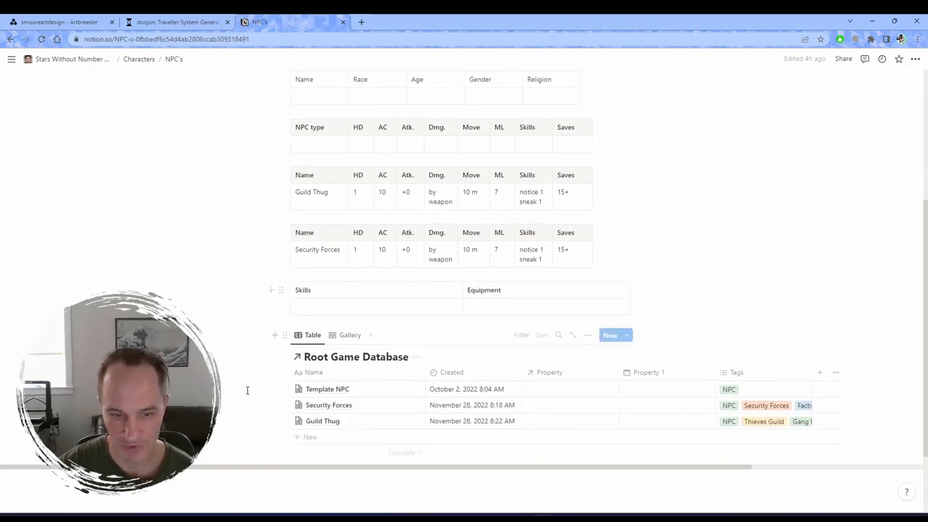
mouse_move(346, 389)
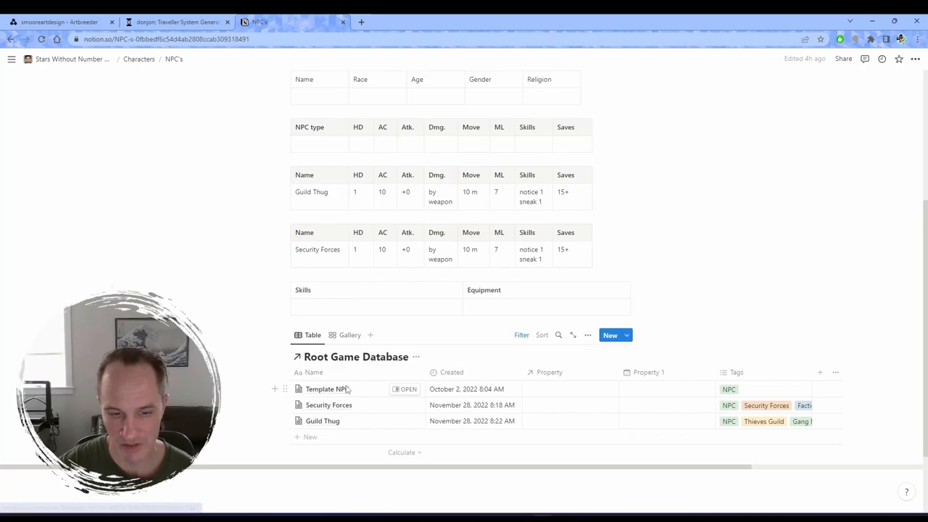
click(406, 389)
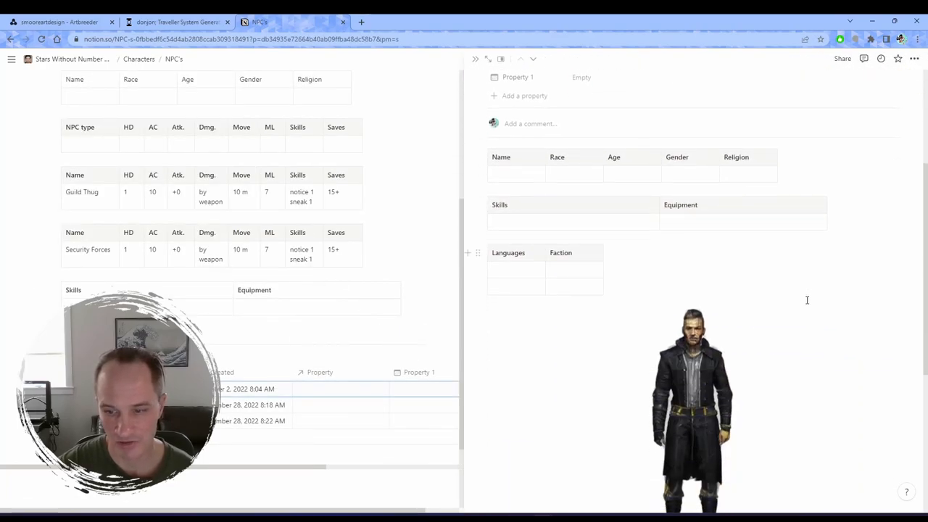
Rename the Template NPC entry to 'Thomas Jane'.
scroll(down, 3)
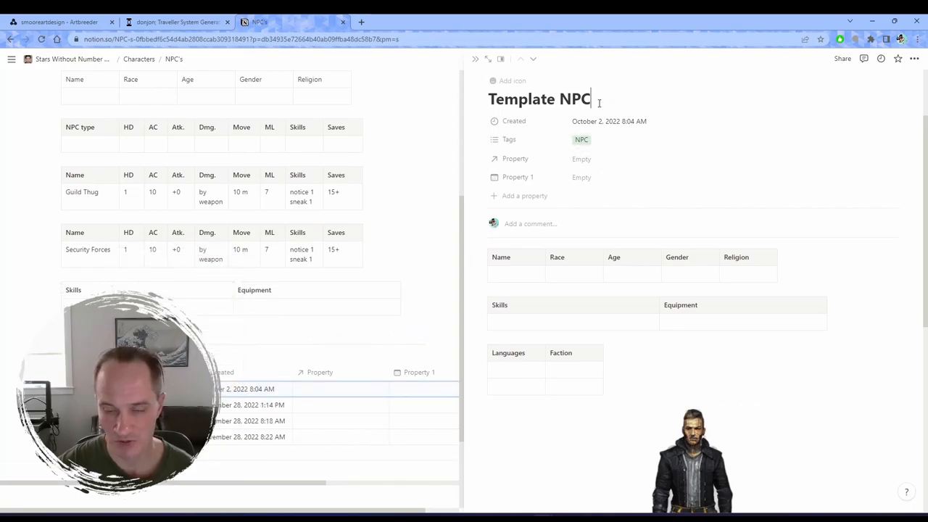
key(Backspace)
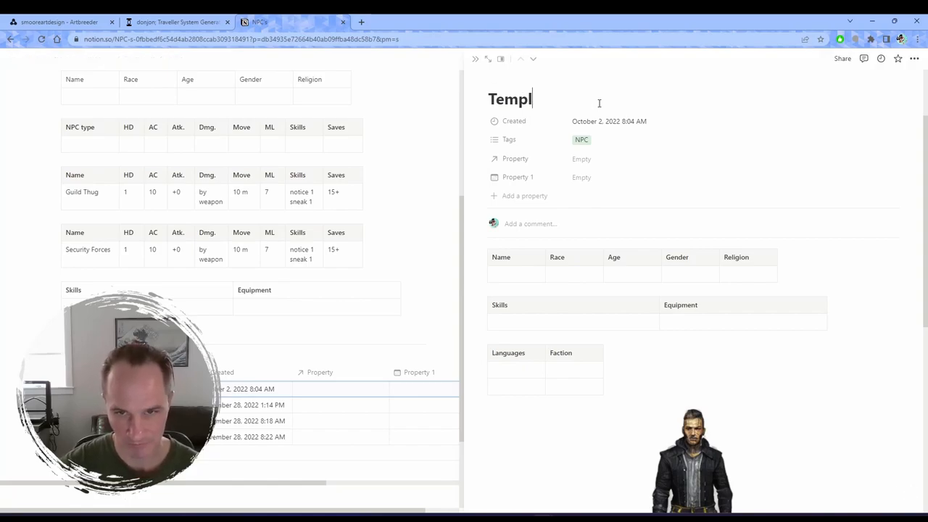
key(Backspace)
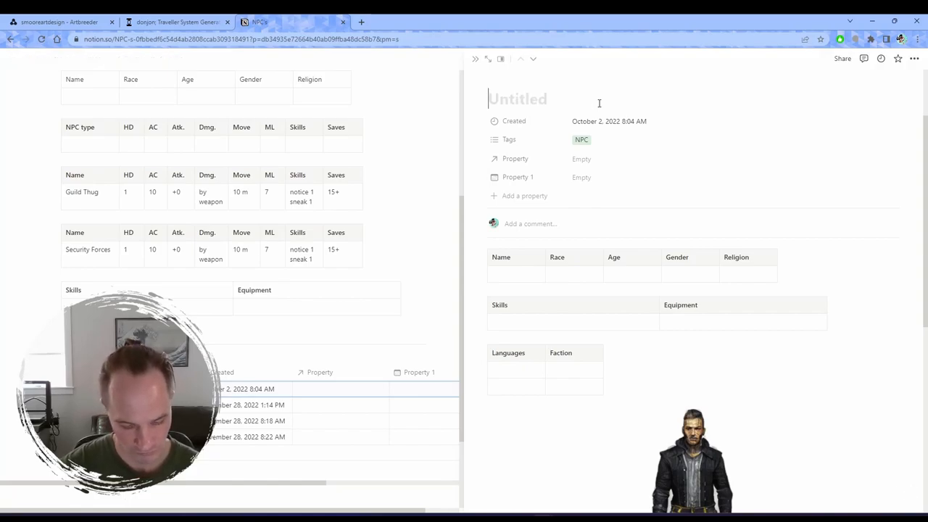
text(Thomas)
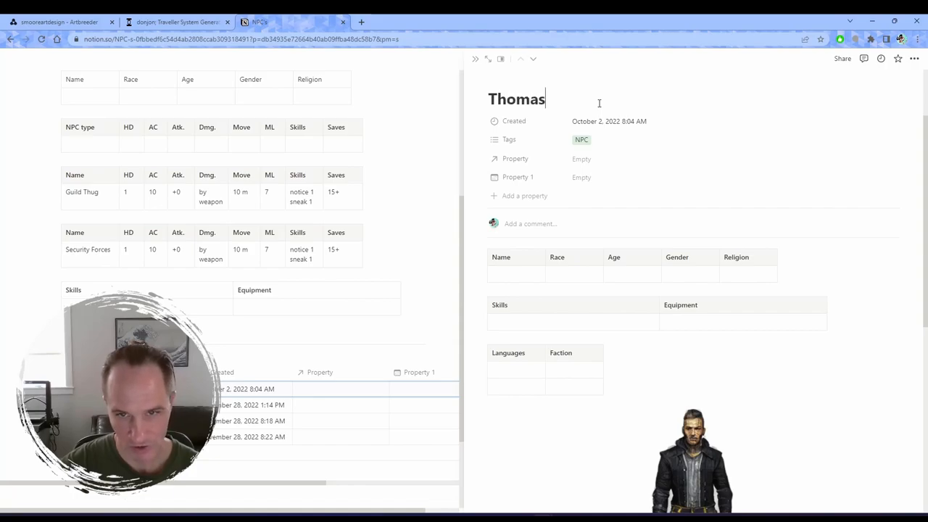
text(Ja)
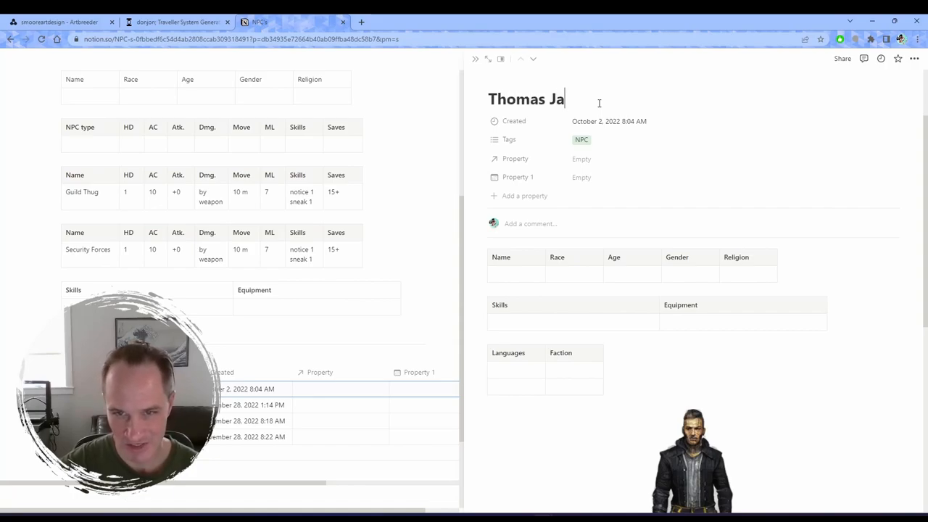
Add a new Thomas Jane tag and the Security Forces tag to the entry.
scroll(down, 3)
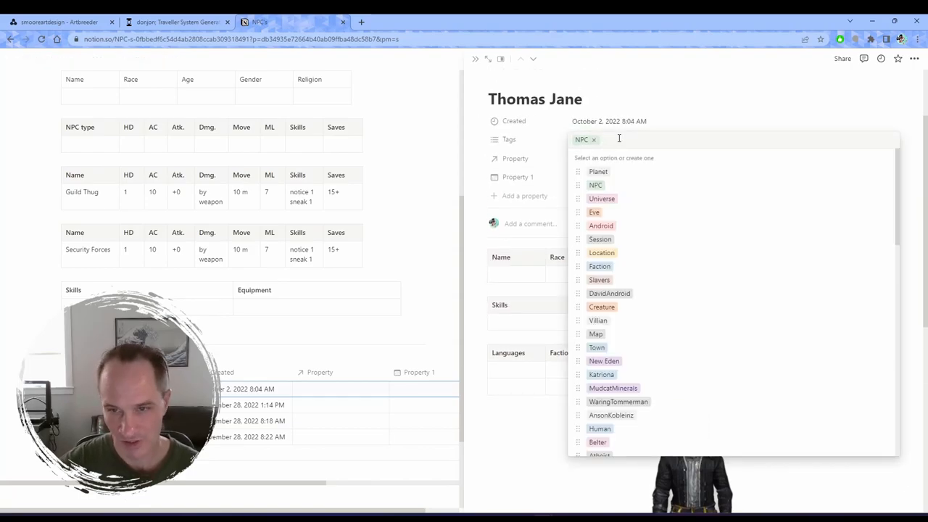
text(Thomas Jane)
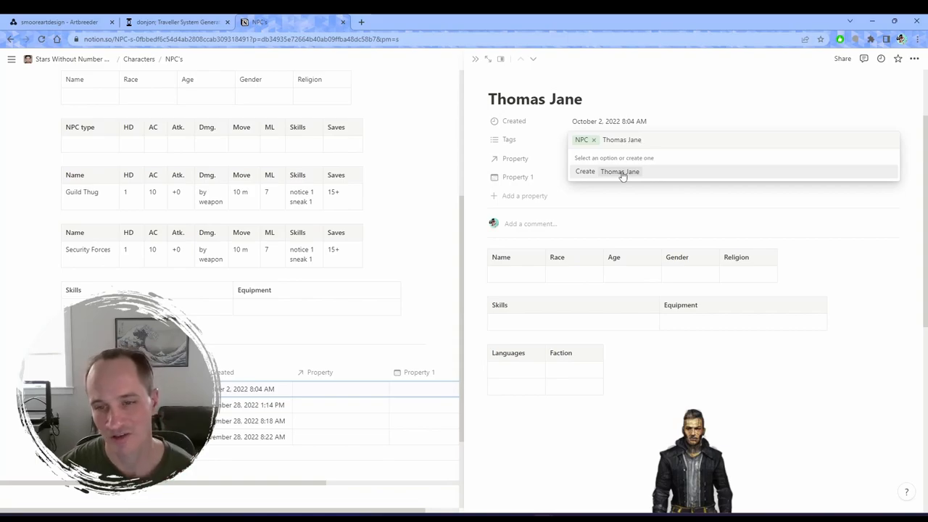
click(620, 172)
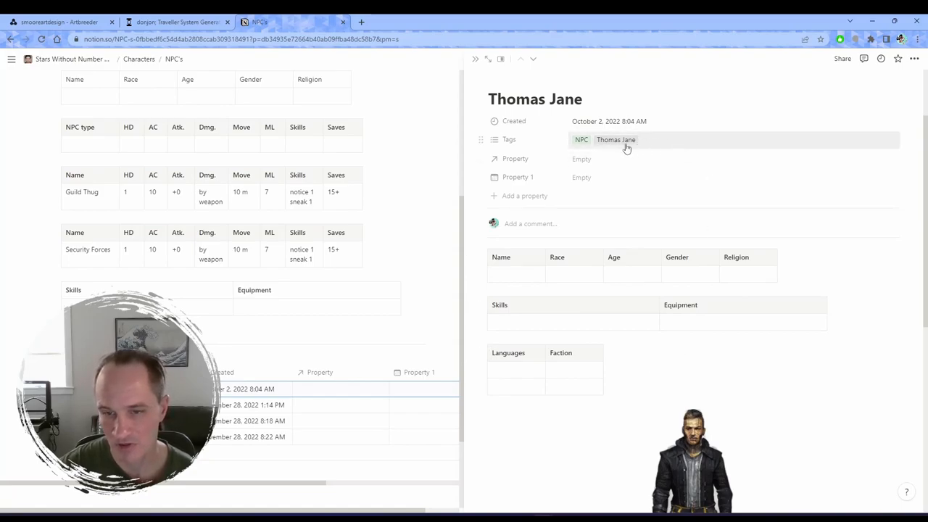
mouse_move(581, 148)
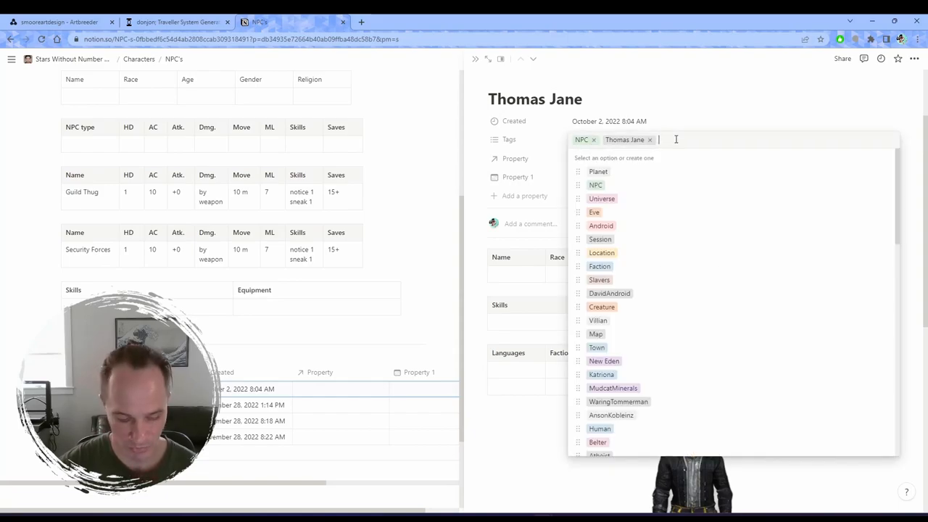
text(Sec)
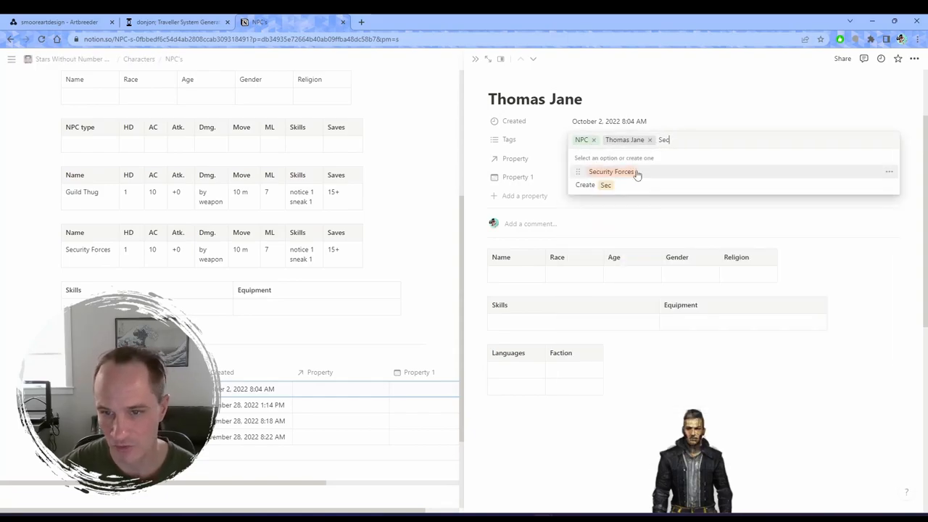
click(611, 172)
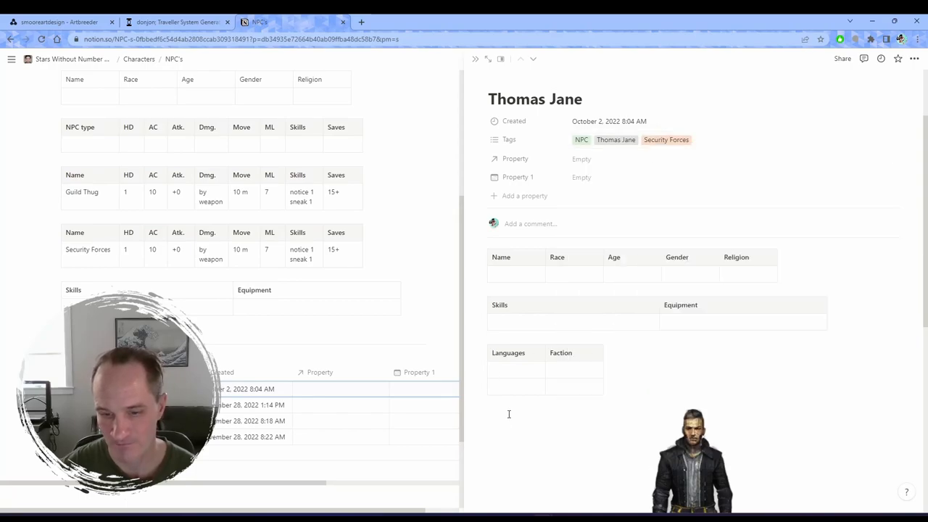
Switch the gallery's Tags filter from Phillip Morris to Thomas Jane, saved for everyone.
scroll(down, 3)
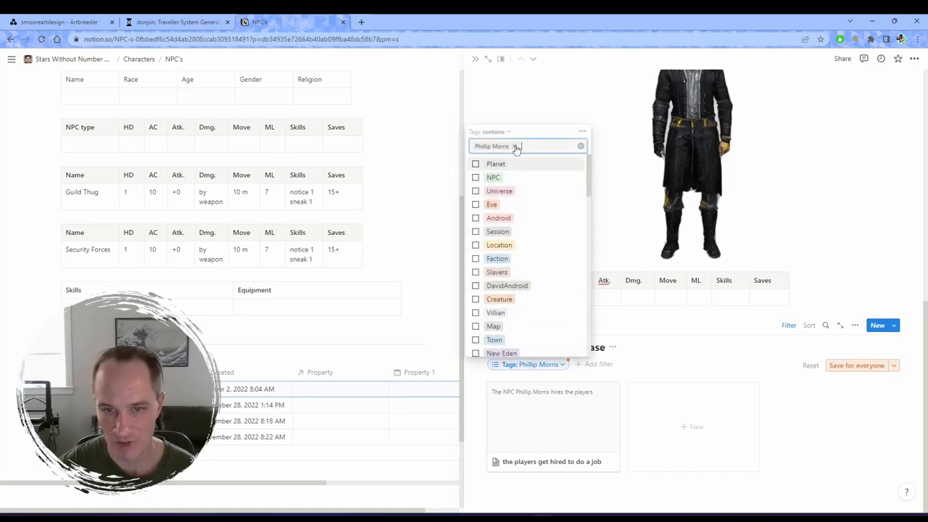
click(581, 145)
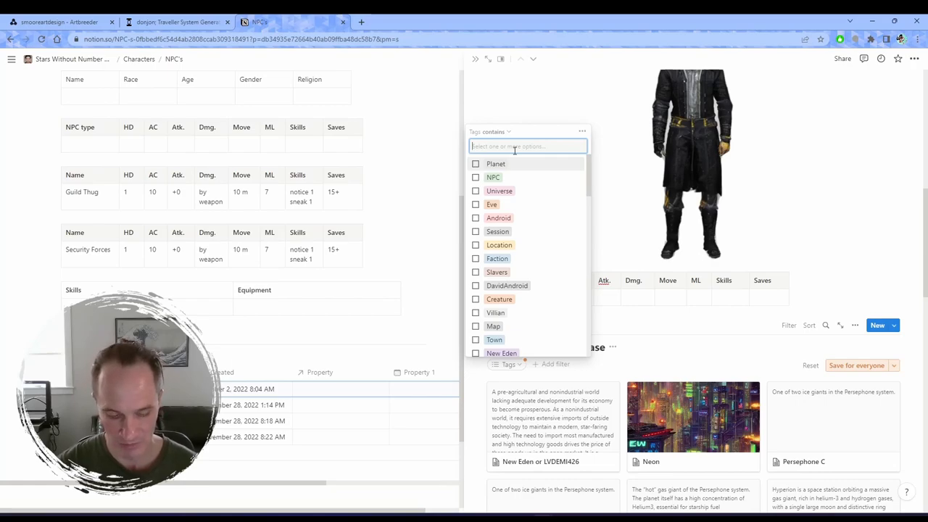
text(Th)
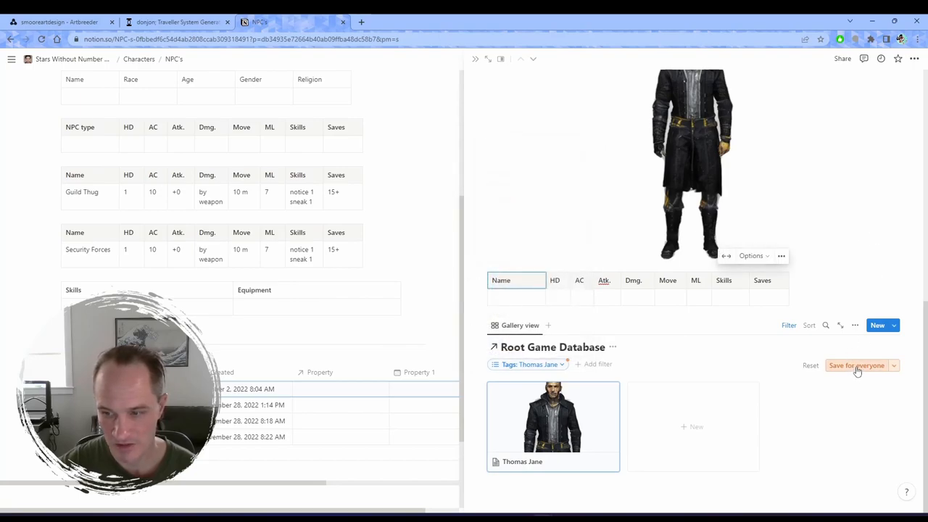
click(857, 366)
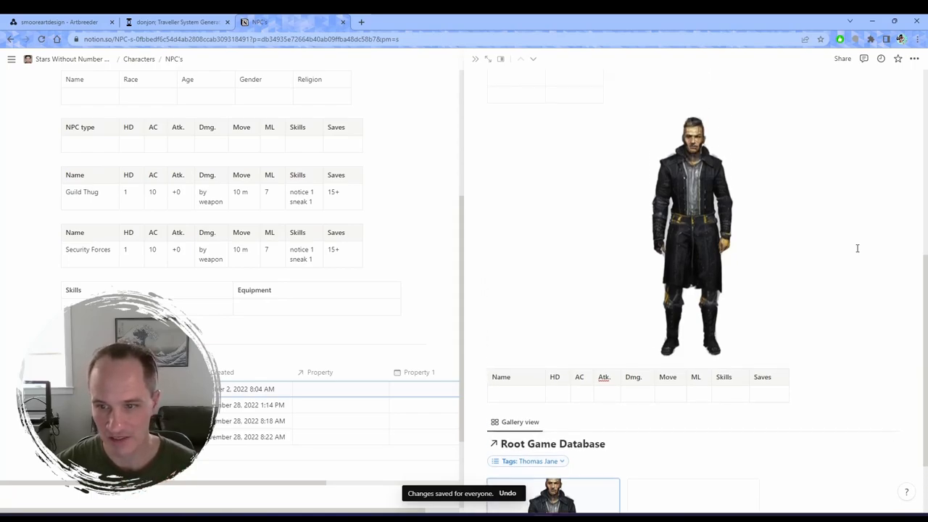
scroll(down, 3)
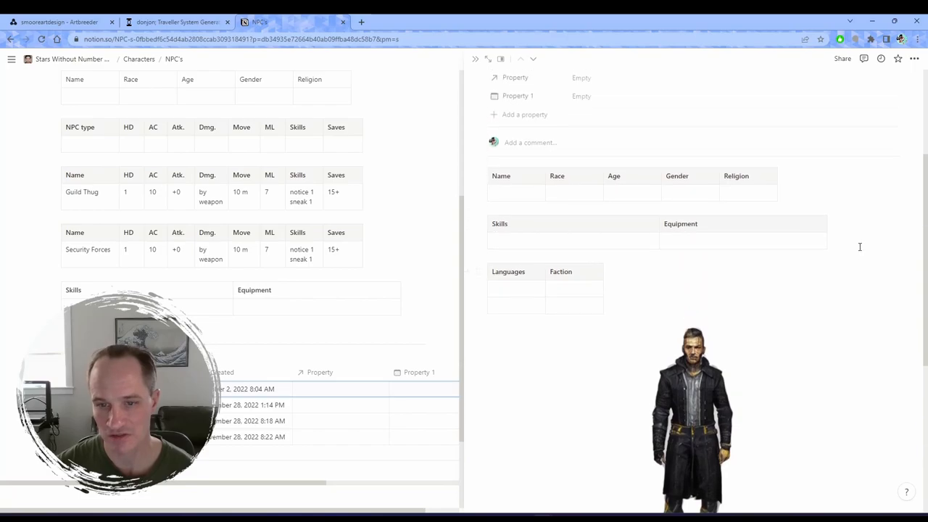
scroll(down, 3)
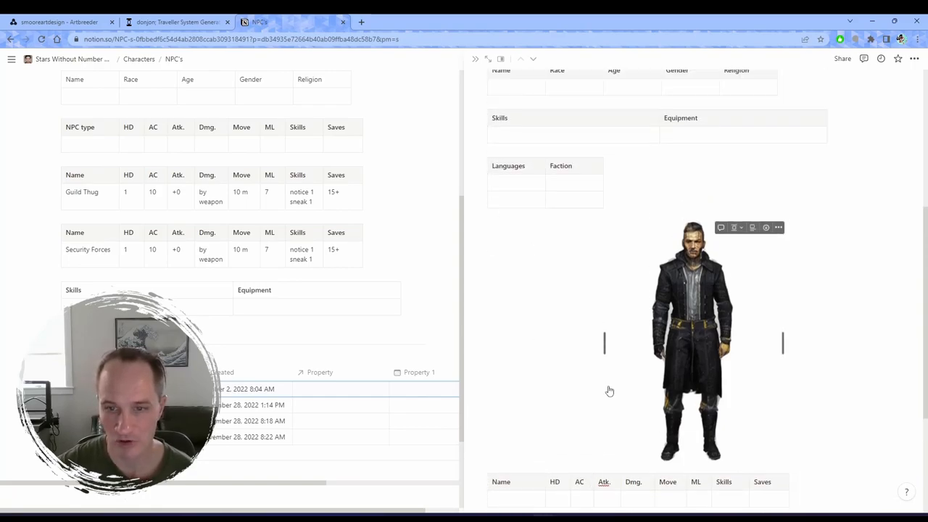
Enter Security Forces as faction, Tactical Armor as equipment and Notice 1 as skill.
scroll(up, 3)
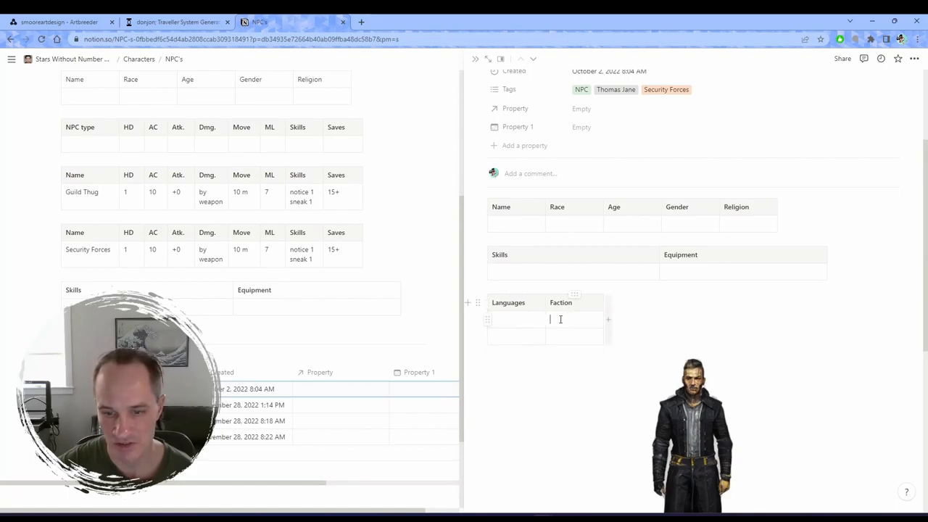
text(Security Forces)
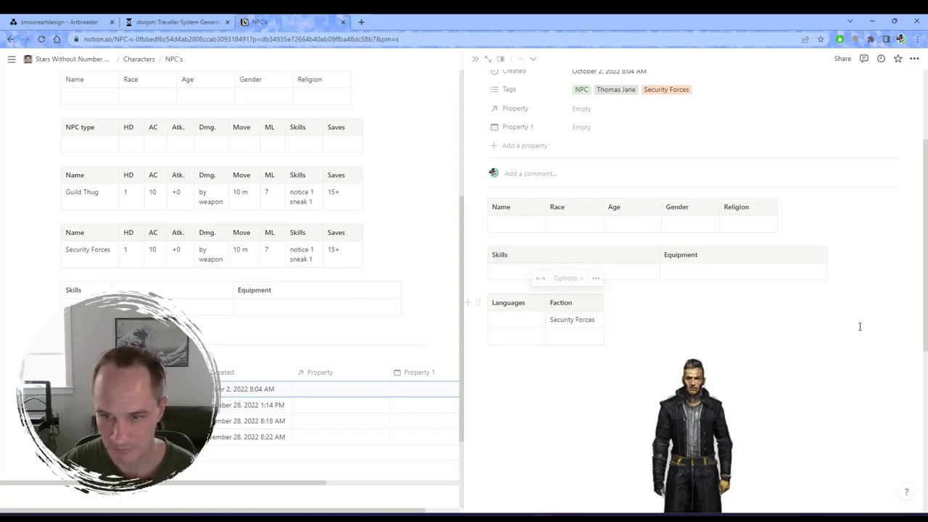
click(744, 271)
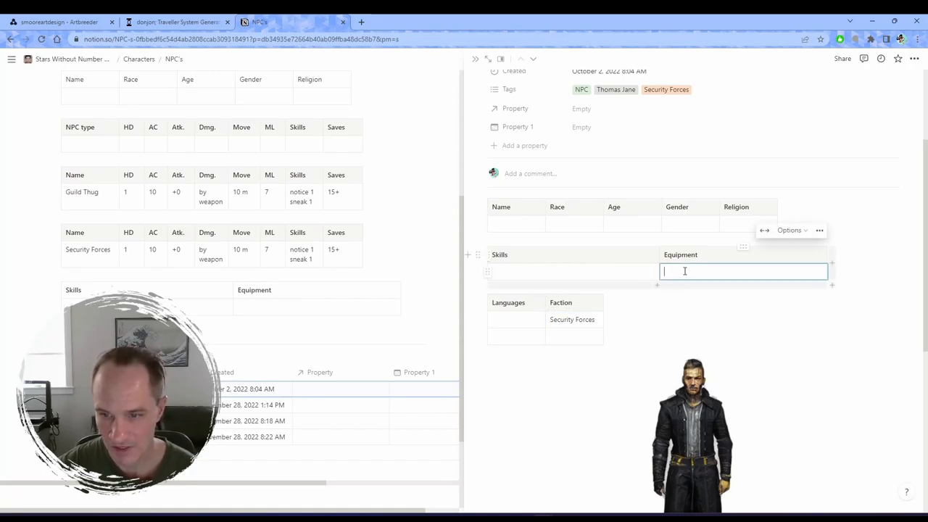
text(Tactical Armor)
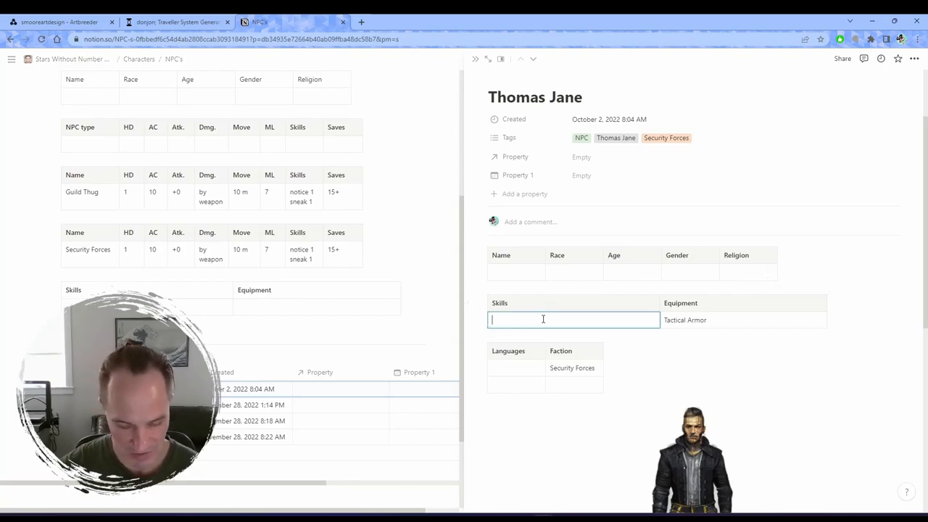
text(Notice)
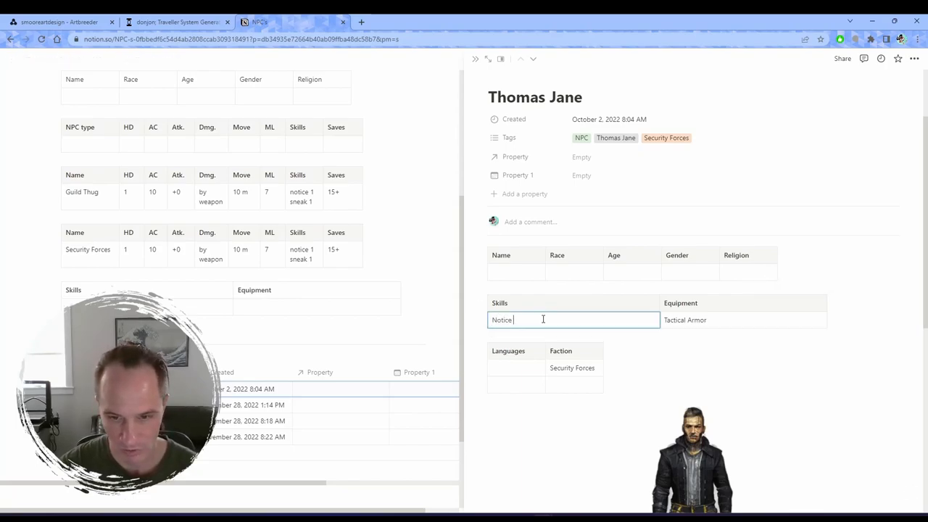
text(1)
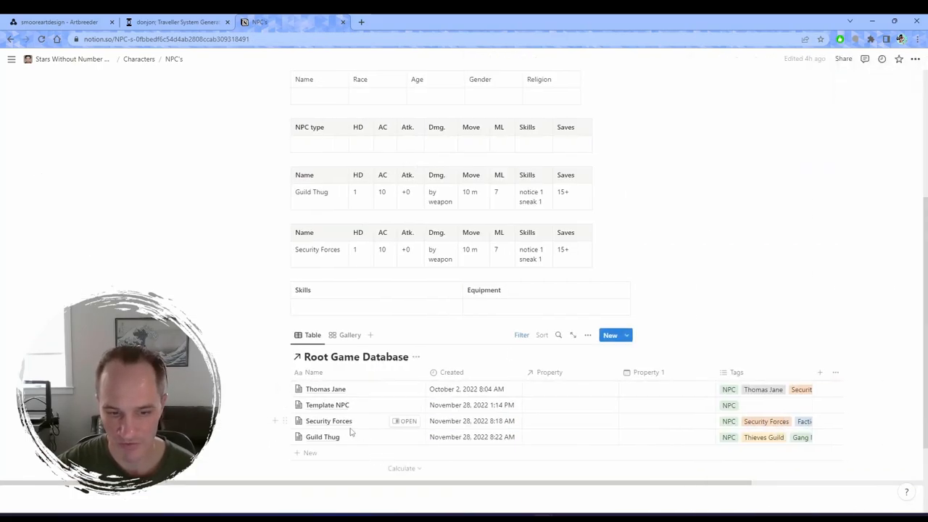
mouse_move(382, 390)
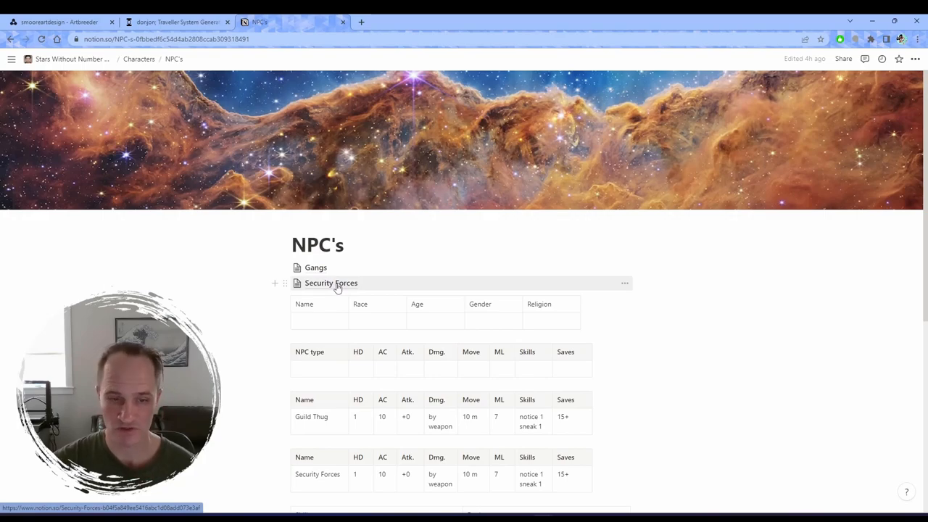
Open the Security Forces page and scroll to its gallery showing Security Forces and Thomas Jane.
click(330, 282)
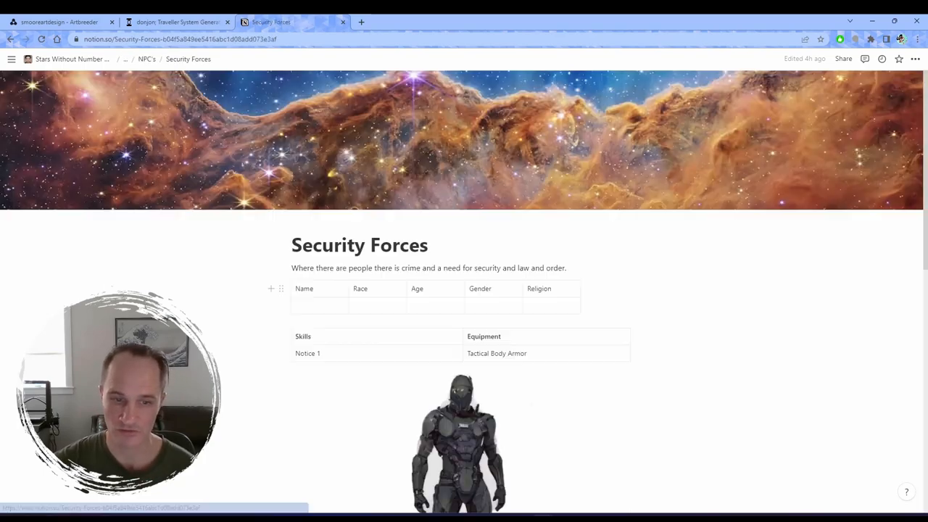
scroll(down, 3)
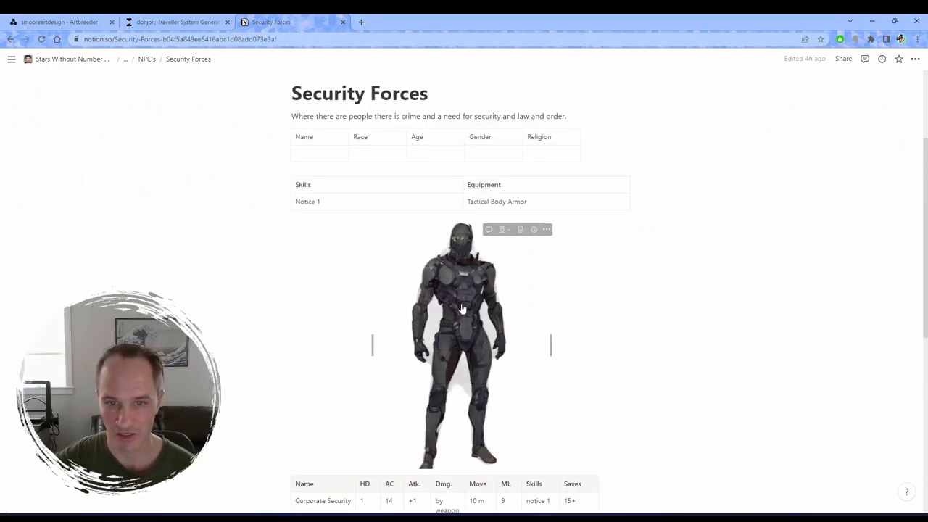
mouse_move(507, 266)
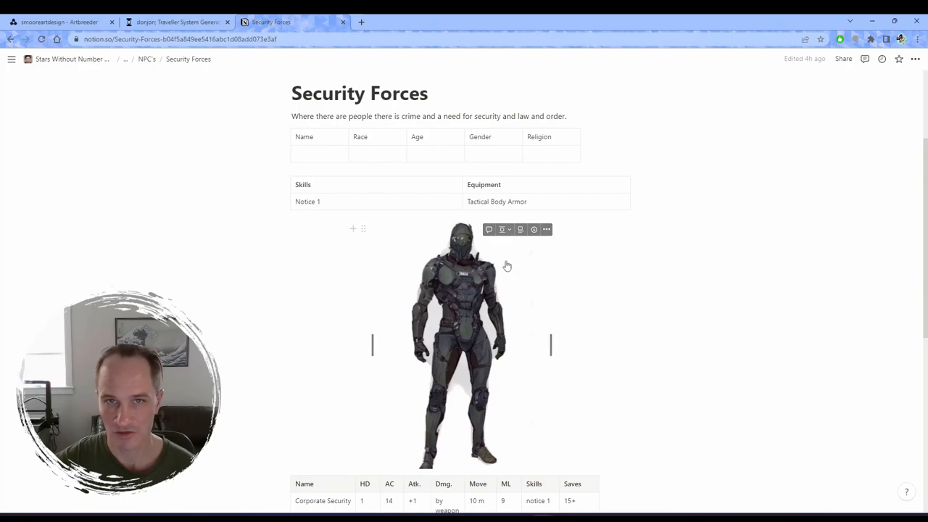
mouse_move(468, 272)
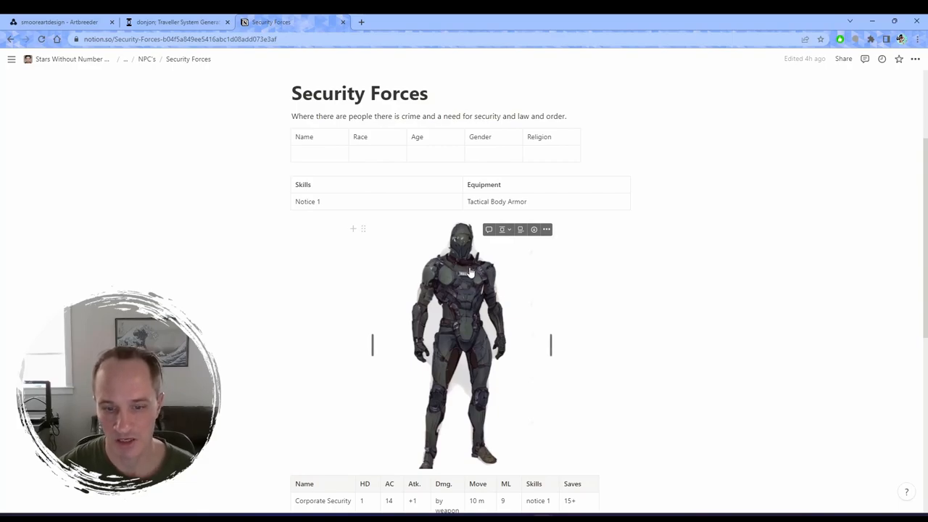
scroll(down, 3)
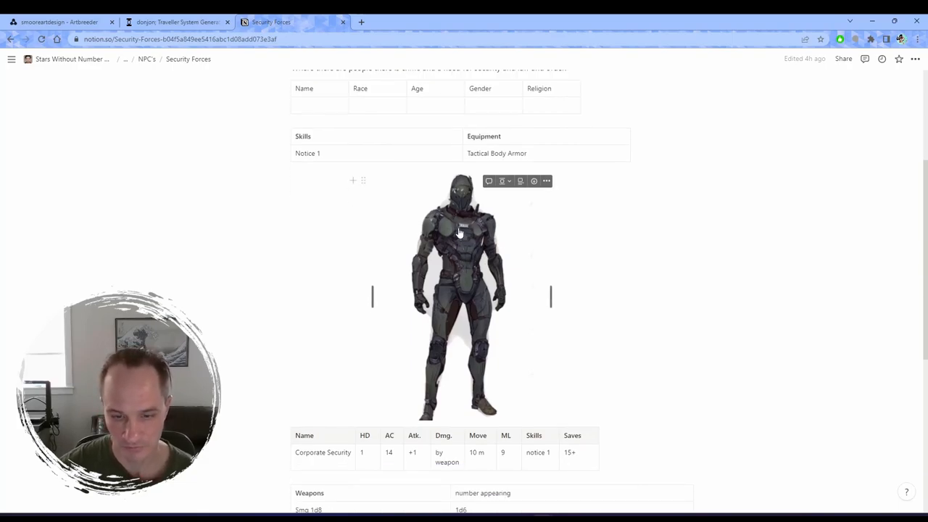
scroll(down, 3)
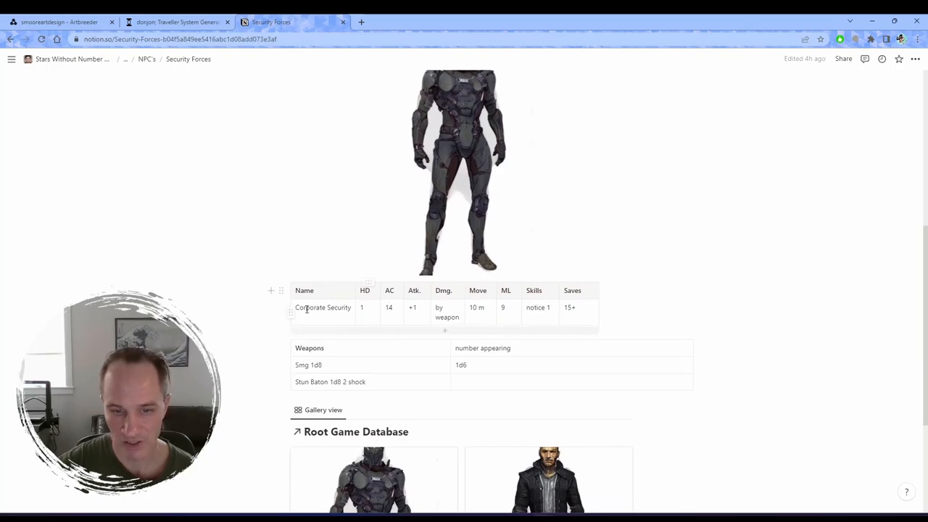
mouse_move(487, 357)
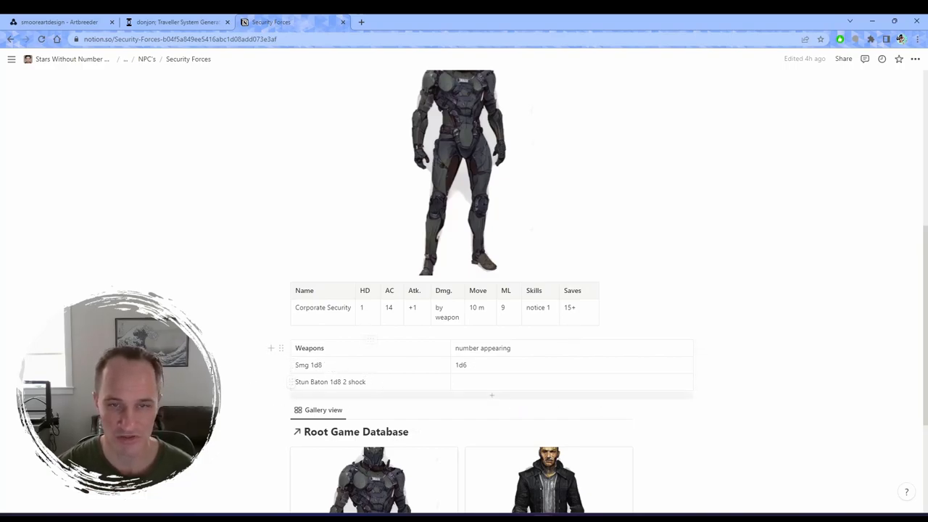
scroll(down, 3)
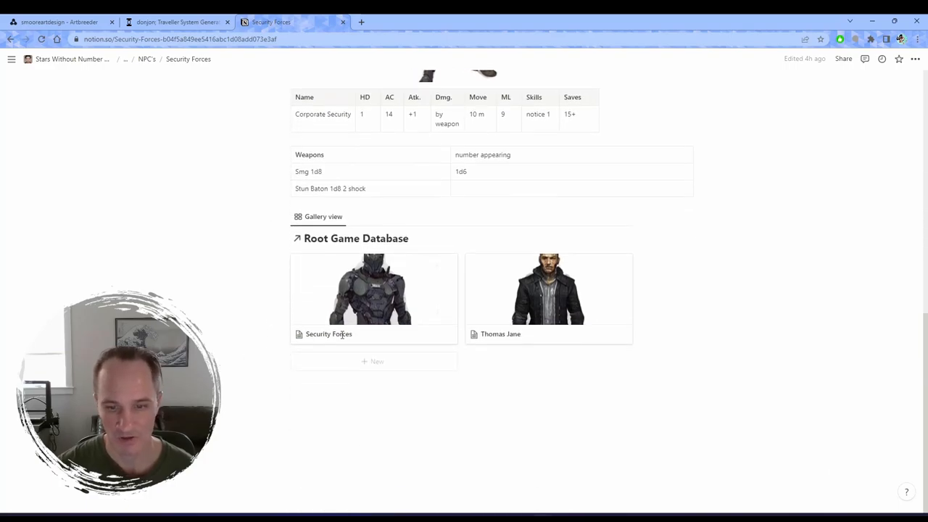
mouse_move(496, 323)
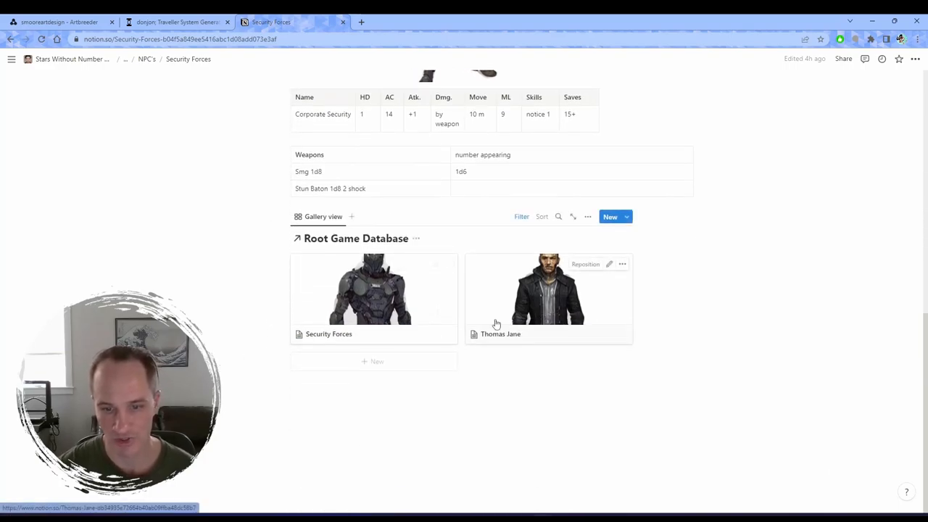
mouse_move(507, 304)
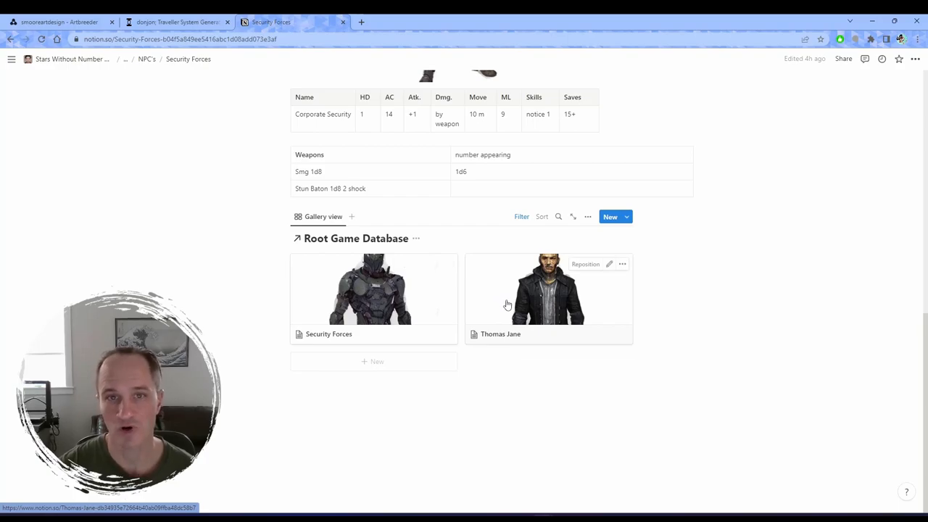
scroll(up, 3)
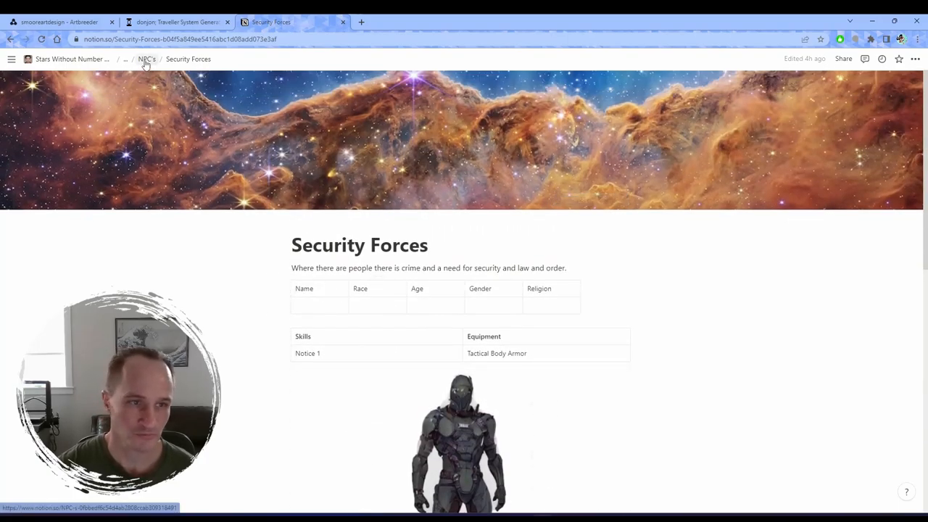
click(85, 58)
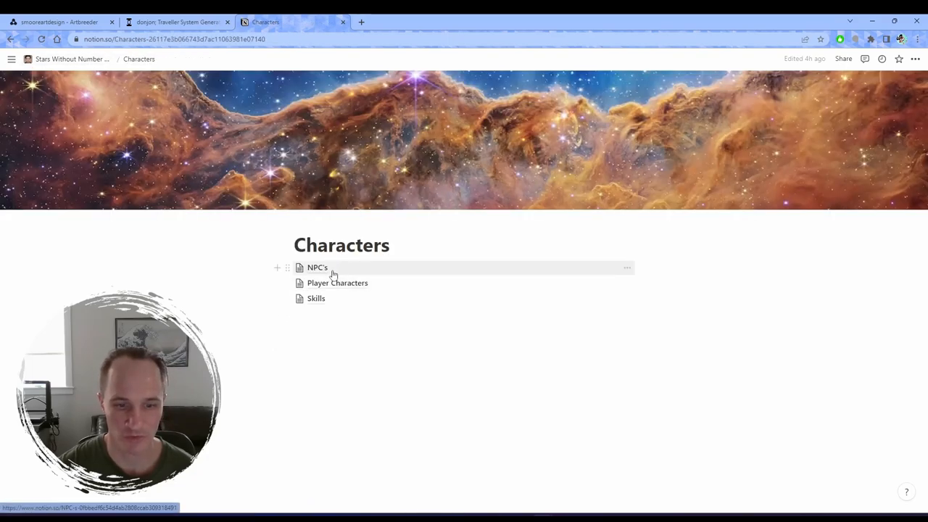
click(338, 283)
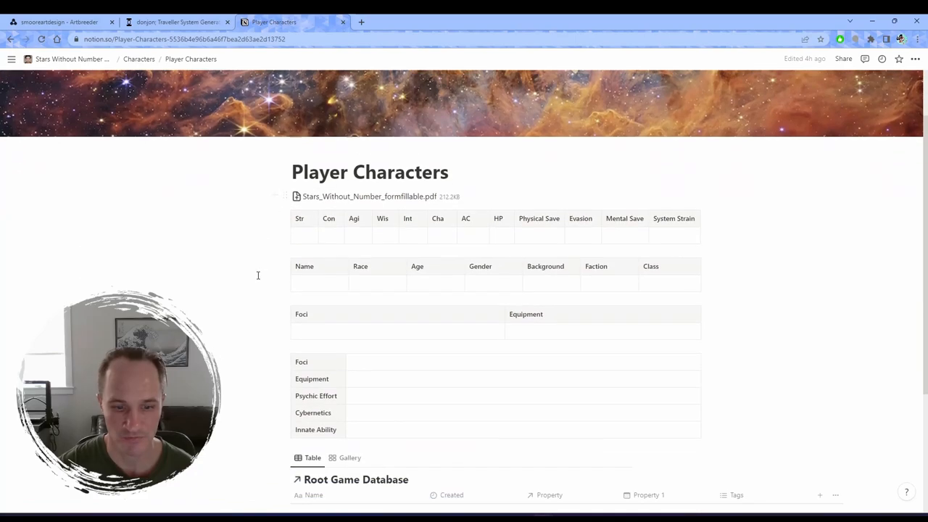
scroll(up, 3)
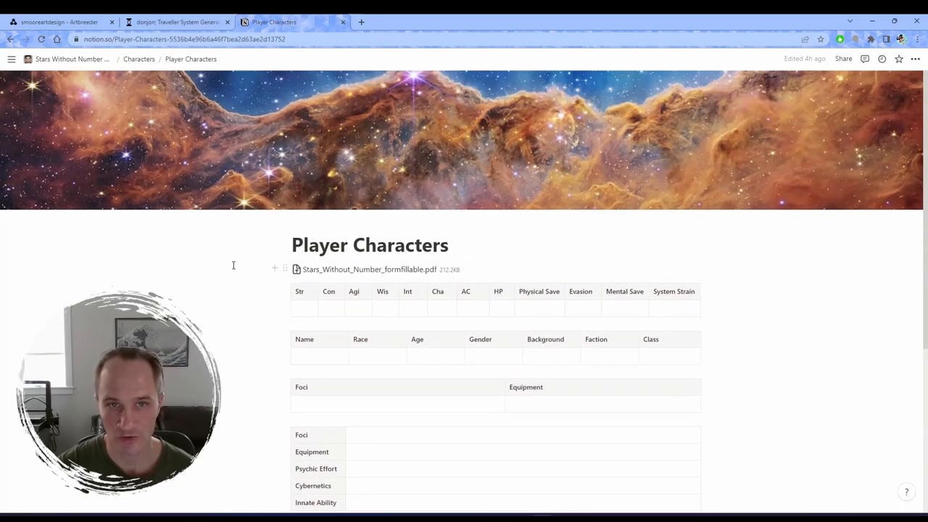
mouse_move(350, 269)
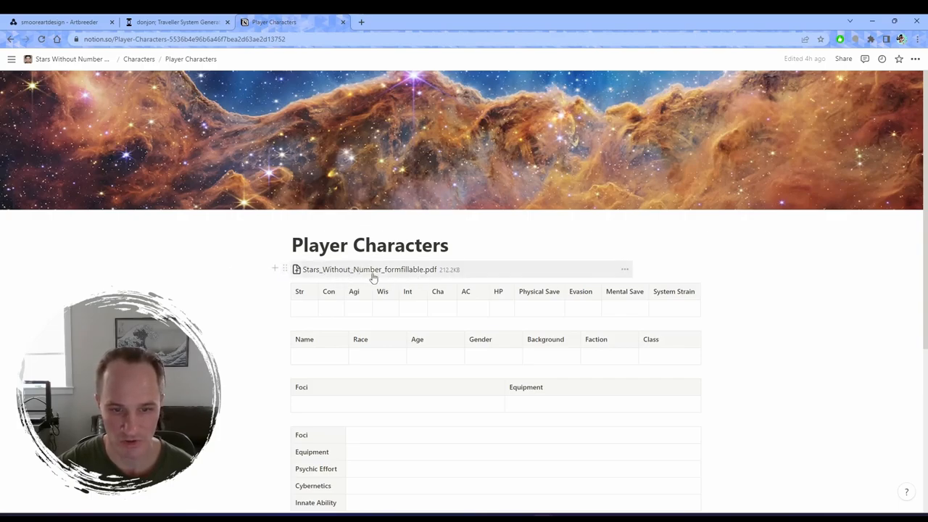
scroll(down, 3)
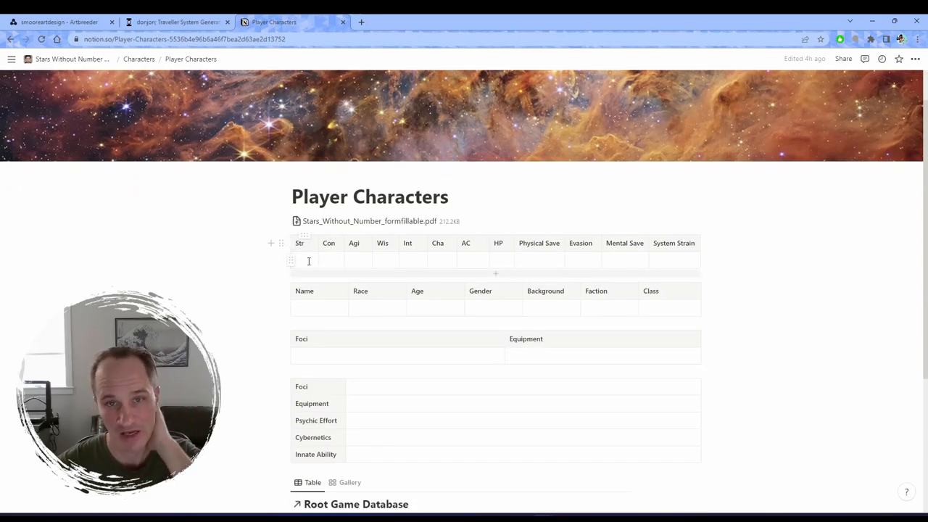
mouse_move(724, 248)
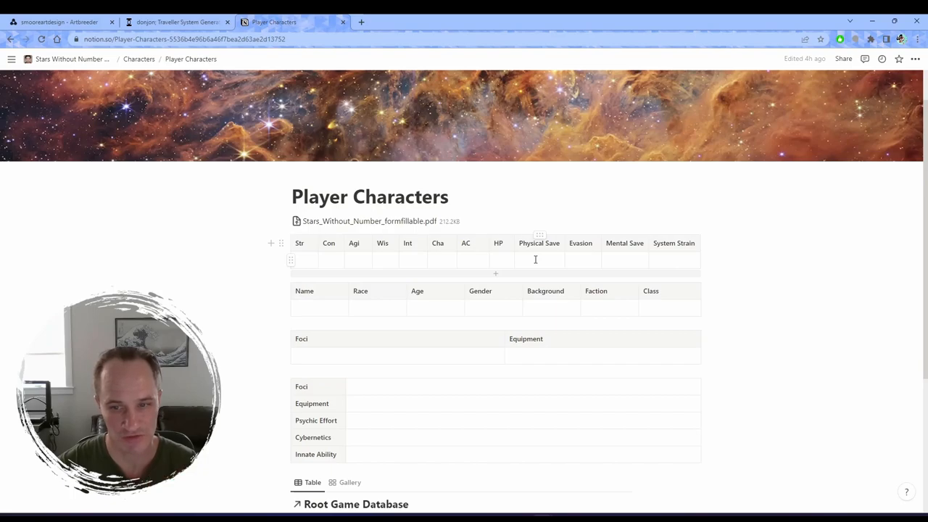
mouse_move(504, 274)
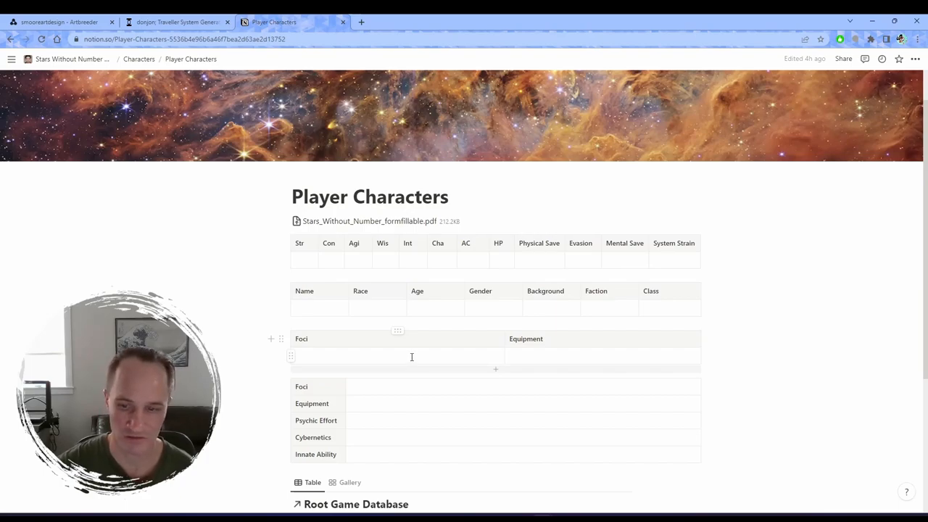
scroll(down, 3)
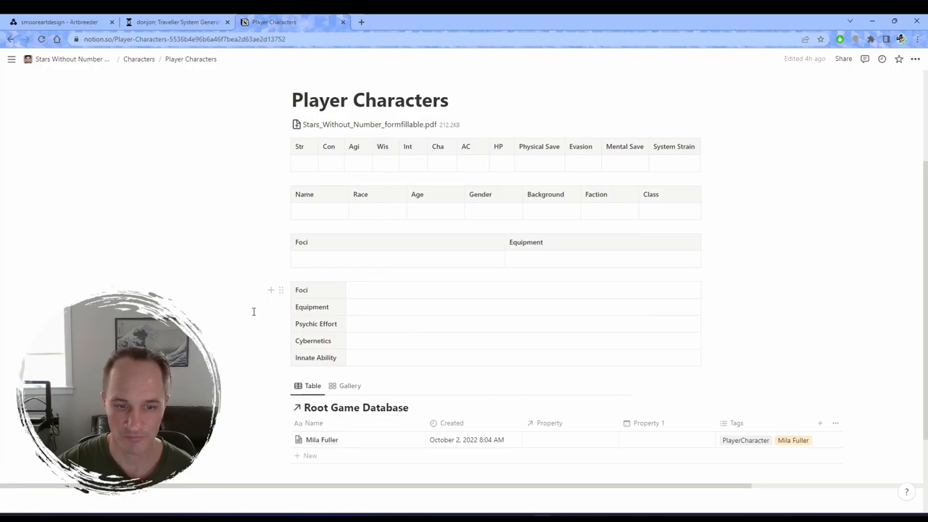
mouse_move(717, 269)
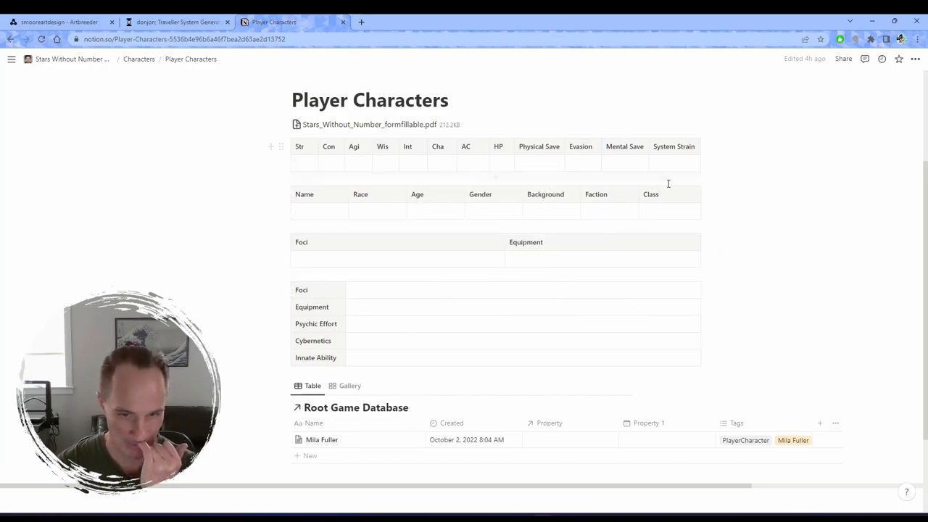
scroll(down, 3)
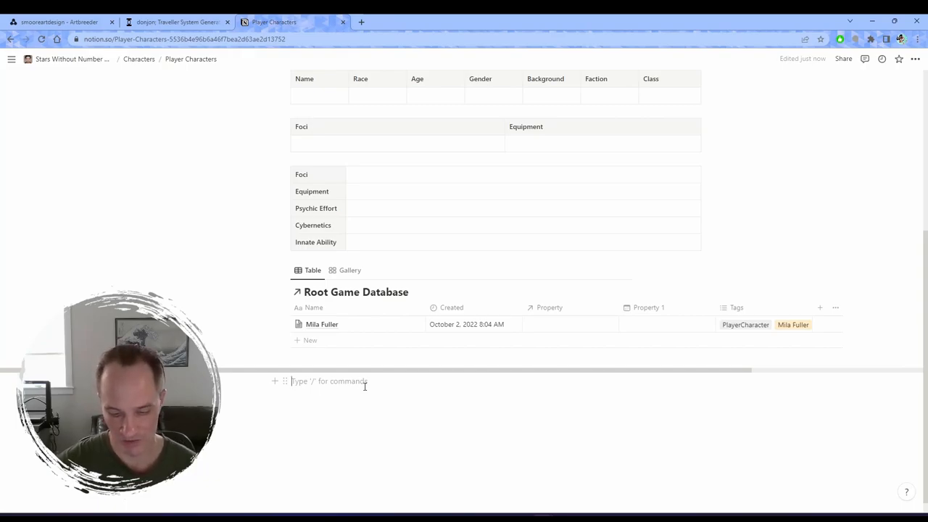
Insert a Physic/Effort table below the Root Game Database, then return to the campaign home.
text(/)
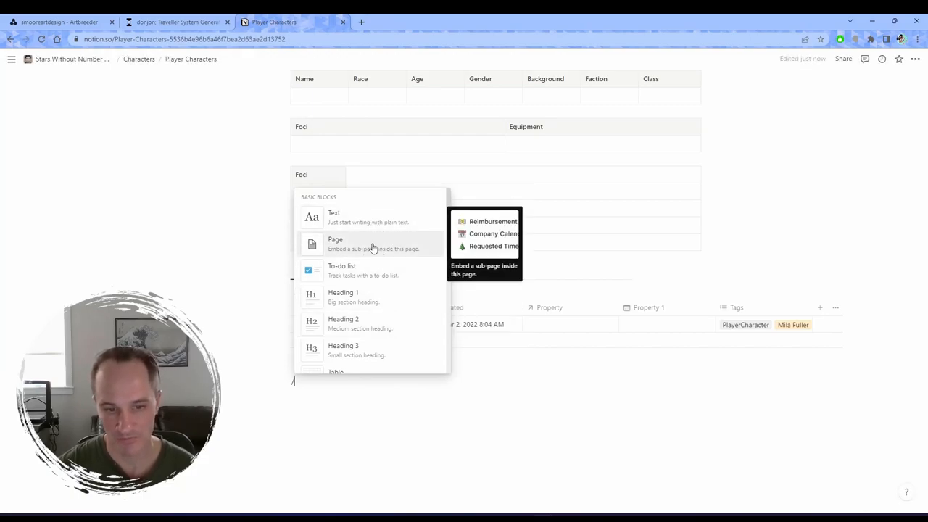
mouse_move(374, 299)
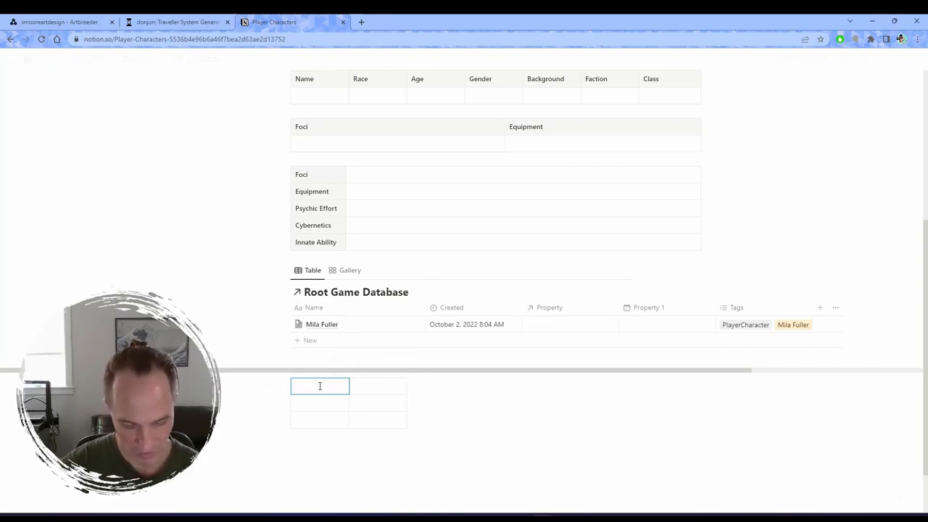
text(Physic)
click(378, 386)
text(Effort)
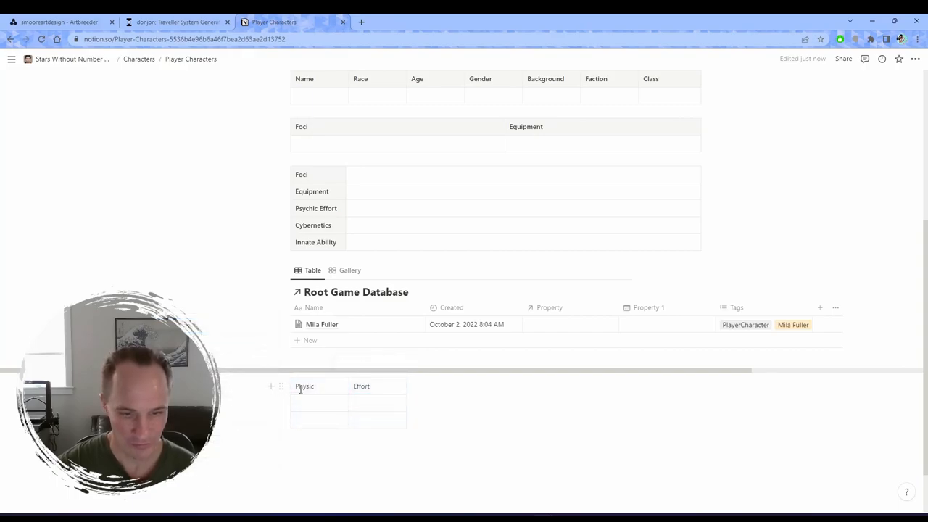
mouse_move(291, 392)
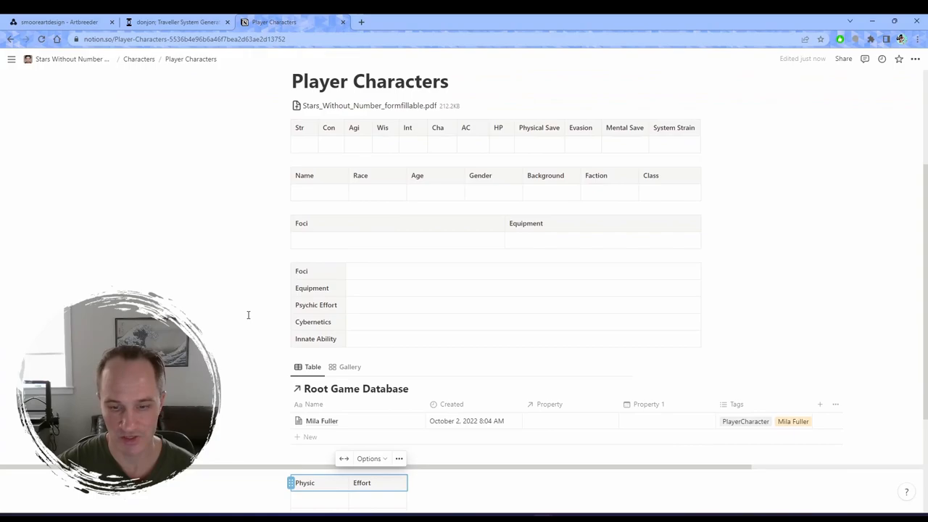
scroll(down, 3)
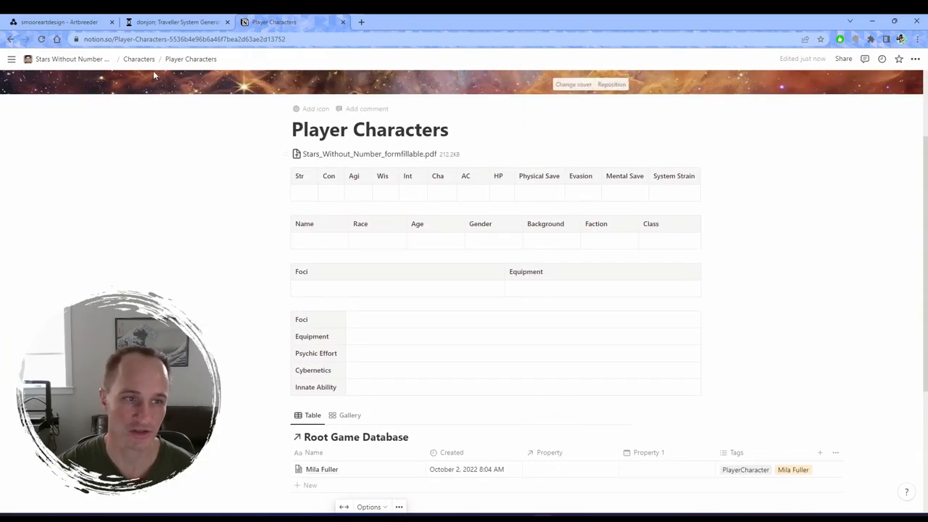
click(73, 59)
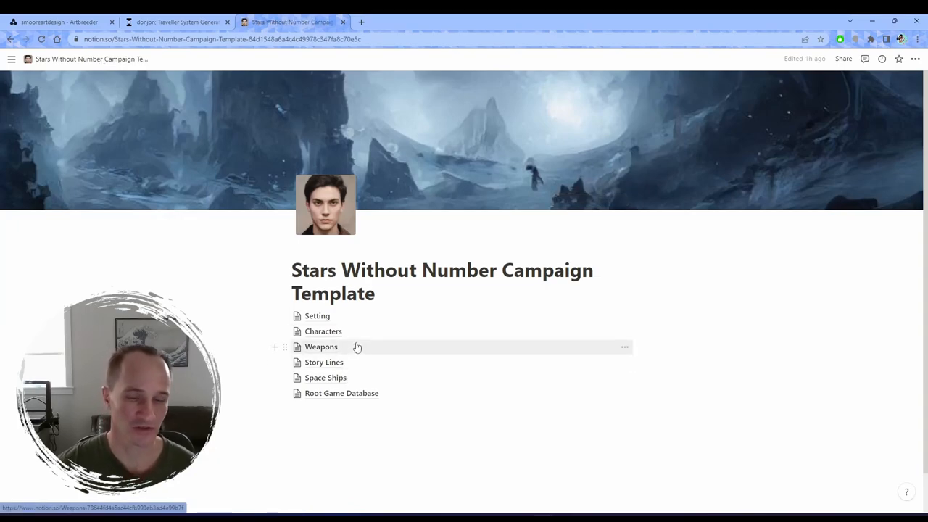
Create a Story Lines entry named 'The ship crashes' and open its page.
click(323, 362)
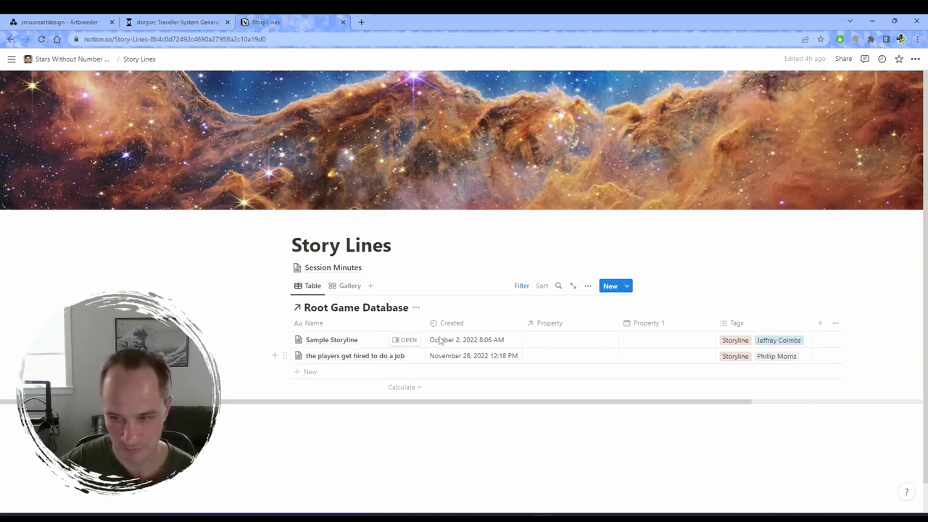
mouse_move(405, 363)
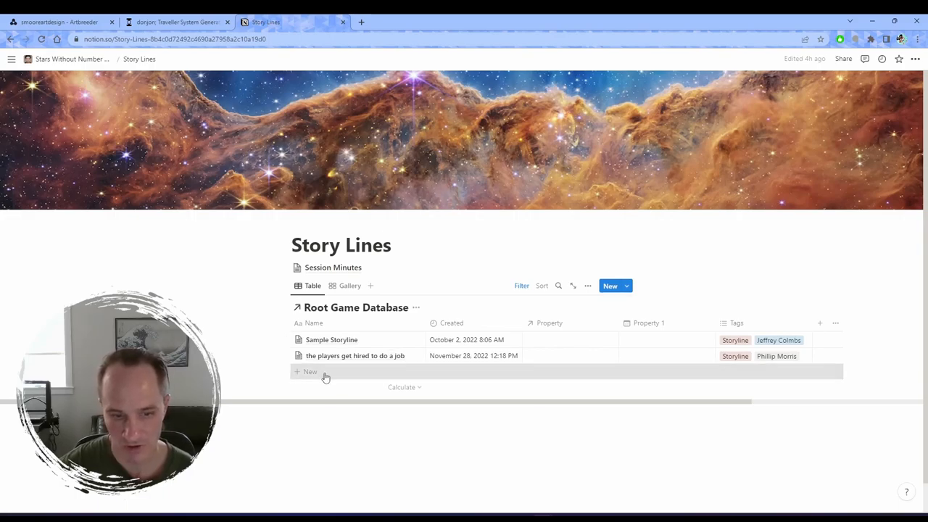
click(308, 371)
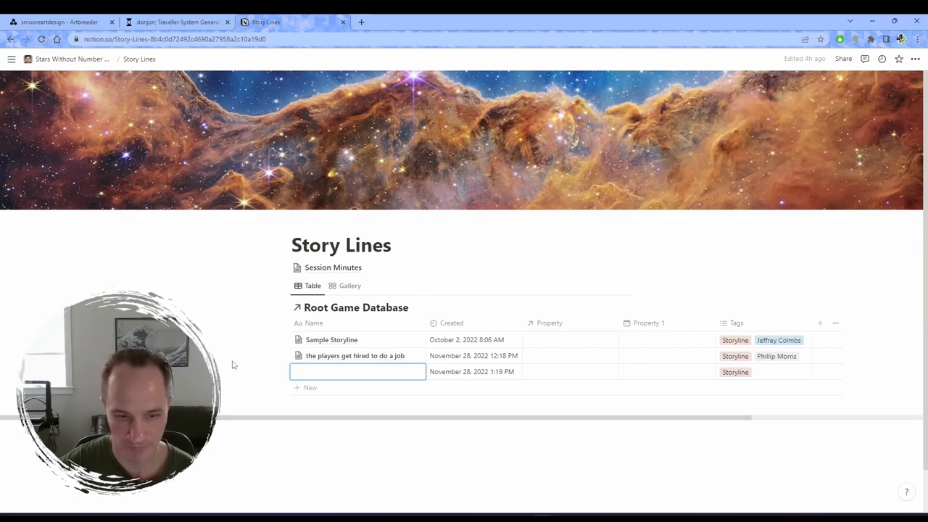
click(330, 372)
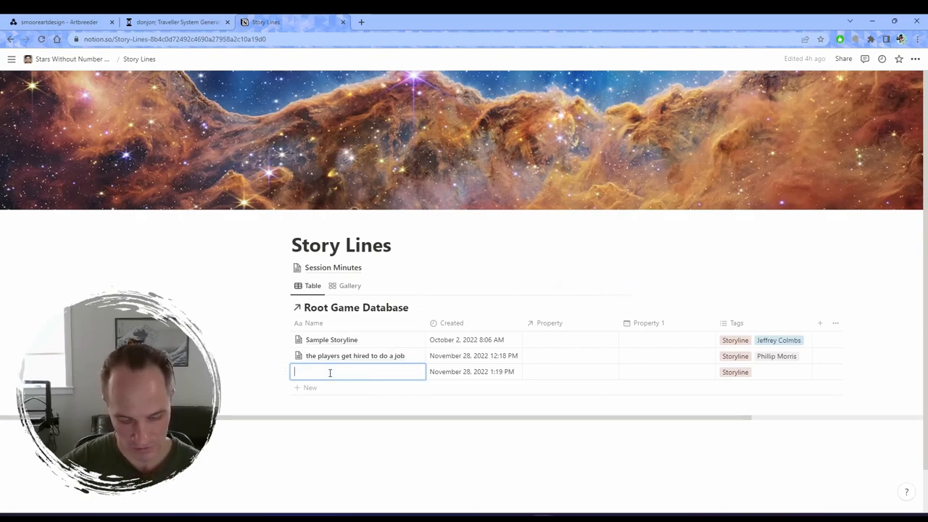
text(The)
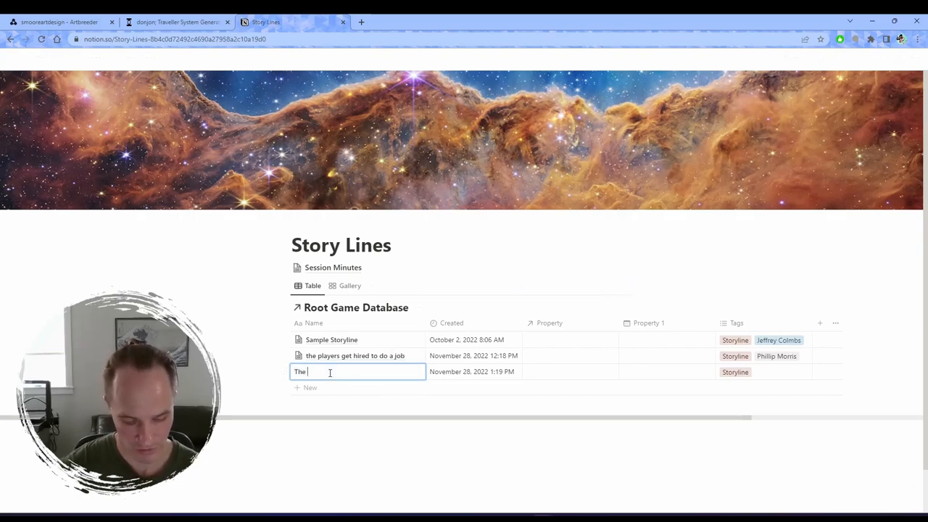
text(ship)
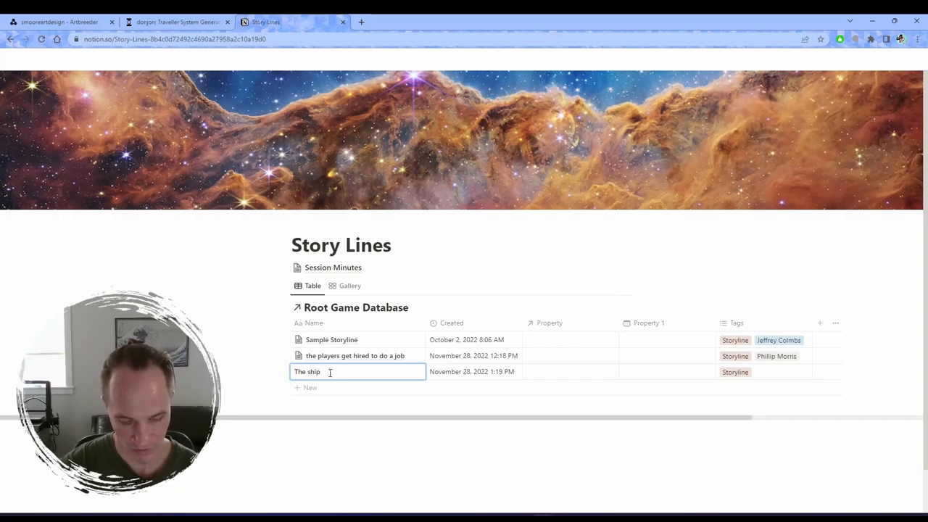
text(crashes)
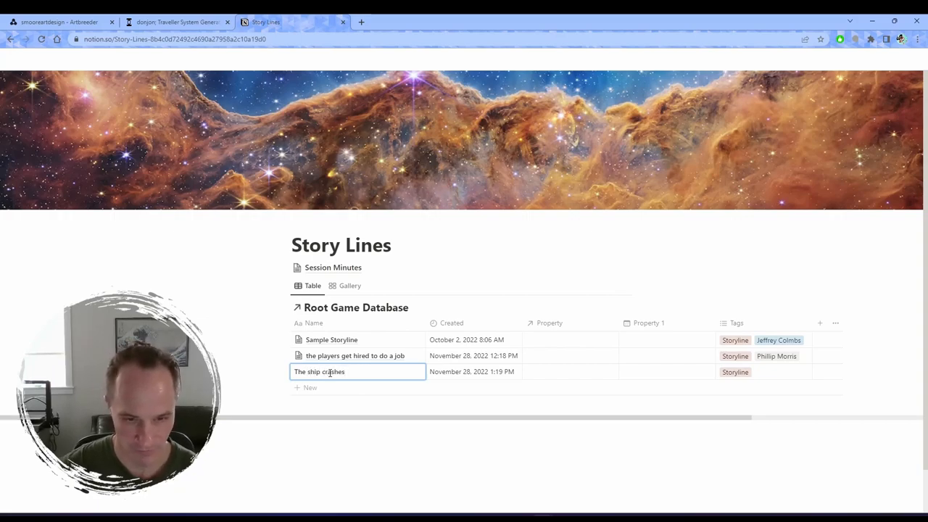
click(320, 371)
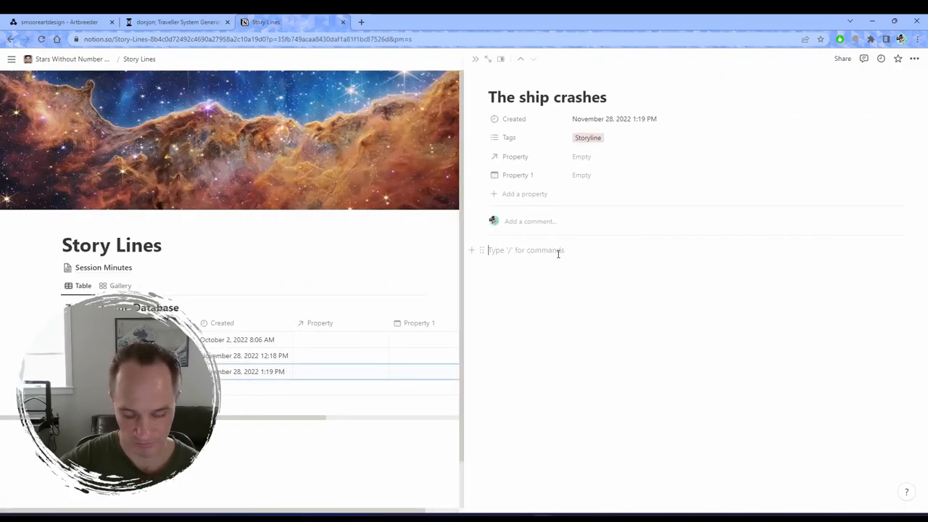
Write 'the players get rudely awakened by Thomas' and tag the entry Thomas Jane.
text(the pl)
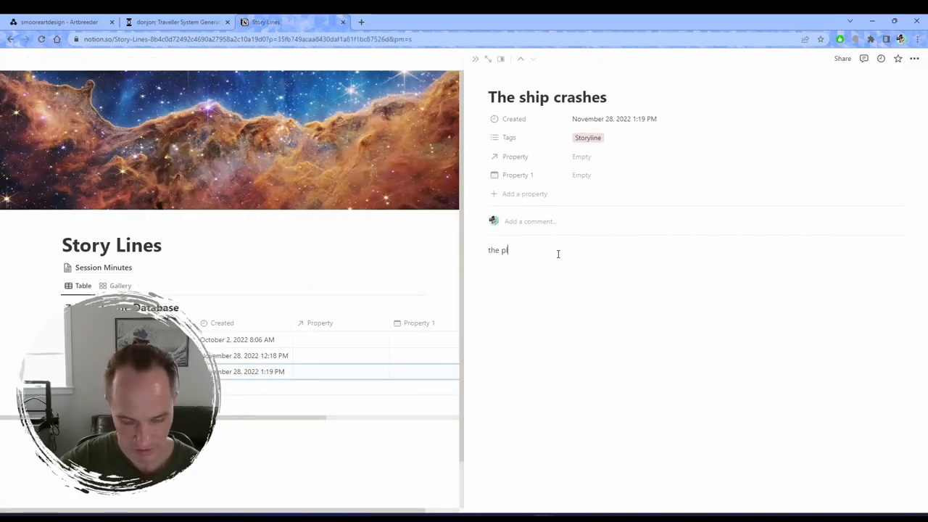
text(ayers)
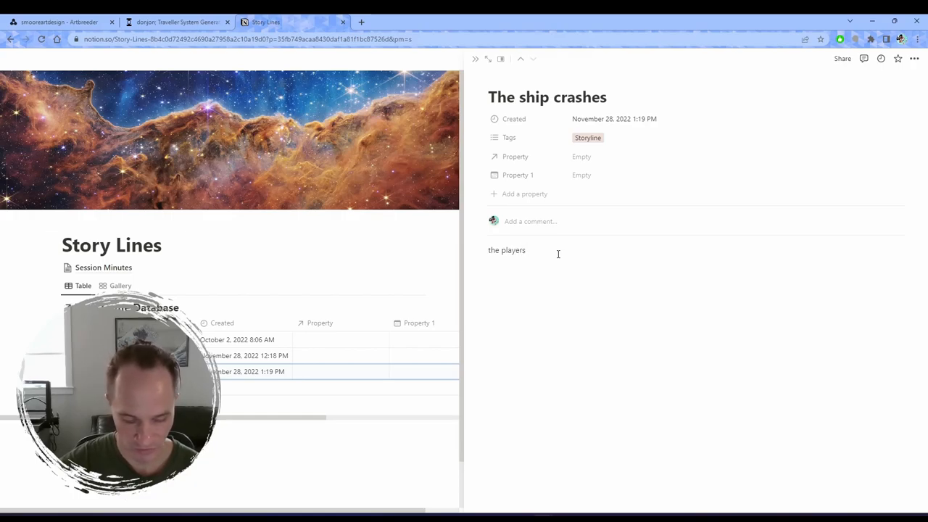
text(get t)
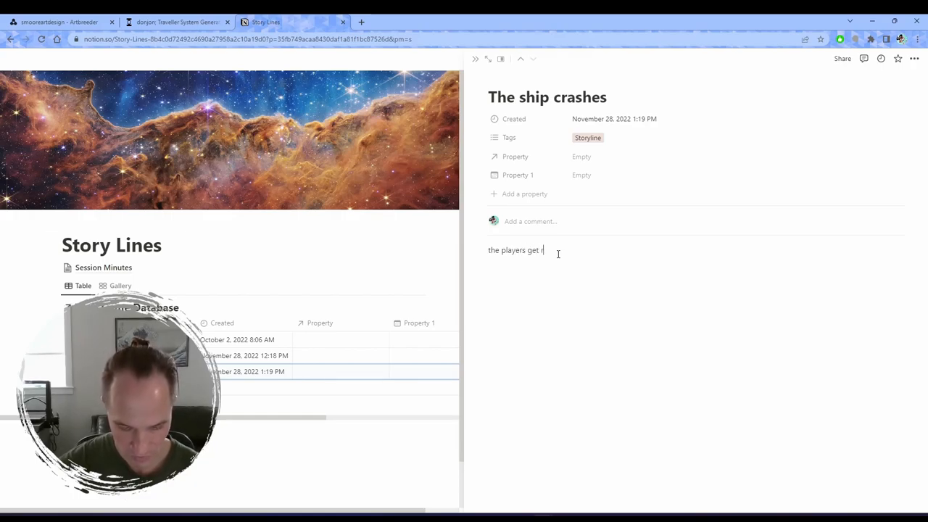
text(rudely)
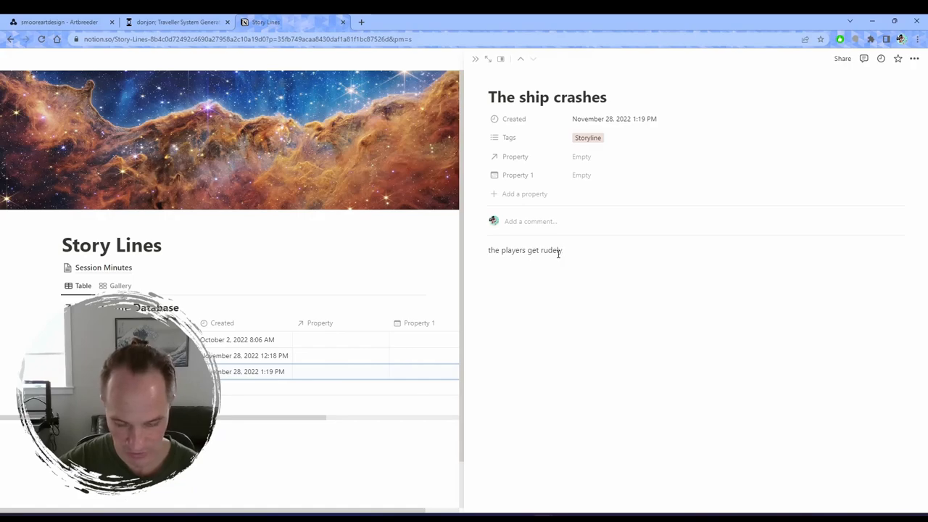
text(awa)
click(737, 137)
text(Th)
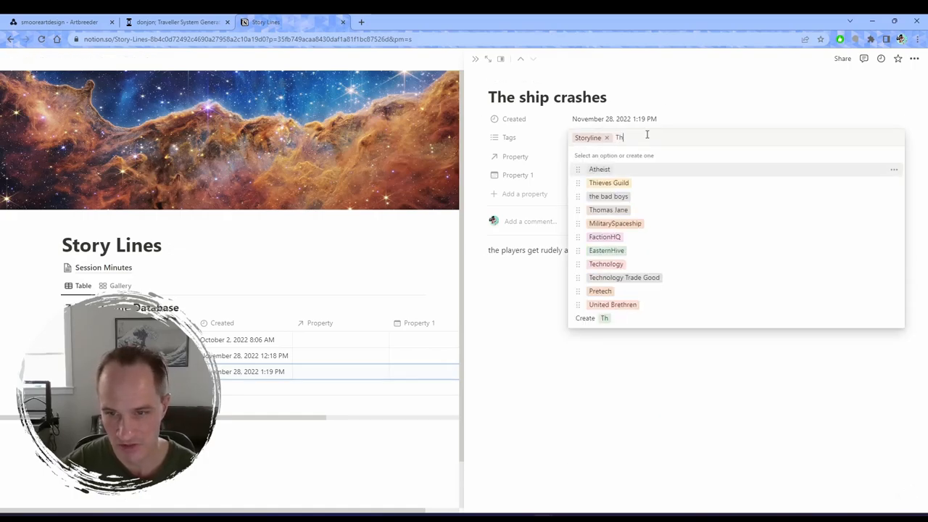
mouse_move(620, 217)
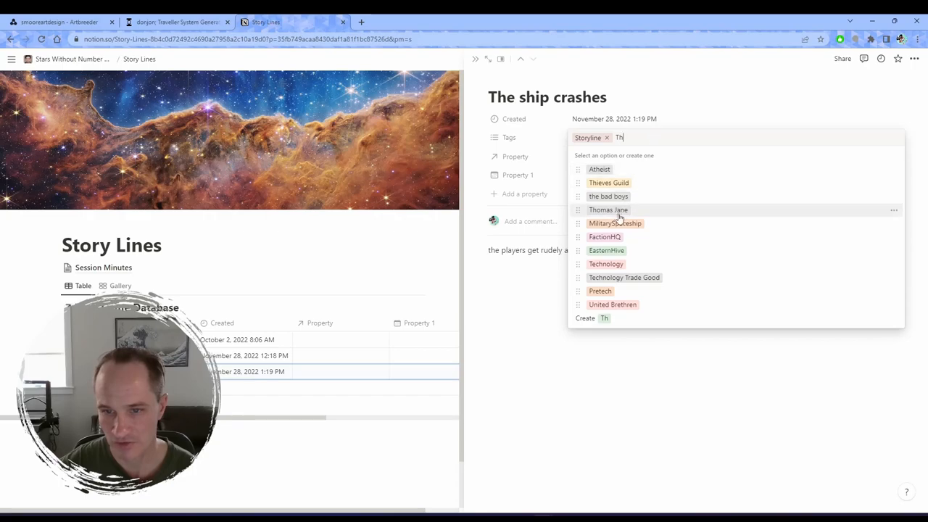
click(608, 210)
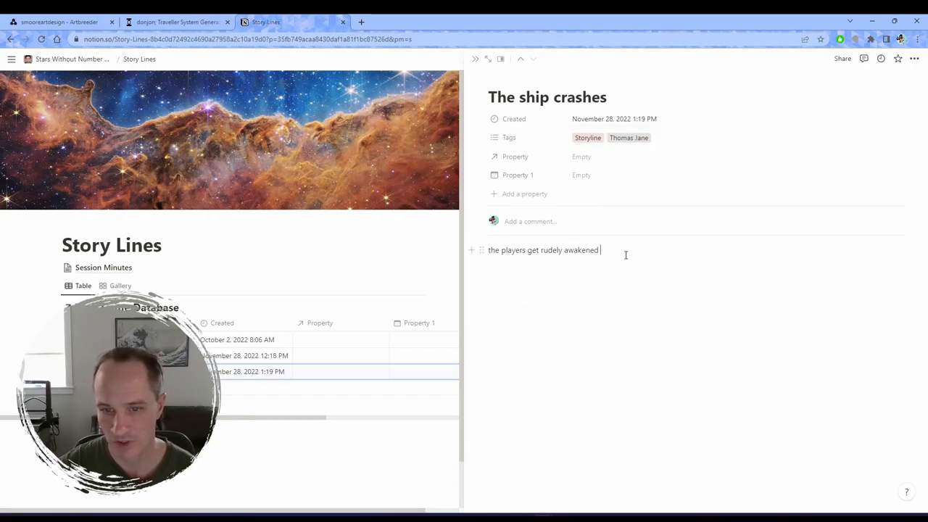
text(by Thomas)
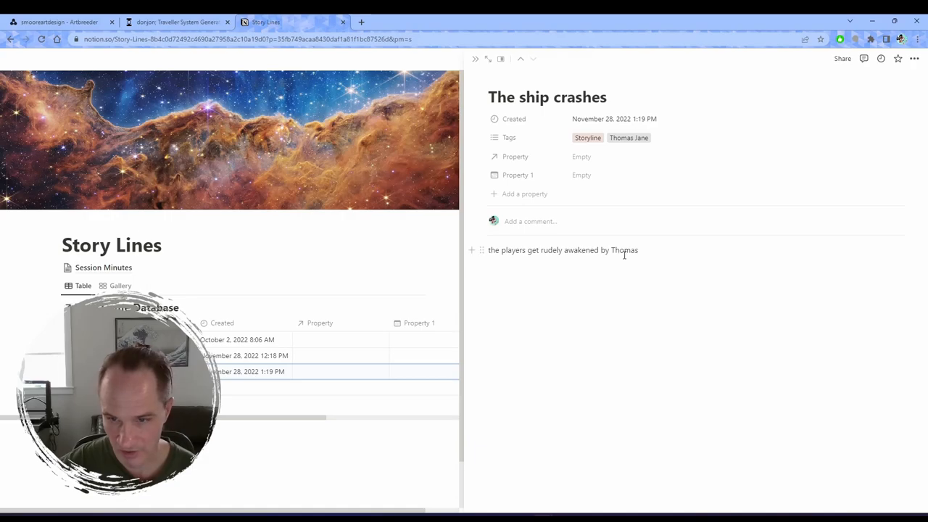
Link the word 'Thomas' in the description to the Thomas Jane page.
double_click(624, 250)
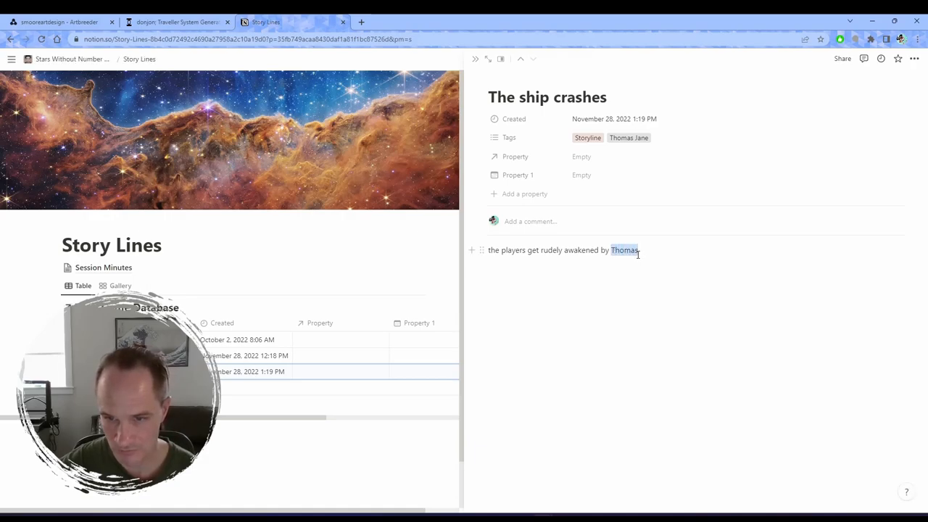
click(633, 230)
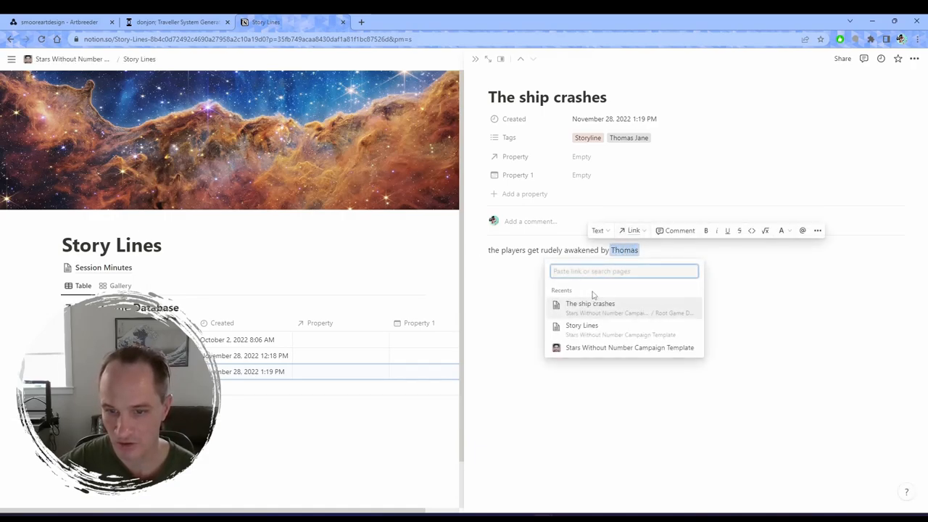
text(thom)
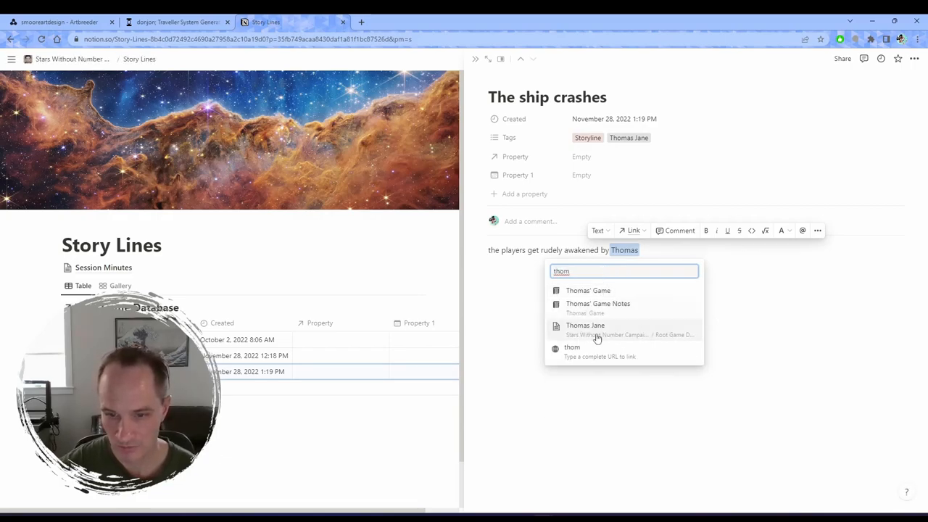
click(585, 325)
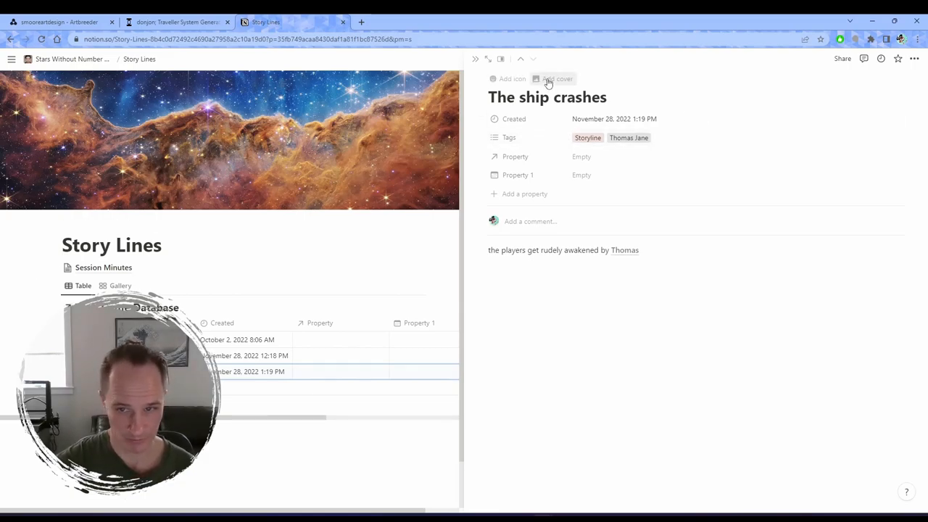
Add a Japanese woodblock-print cover image to The ship crashes page.
click(557, 79)
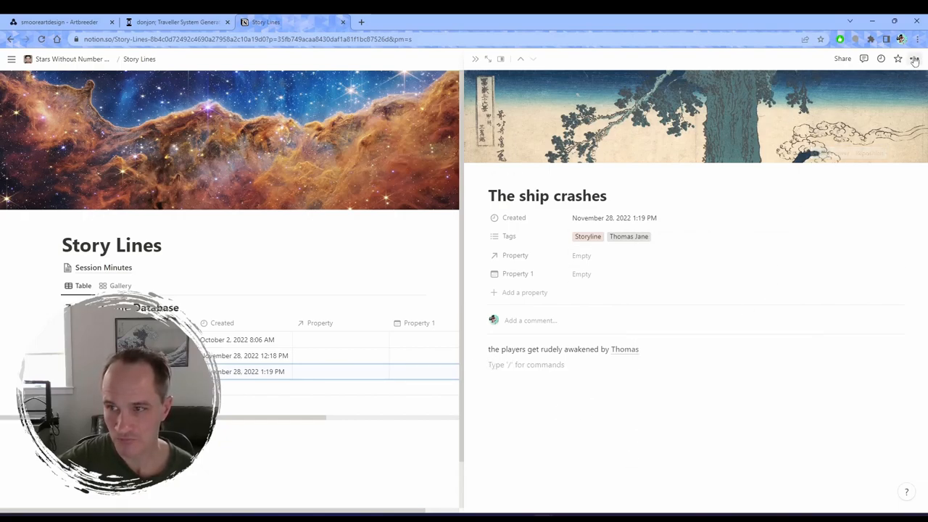
click(916, 58)
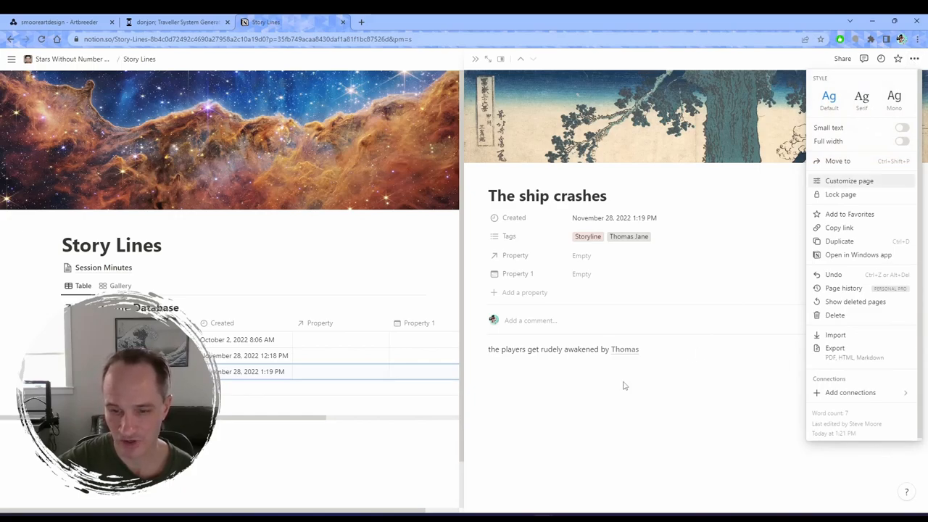
click(519, 376)
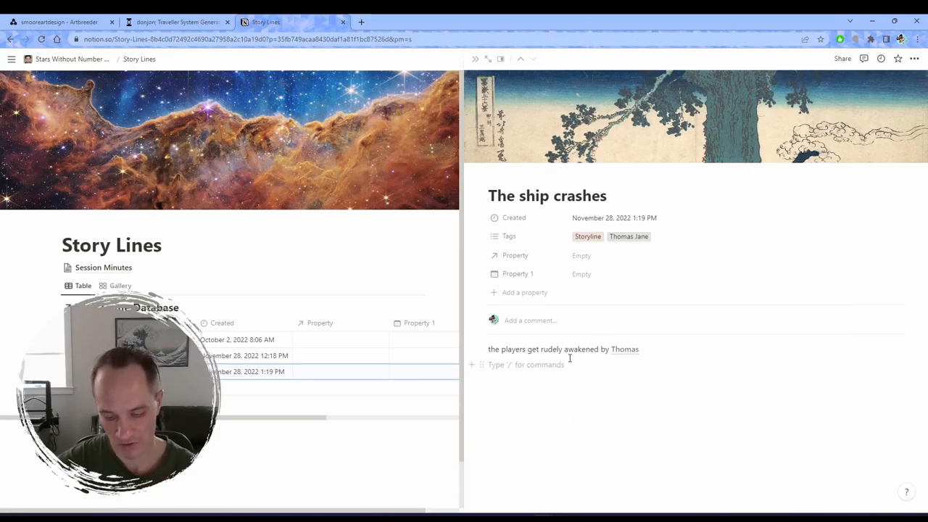
Insert a to-do item 'The ship crashes' and tick its checkbox.
text(/)
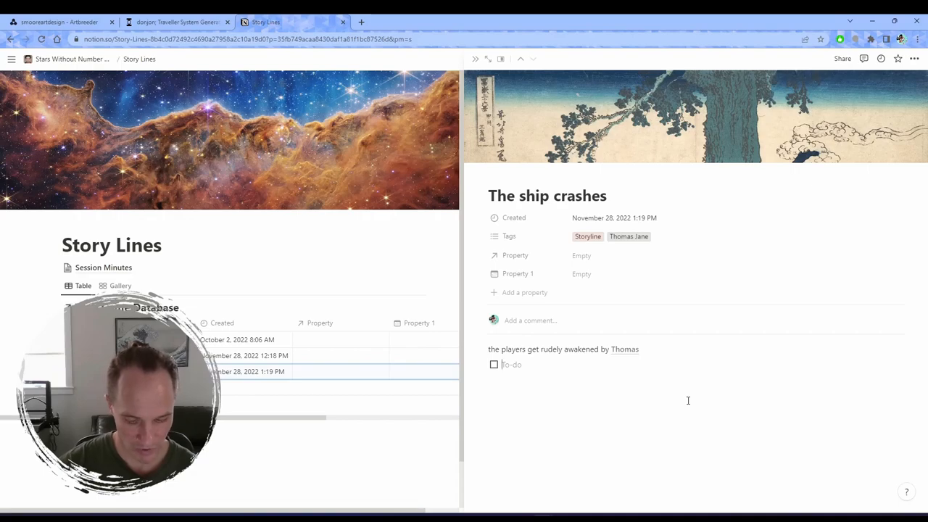
text(The ship)
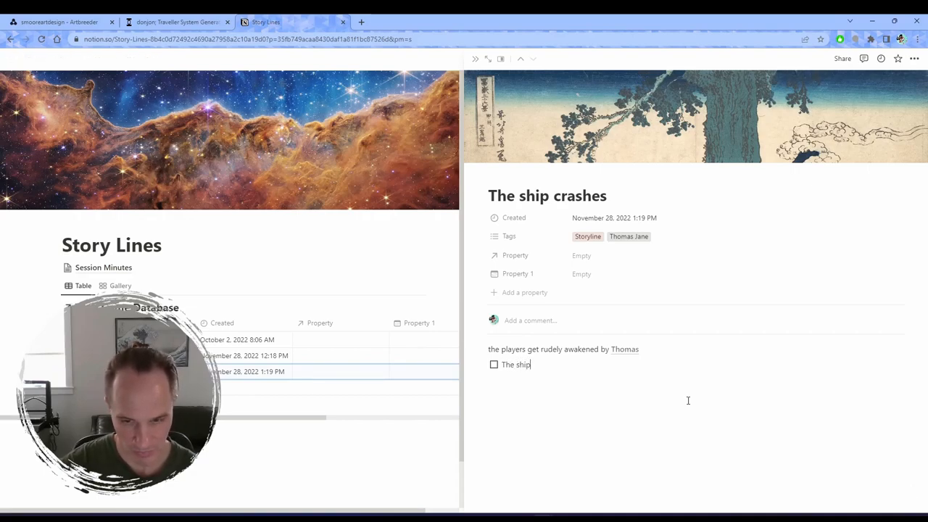
text(c)
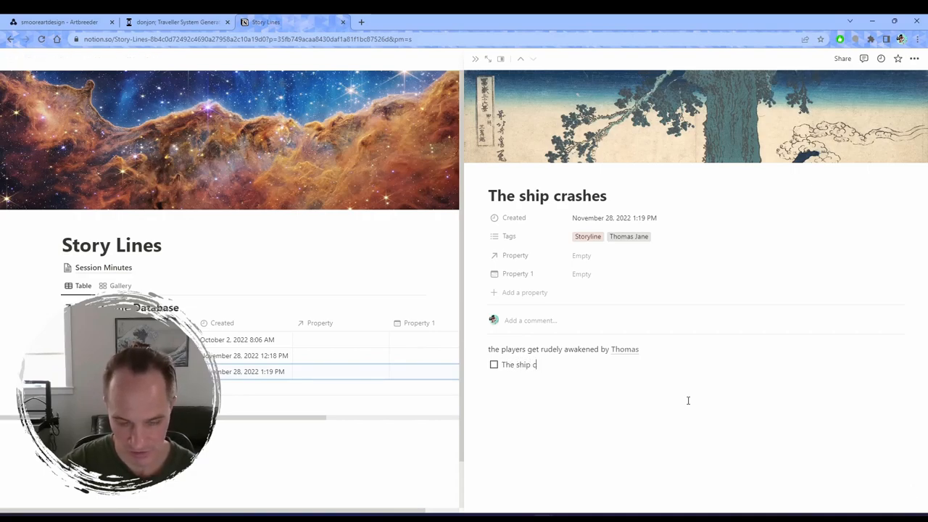
text(rashes)
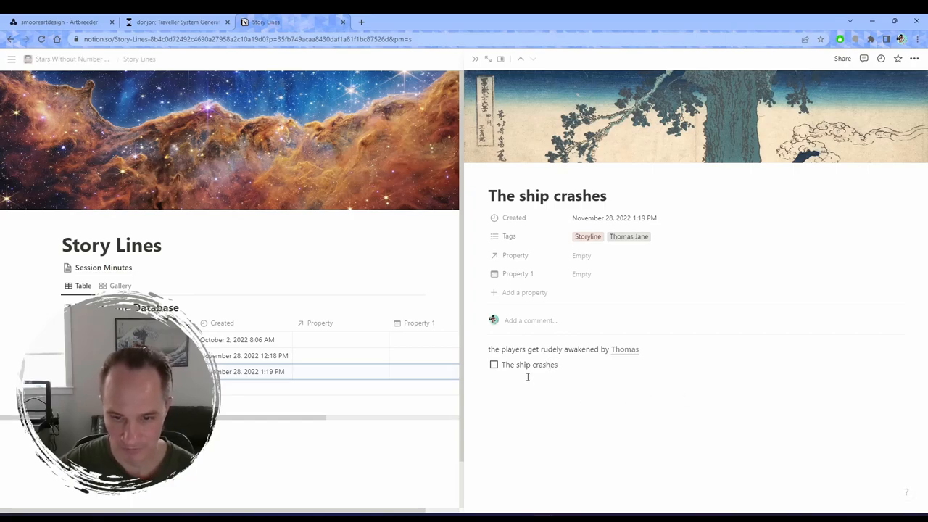
click(493, 365)
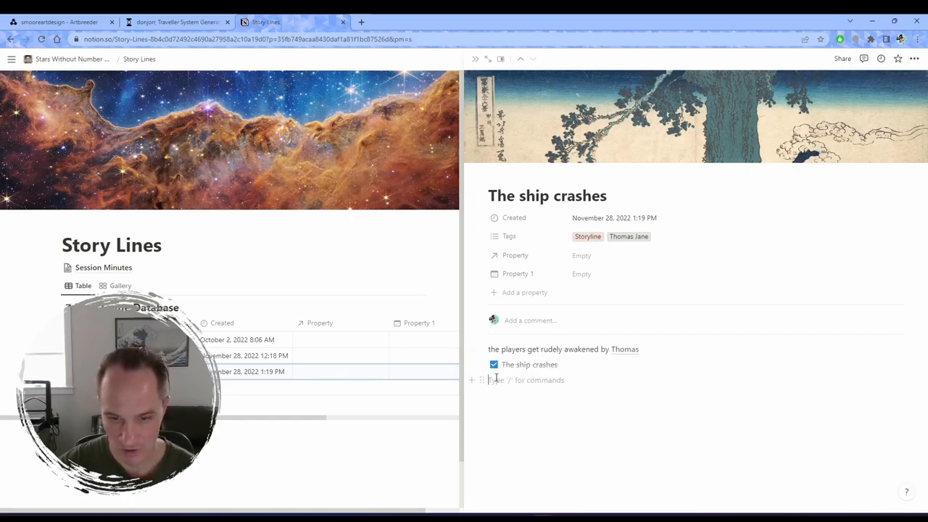
Add to-do items 'Everything is on fire' and 'Get Players updated goals'.
text(Everyt)
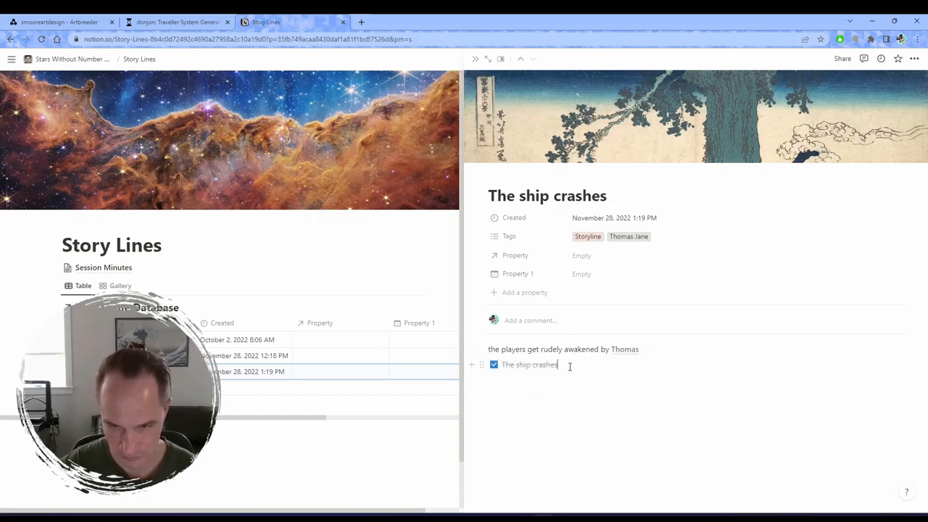
text(Everything is on fire)
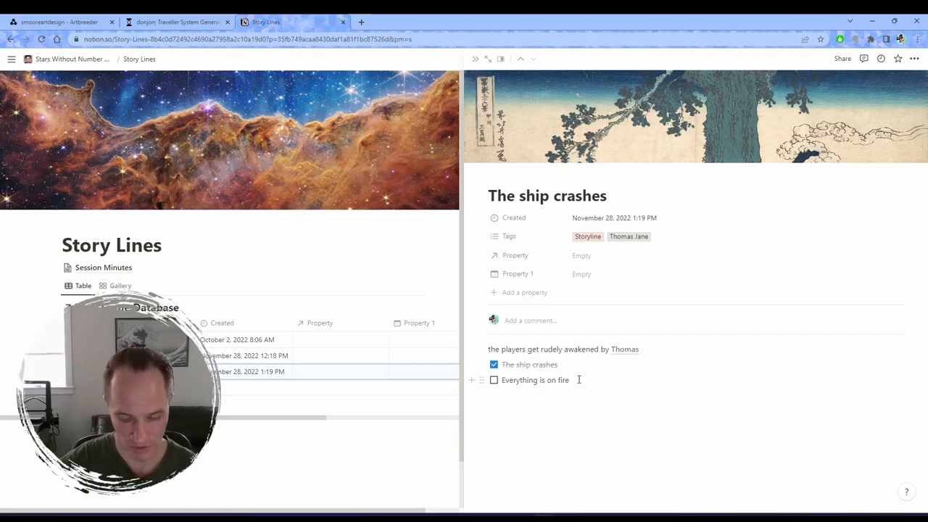
text(Get)
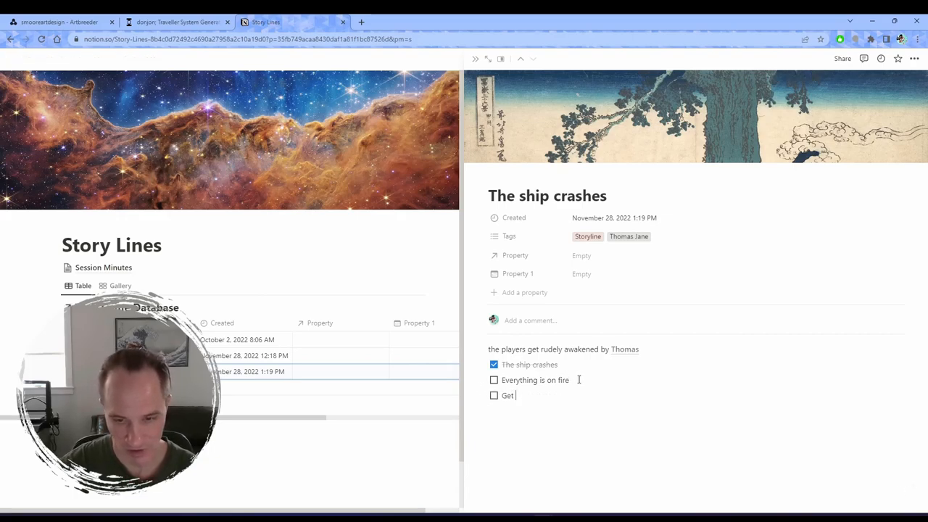
text(Players updat)
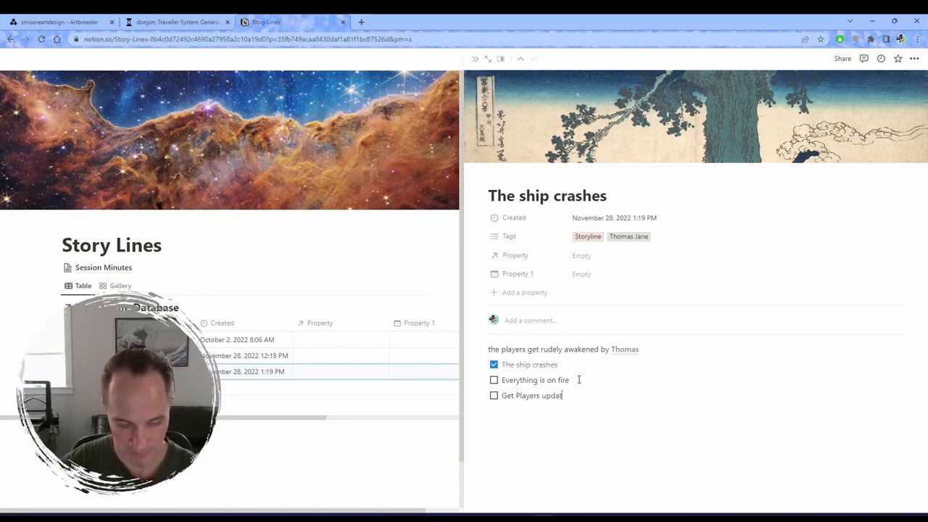
text(ed goals)
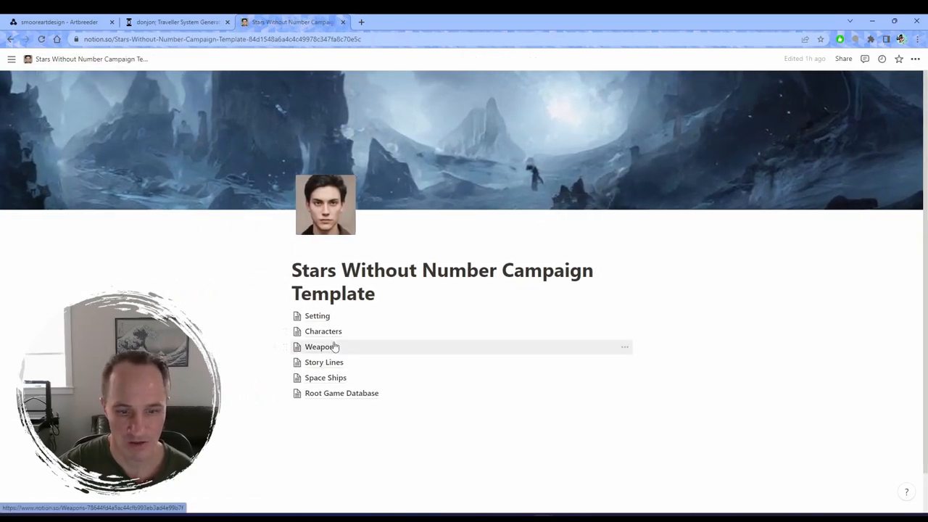
mouse_move(358, 393)
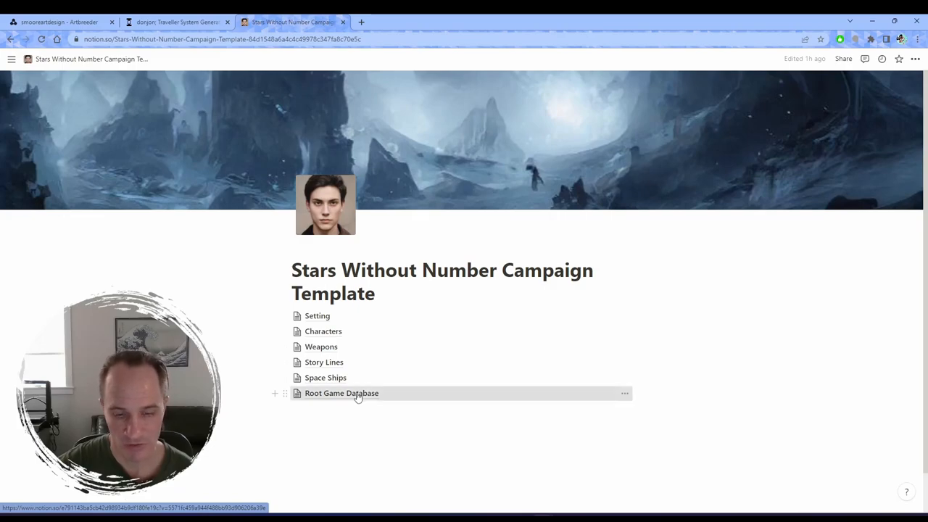
Open Root Game Database and open The Shifting Dunes location card from the gallery.
click(342, 393)
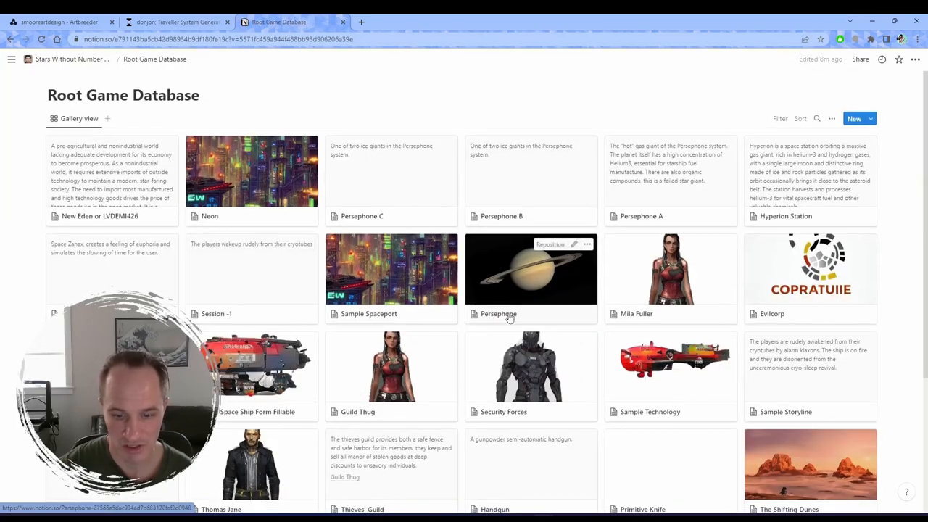
scroll(down, 3)
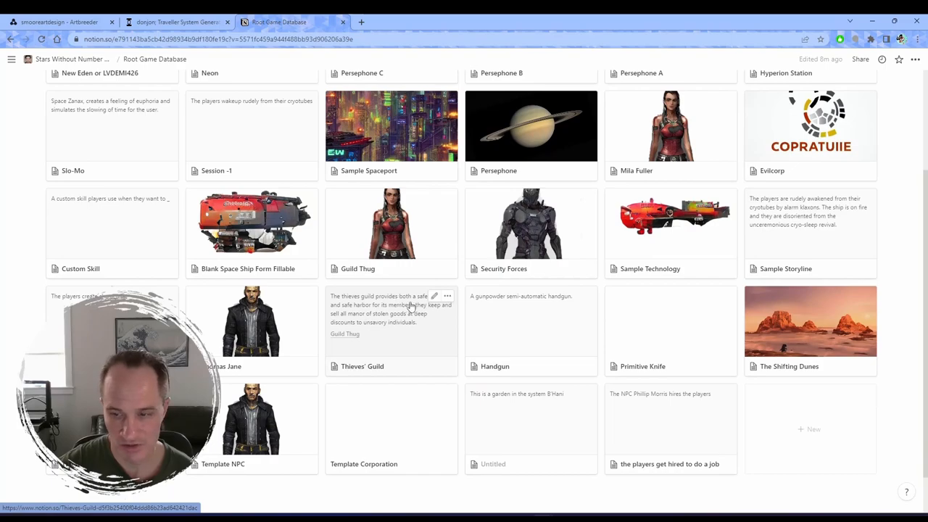
mouse_move(232, 358)
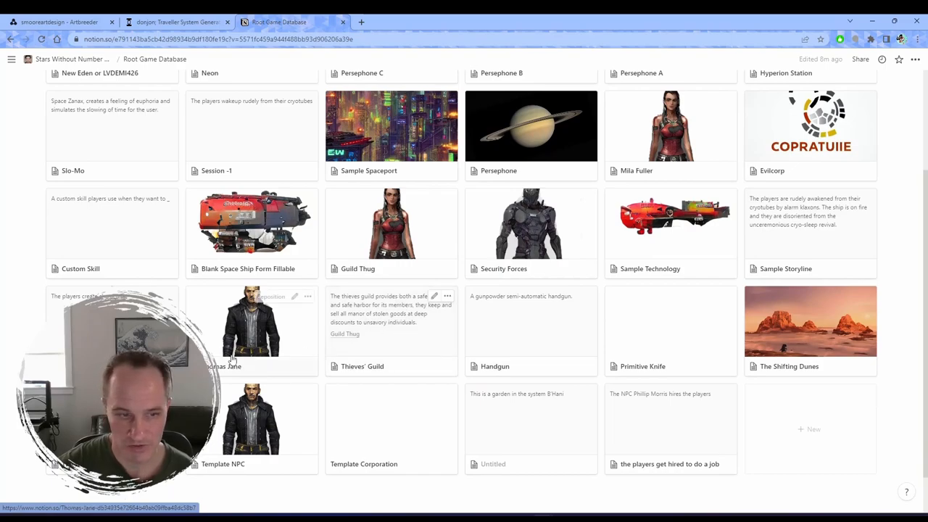
mouse_move(258, 346)
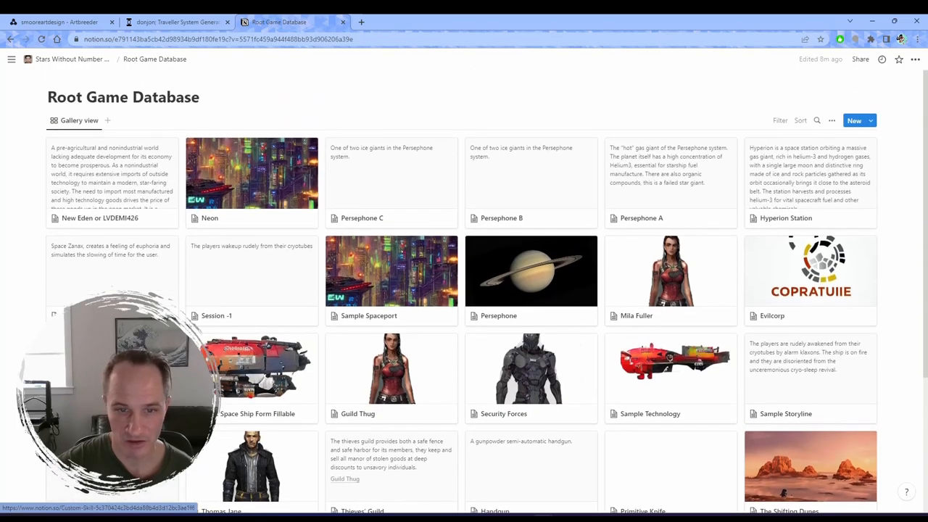
scroll(down, 3)
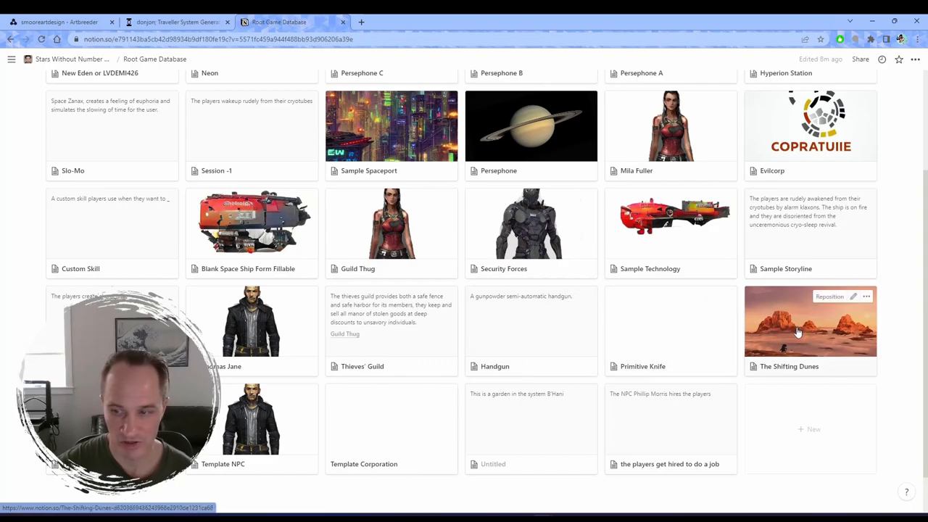
click(798, 329)
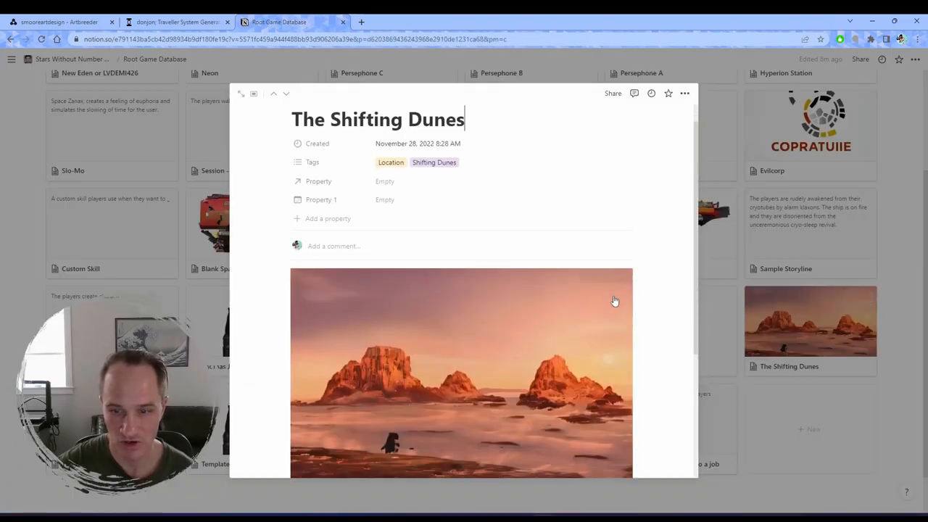
scroll(down, 3)
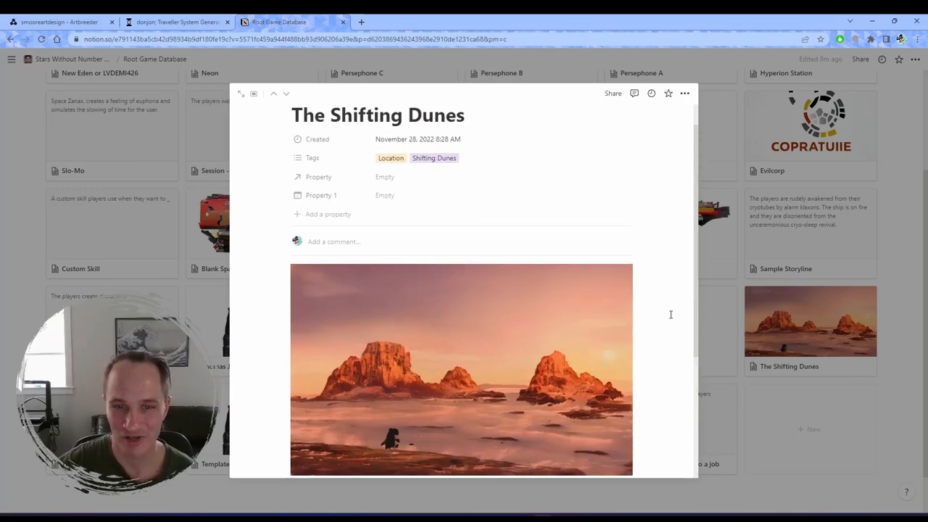
scroll(down, 3)
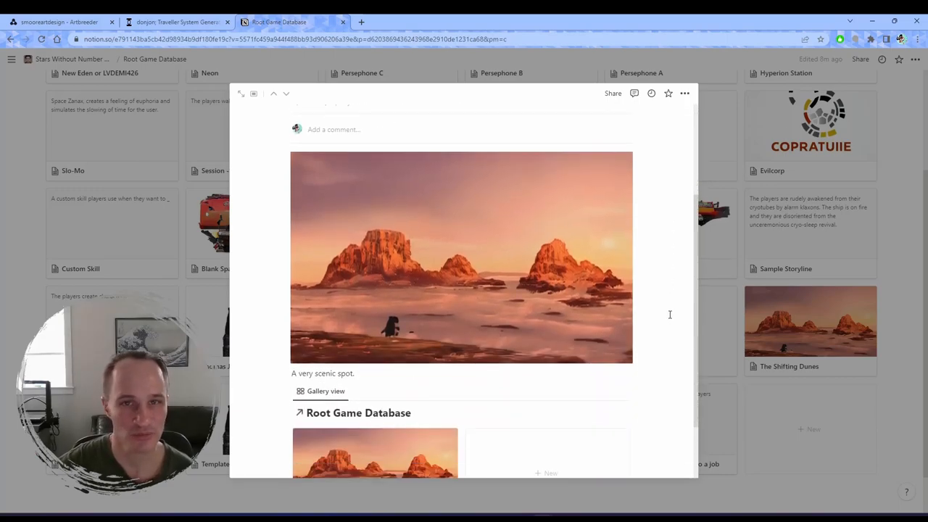